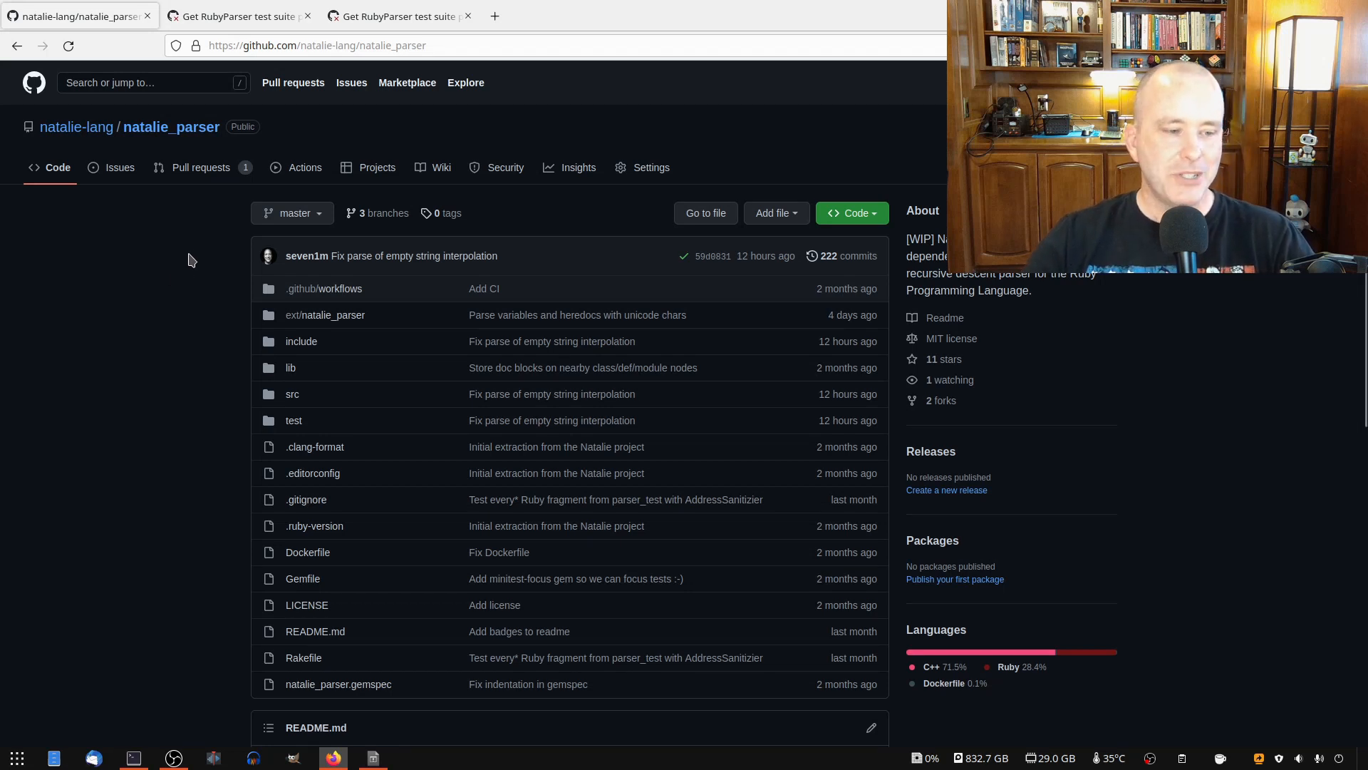
{"action": "mouse_move", "coordinate": [198, 278]}
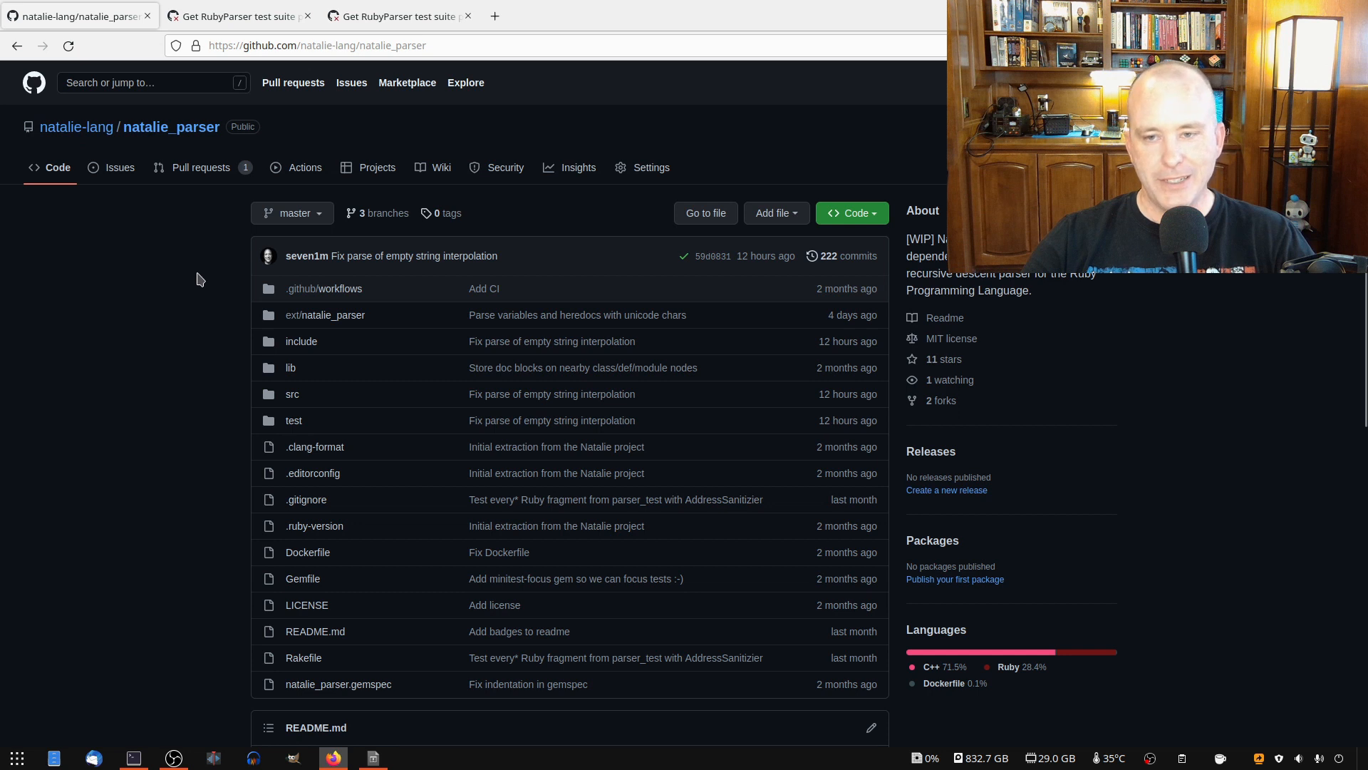
{"action": "mouse_move", "coordinate": [184, 232]}
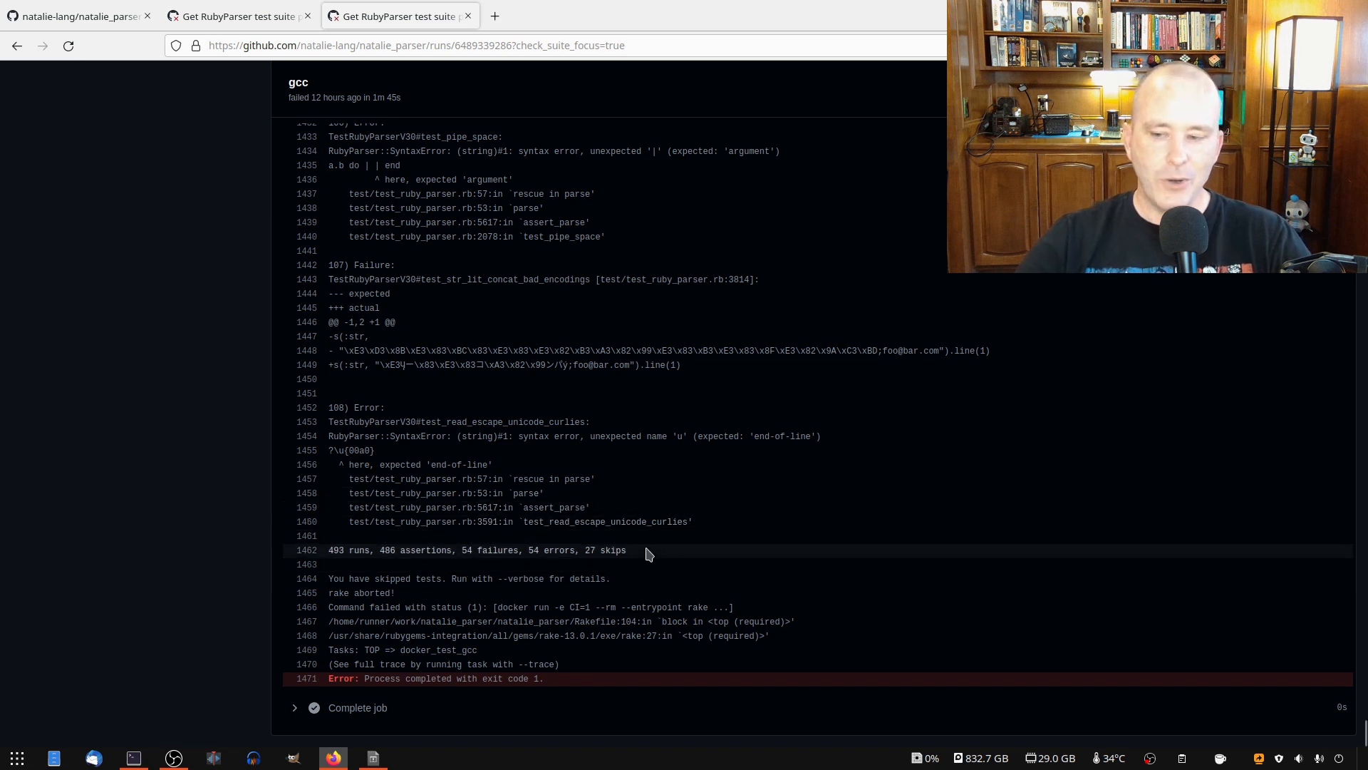
{"action": "scroll", "scroll_direction": "up", "scroll_amount": 3}
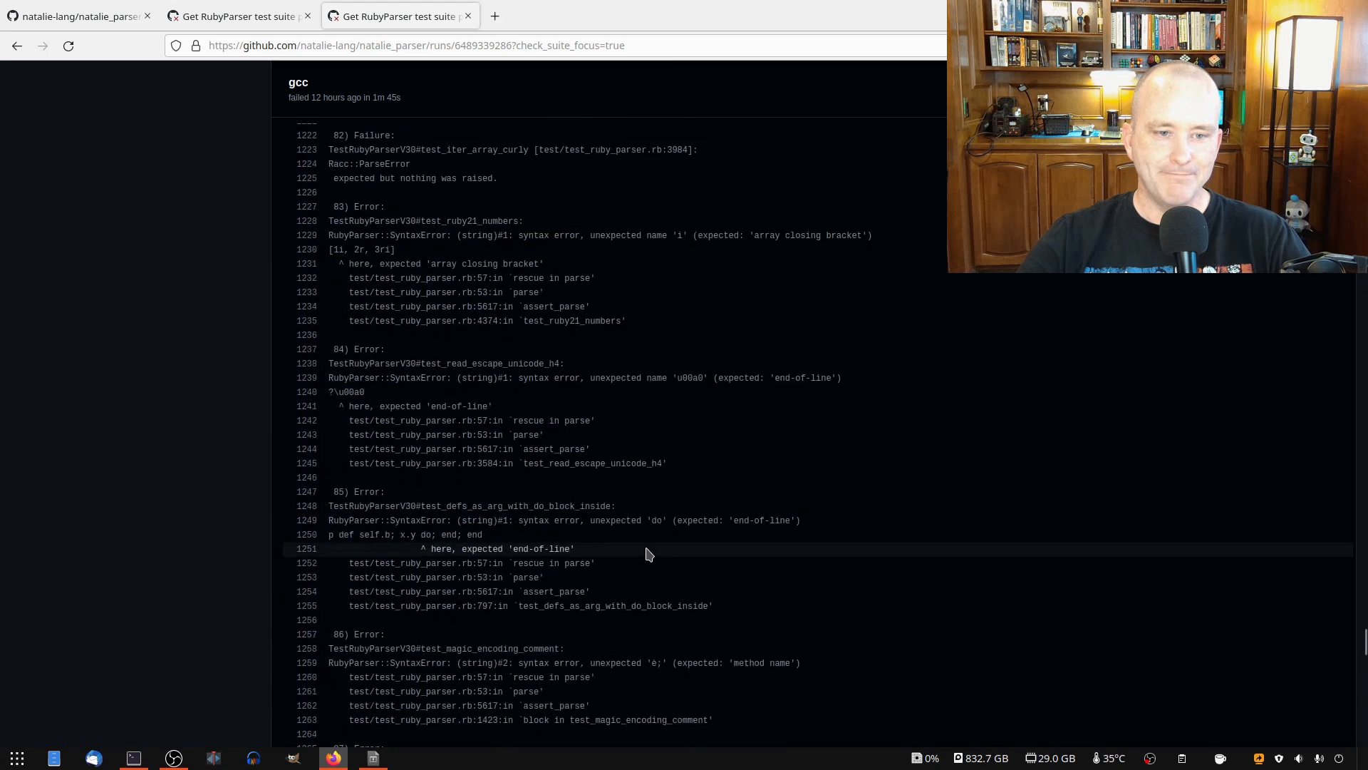
{"action": "scroll", "scroll_direction": "up", "scroll_amount": 3}
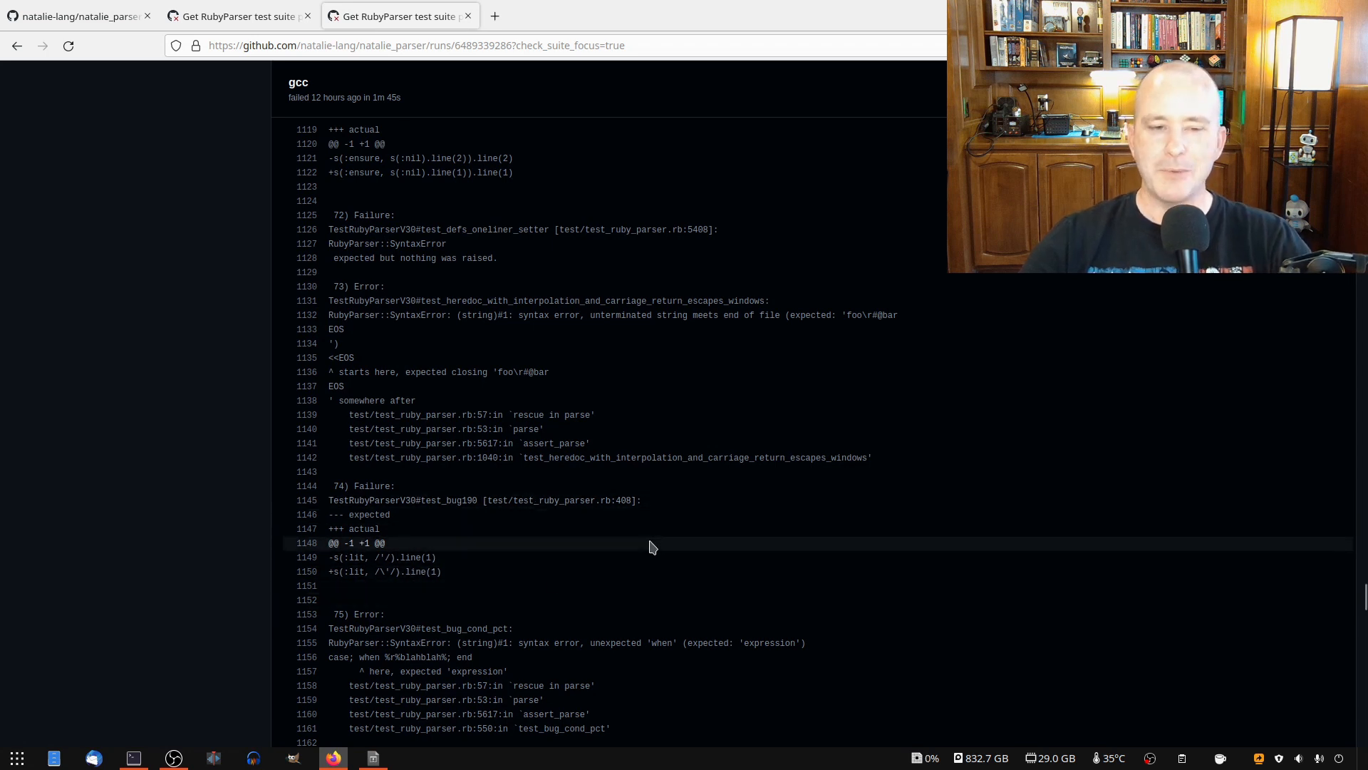
{"action": "scroll", "scroll_direction": "down", "scroll_amount": 3}
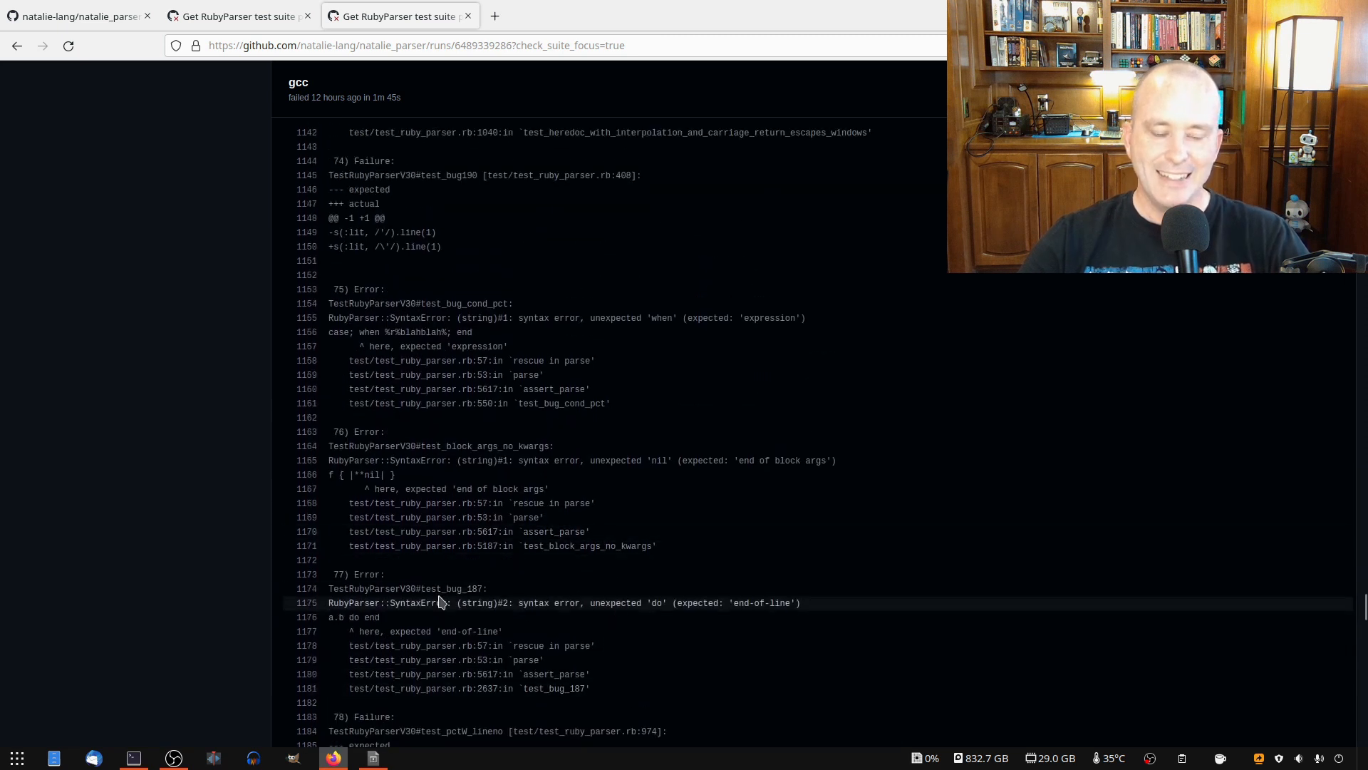
{"action": "mouse_move", "coordinate": [752, 578]}
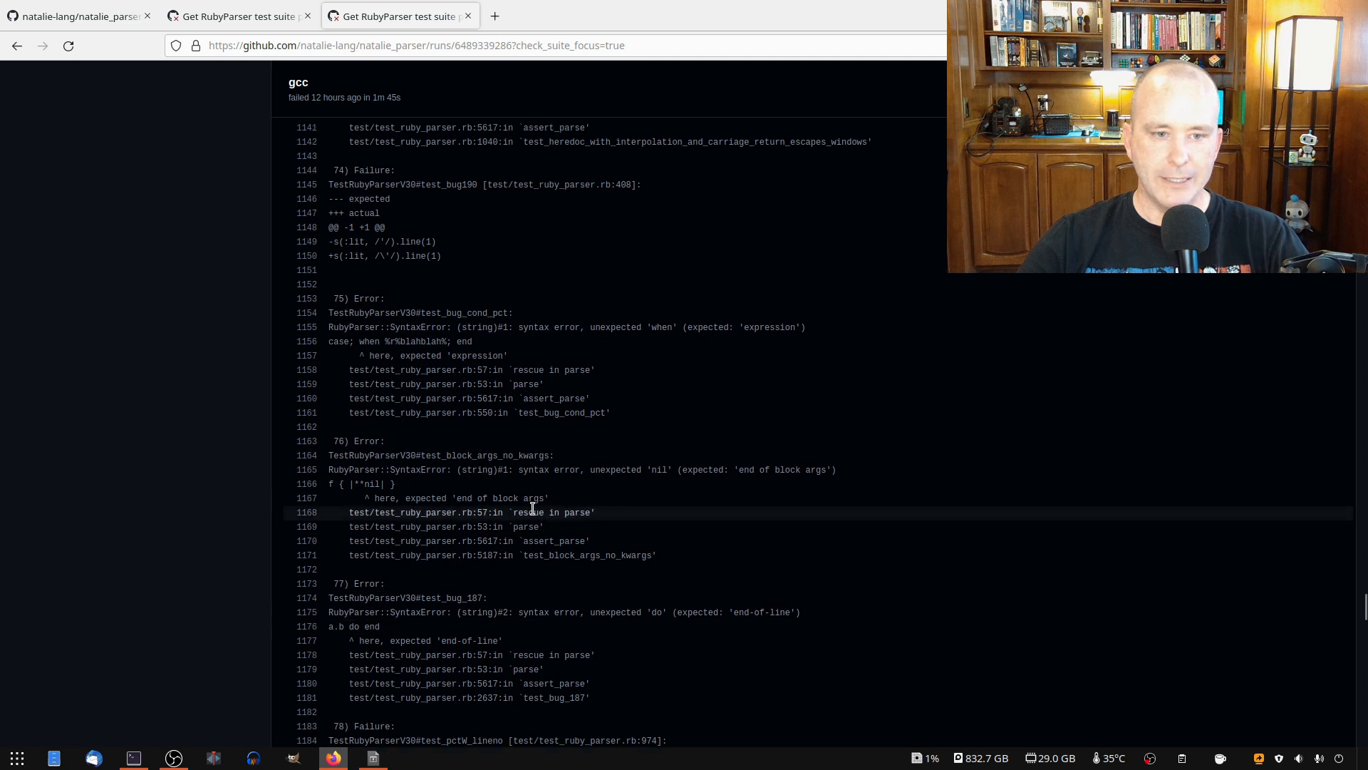
{"action": "scroll", "scroll_direction": "down", "scroll_amount": 3}
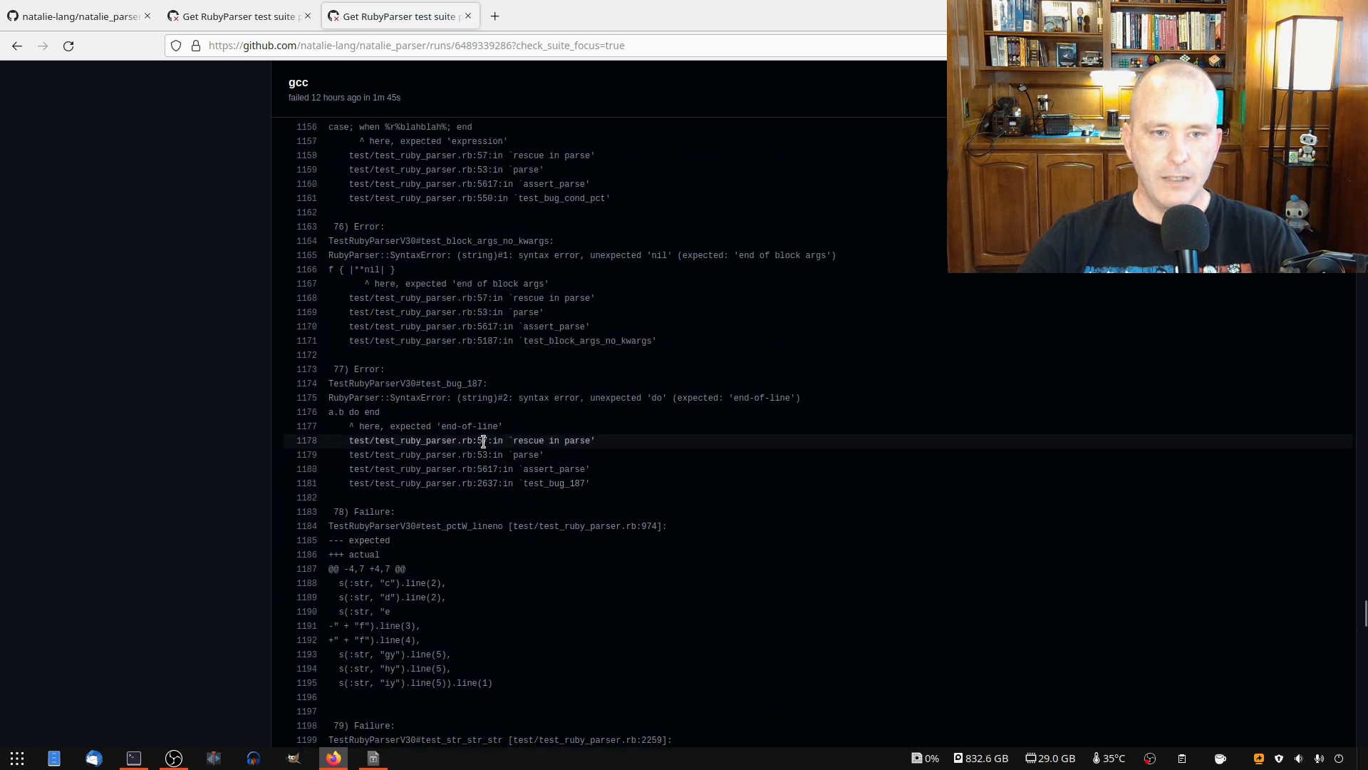
{"action": "scroll", "scroll_direction": "up", "scroll_amount": 3}
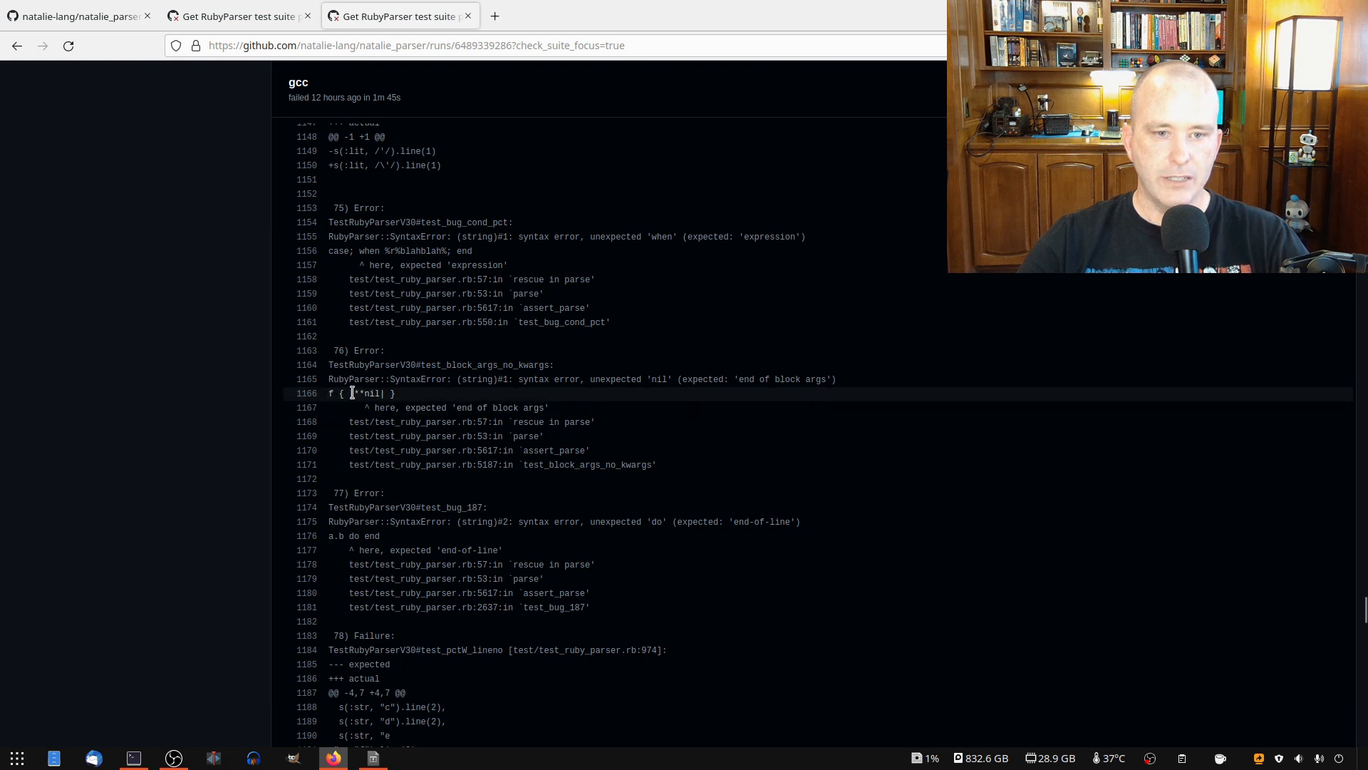
{"action": "double_click", "coordinate": [362, 394]}
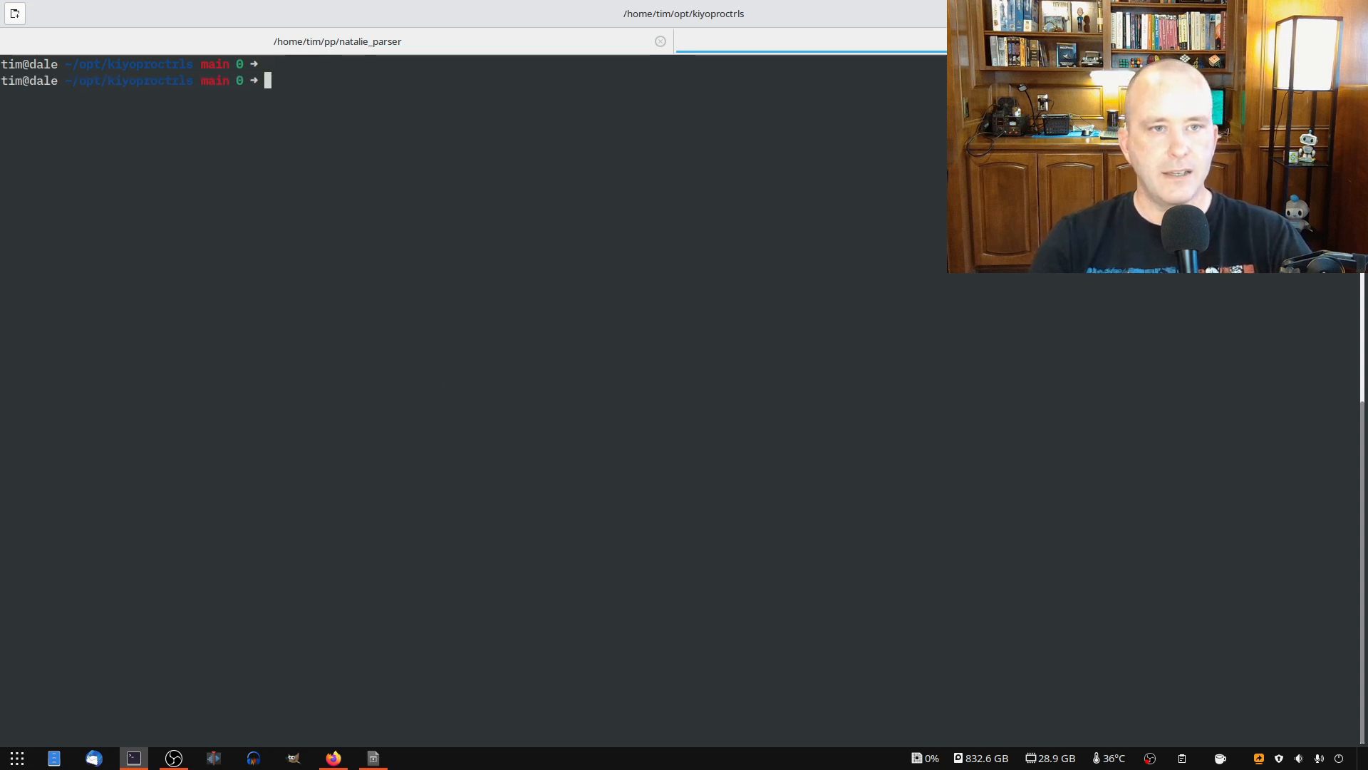
Step: Enter the natalie_parser repo and pull master up to date with the gpl alias
{"action": "type", "text": "cd nata"}
{"action": "type", "text": "master"}
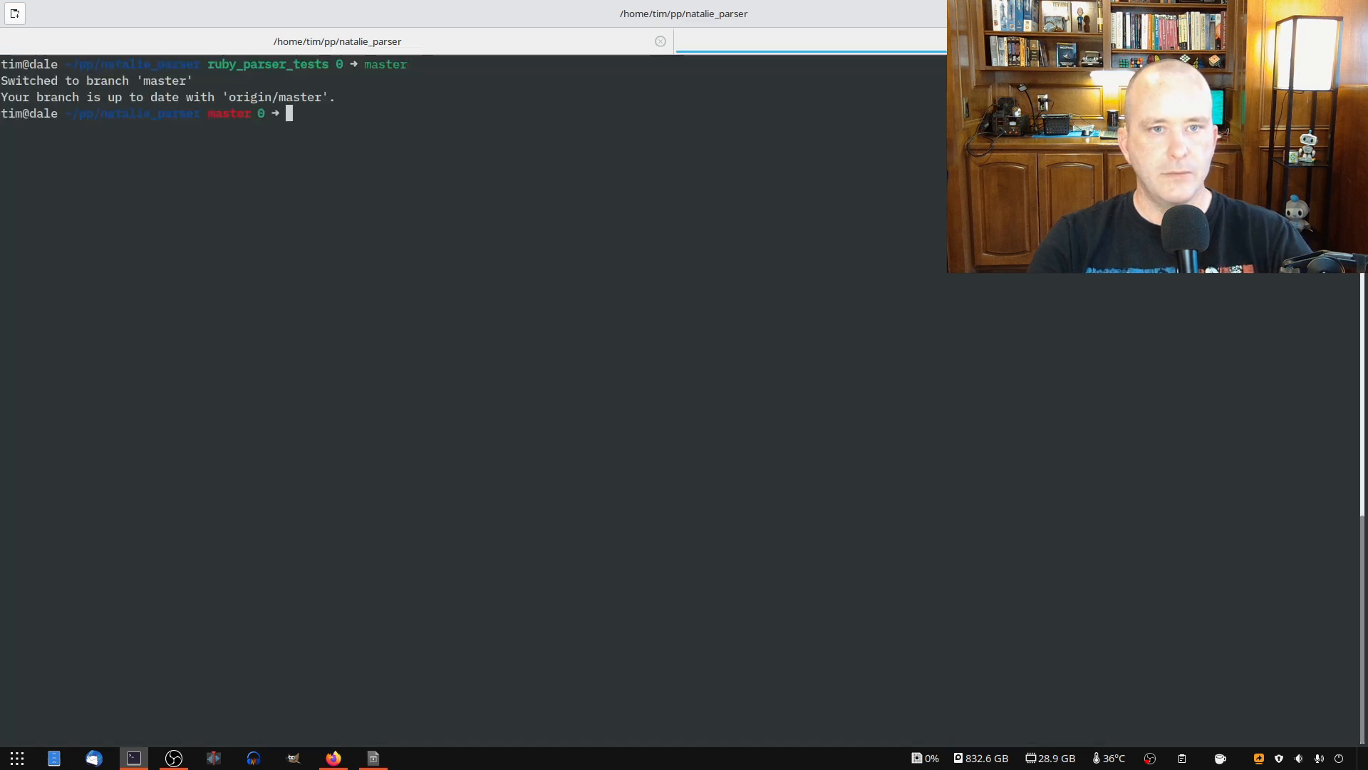
{"action": "type", "text": "gpl"}
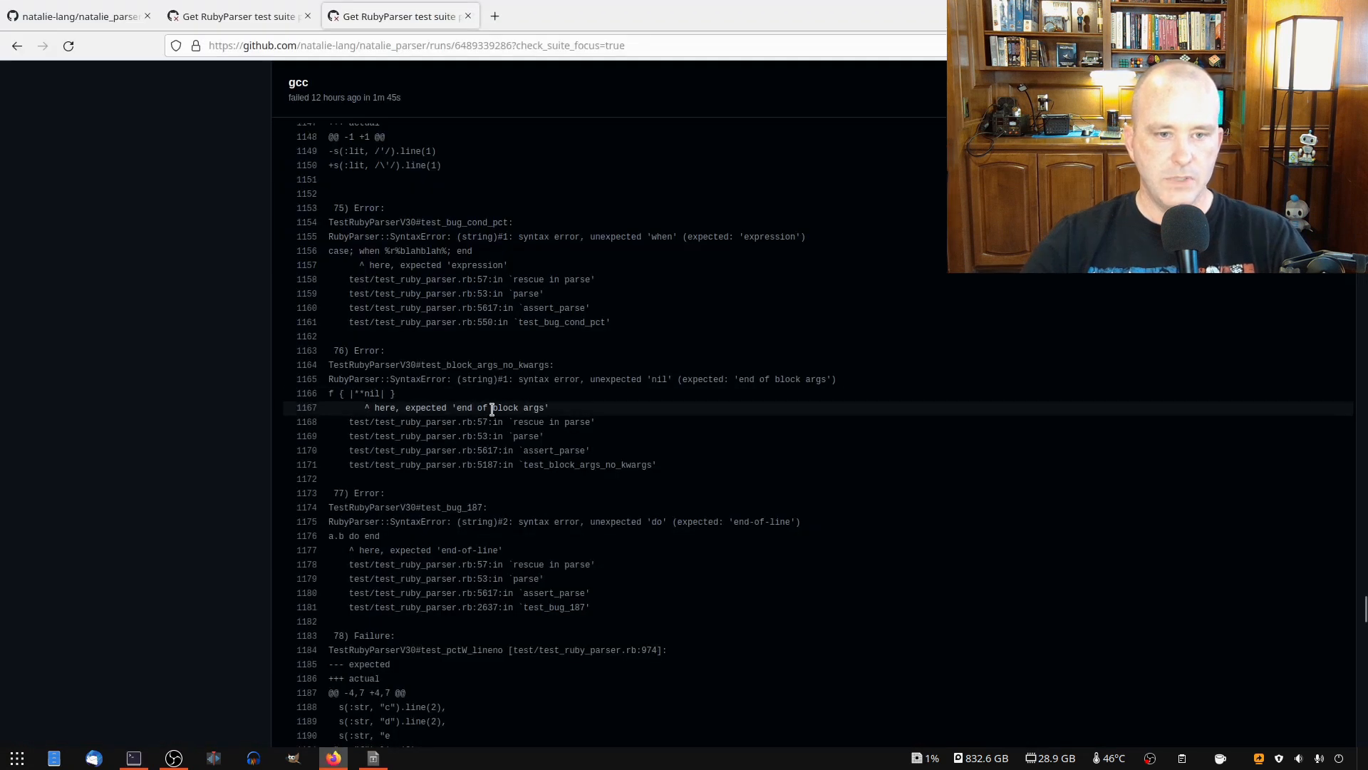
Step: Add an expect { |**nil| } case to the keyword splat test in parser_test.rb
{"action": "left_click_drag", "start_coordinate": [402, 407], "coordinate": [548, 407]}
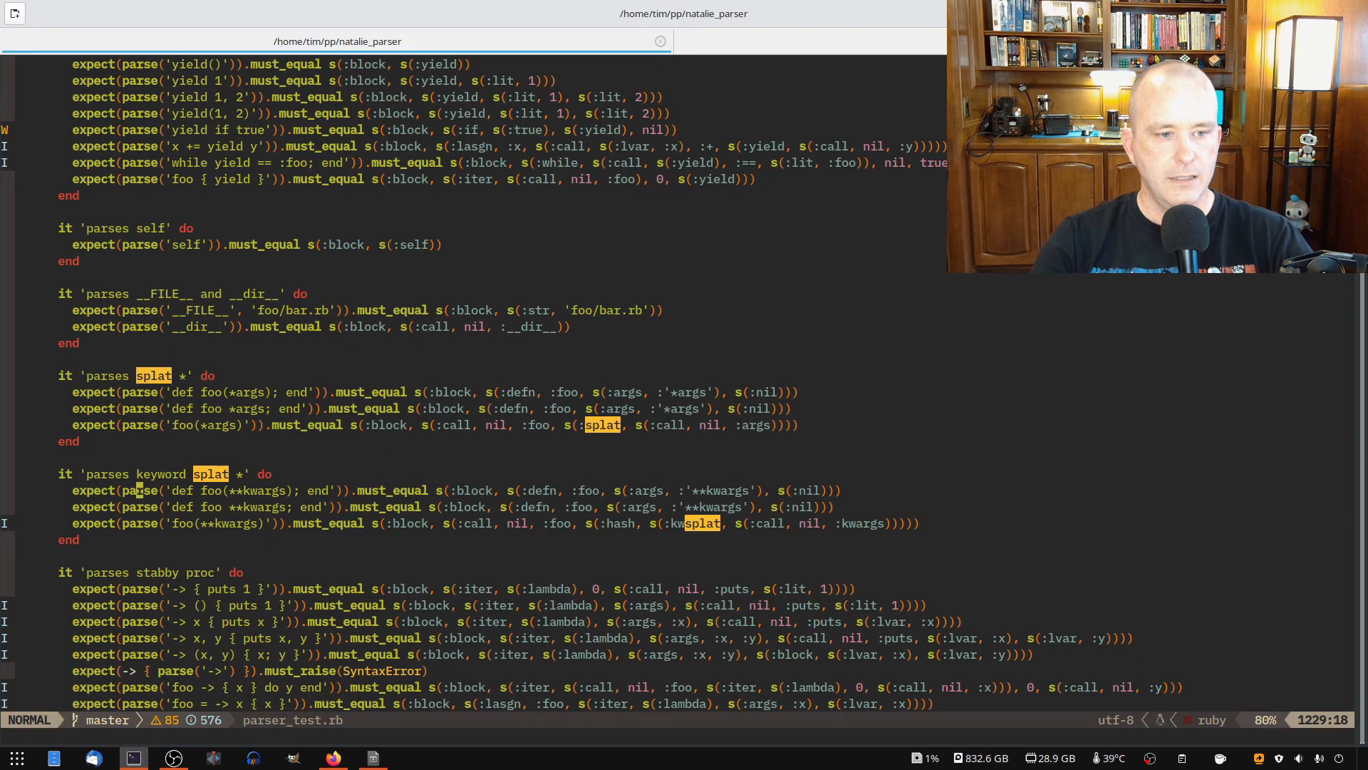
{"action": "type", "text": "expect { |**nil| }"}
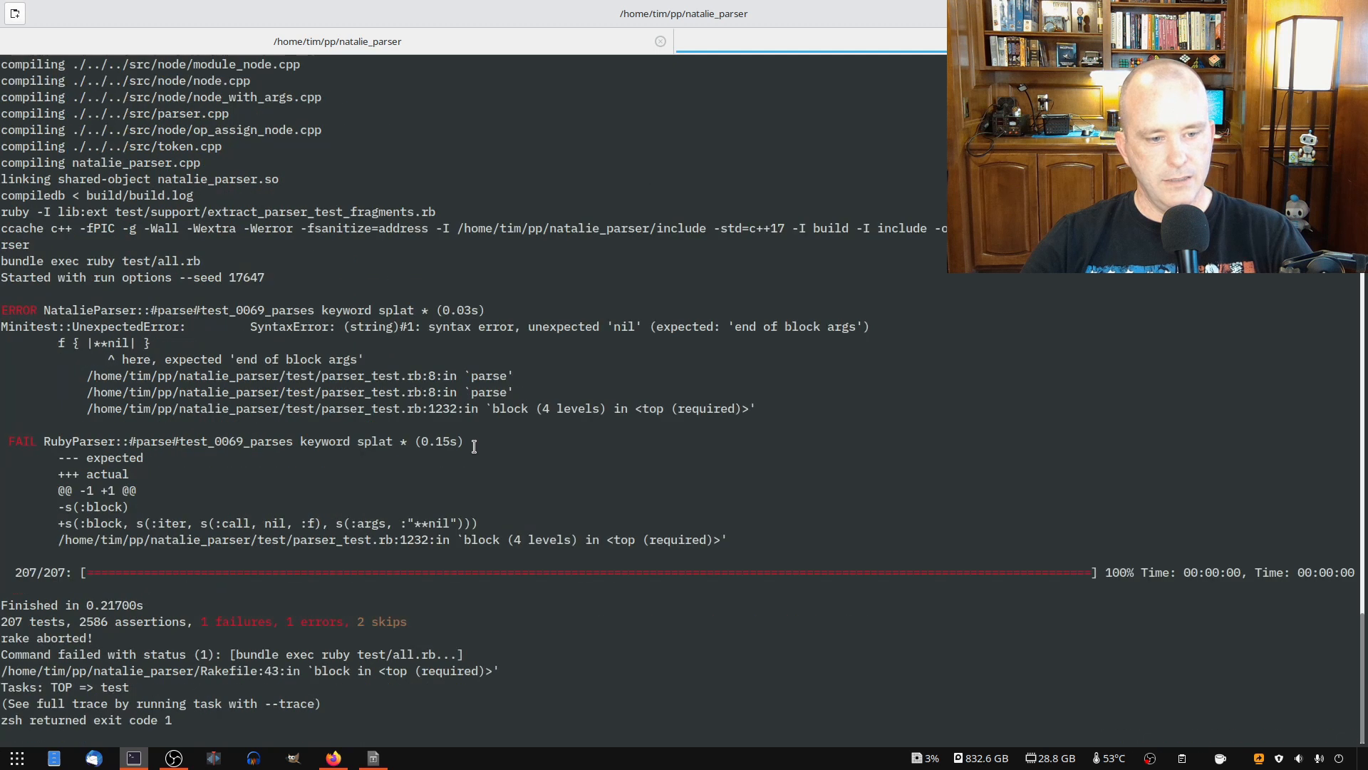
Step: Locate the 'end of block args' expectation in parser.cpp's parse_iter_expression
{"action": "double_click", "coordinate": [96, 441]}
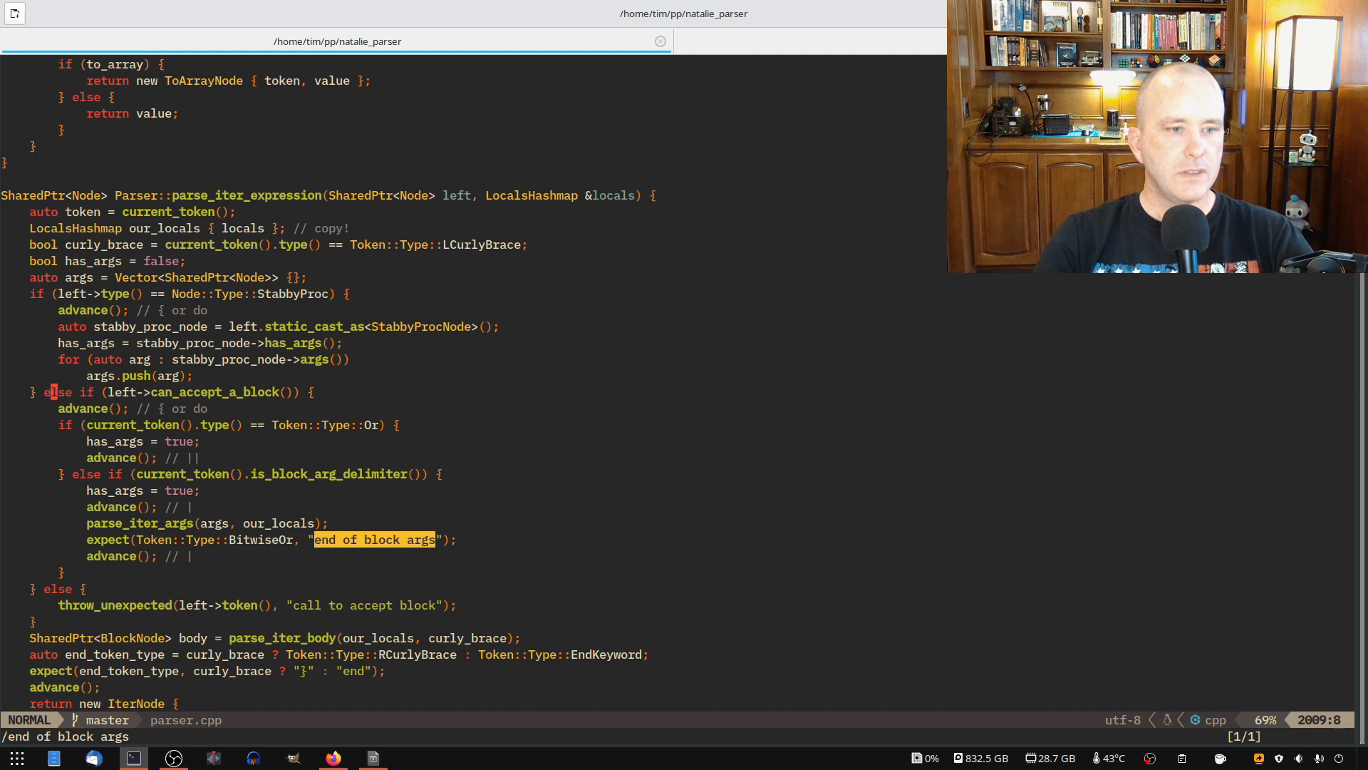
Step: Inspect the block-arg and empty || branches, then jump to the parse_iter_args definition
{"action": "key", "text": "v"}
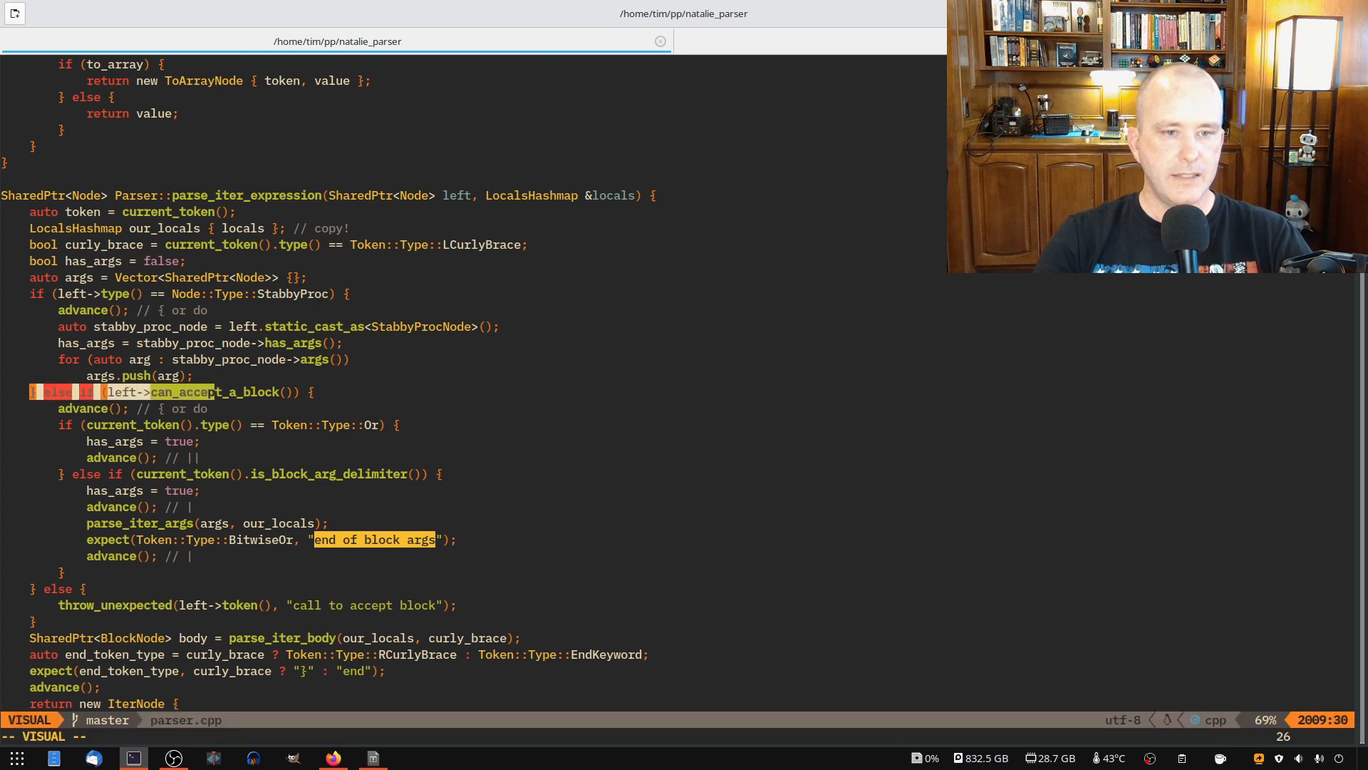
{"action": "key", "text": "Escape"}
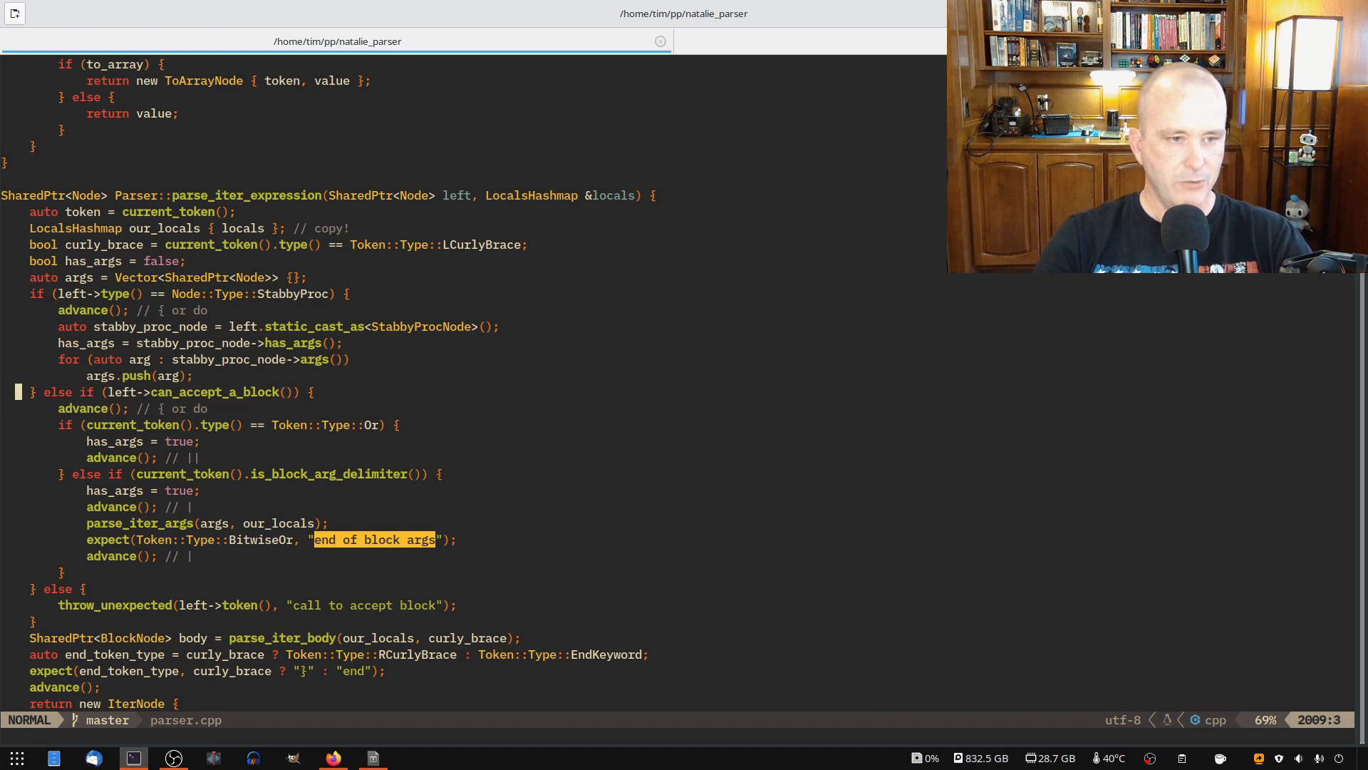
{"action": "key", "text": "V"}
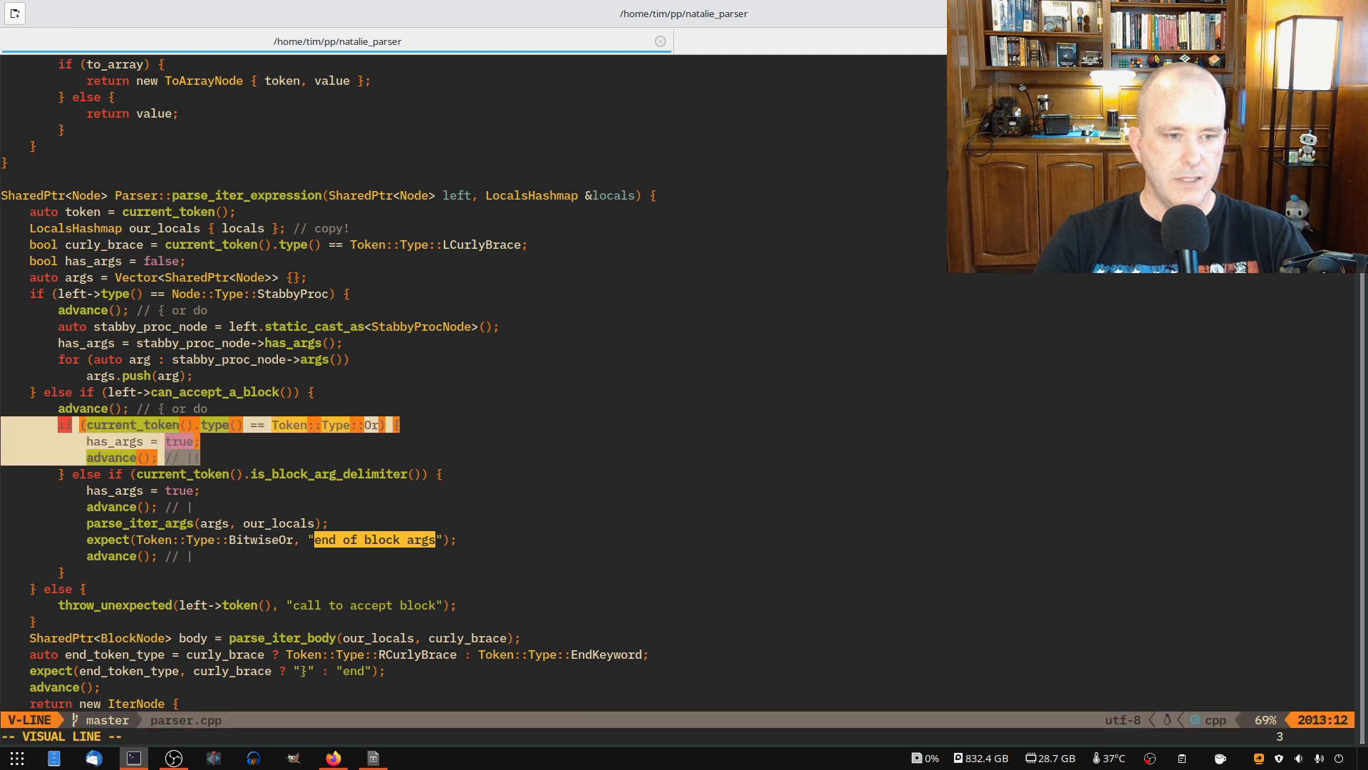
{"action": "key", "text": "Escape"}
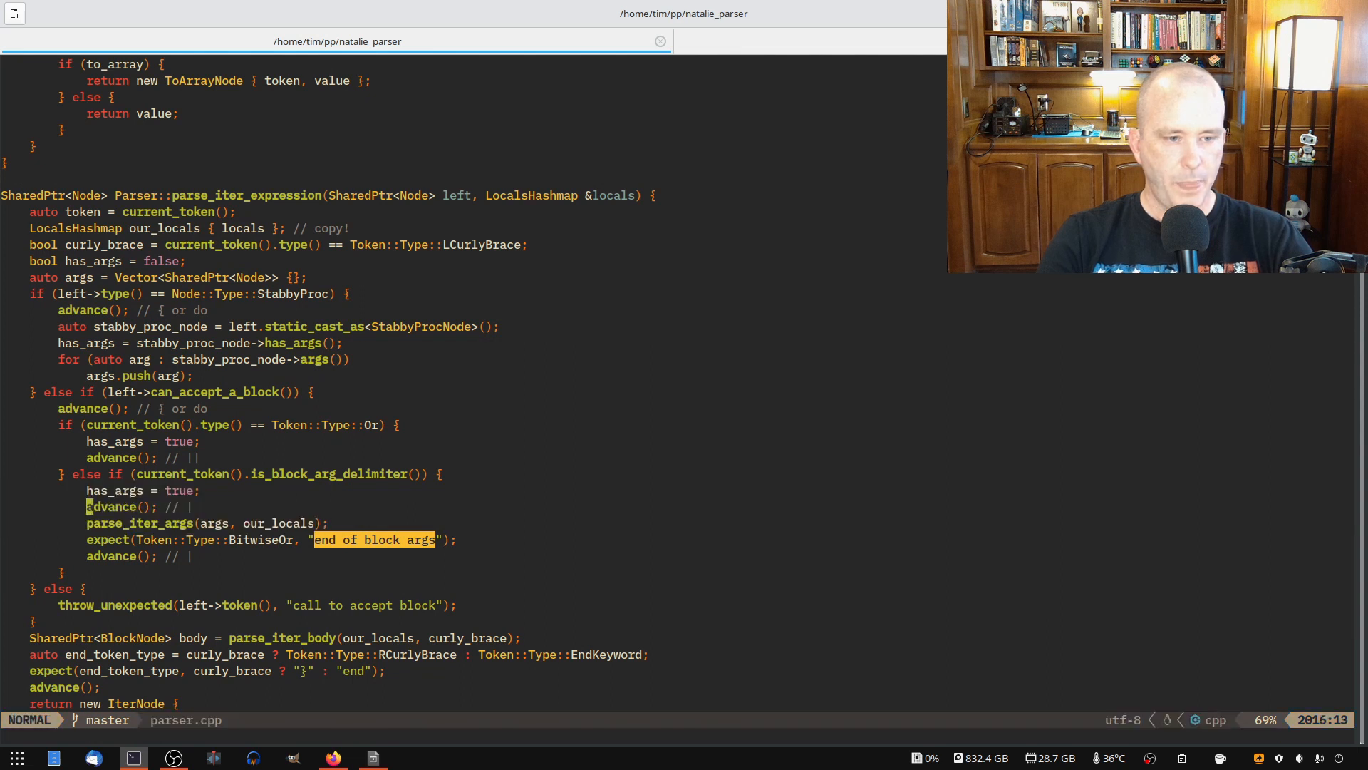
{"action": "key", "text": "v"}
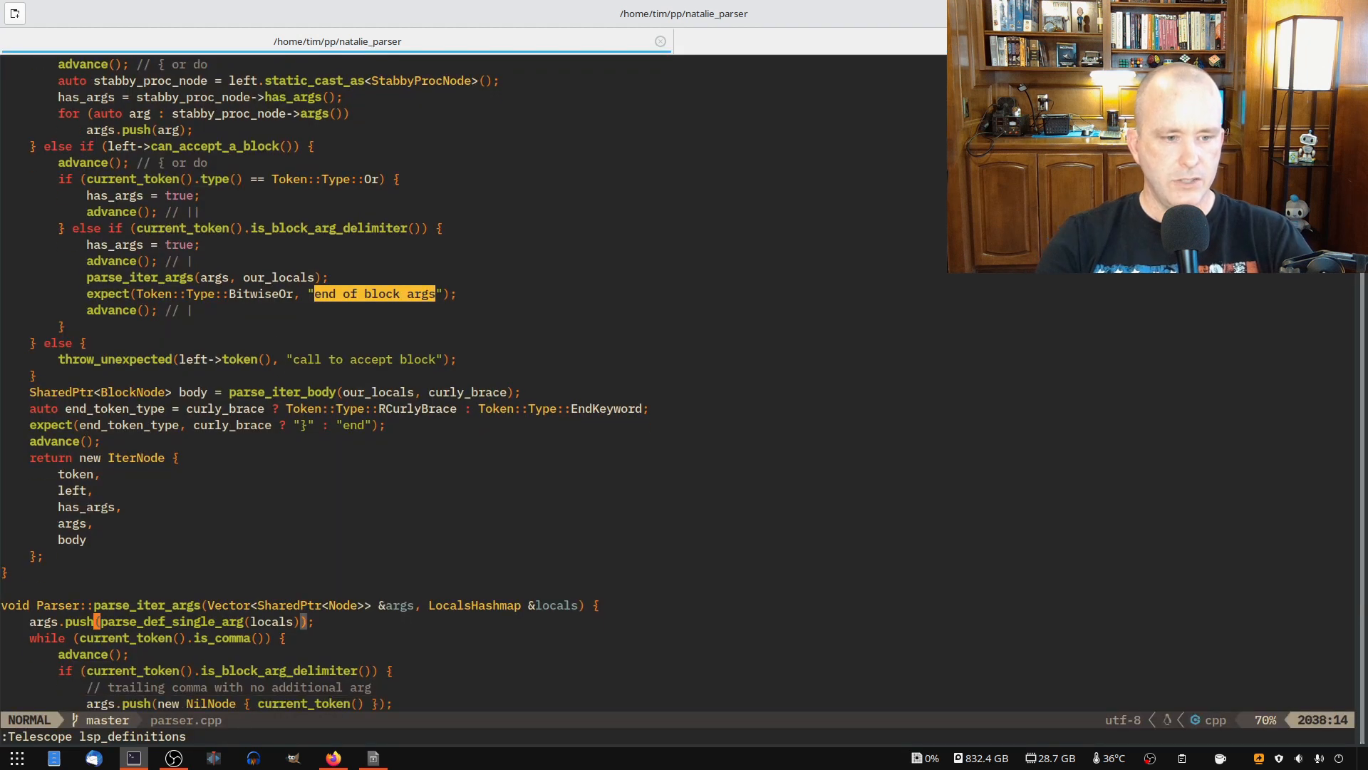
Step: Insert `case Token::Type::nil: {` after the SymbolKey case at the end of the argument switch
{"action": "scroll", "scroll_direction": "down", "scroll_amount": 3}
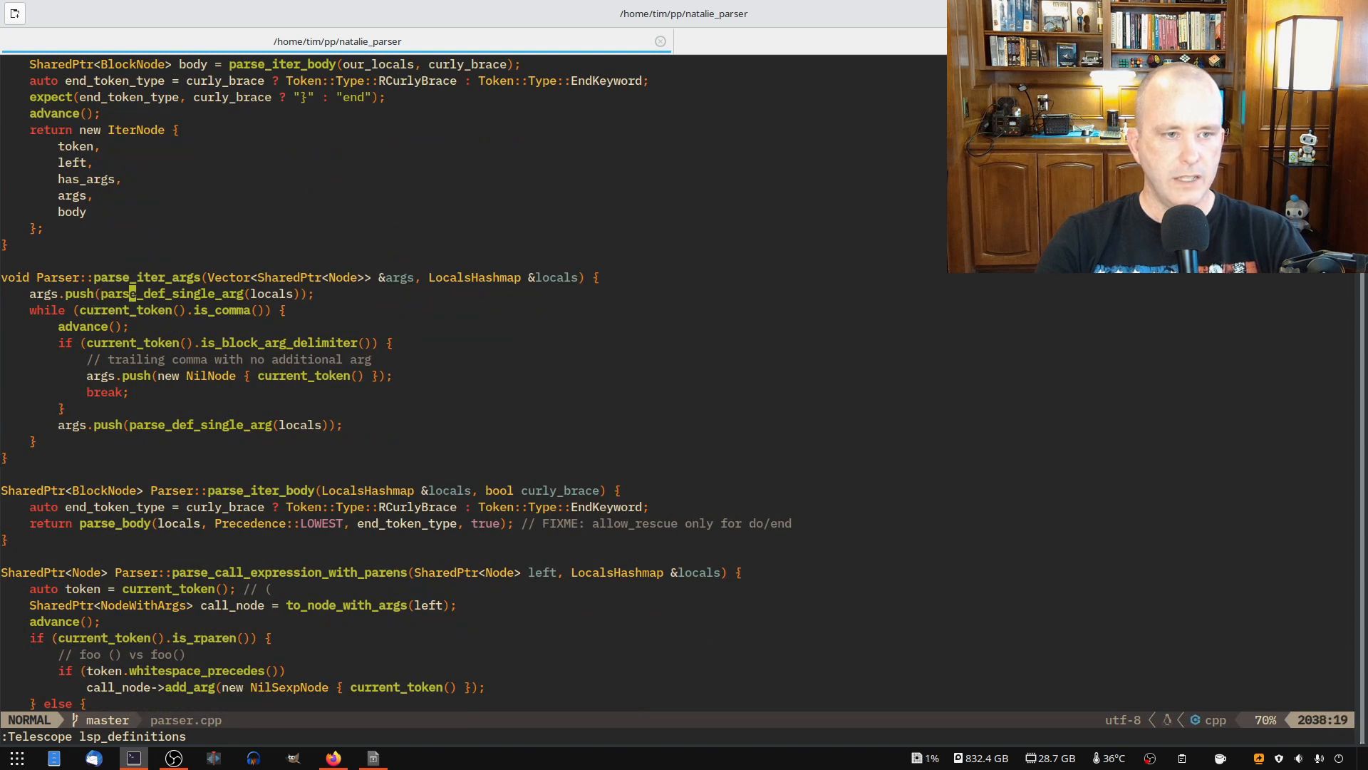
{"action": "scroll", "scroll_direction": "down", "scroll_amount": 3}
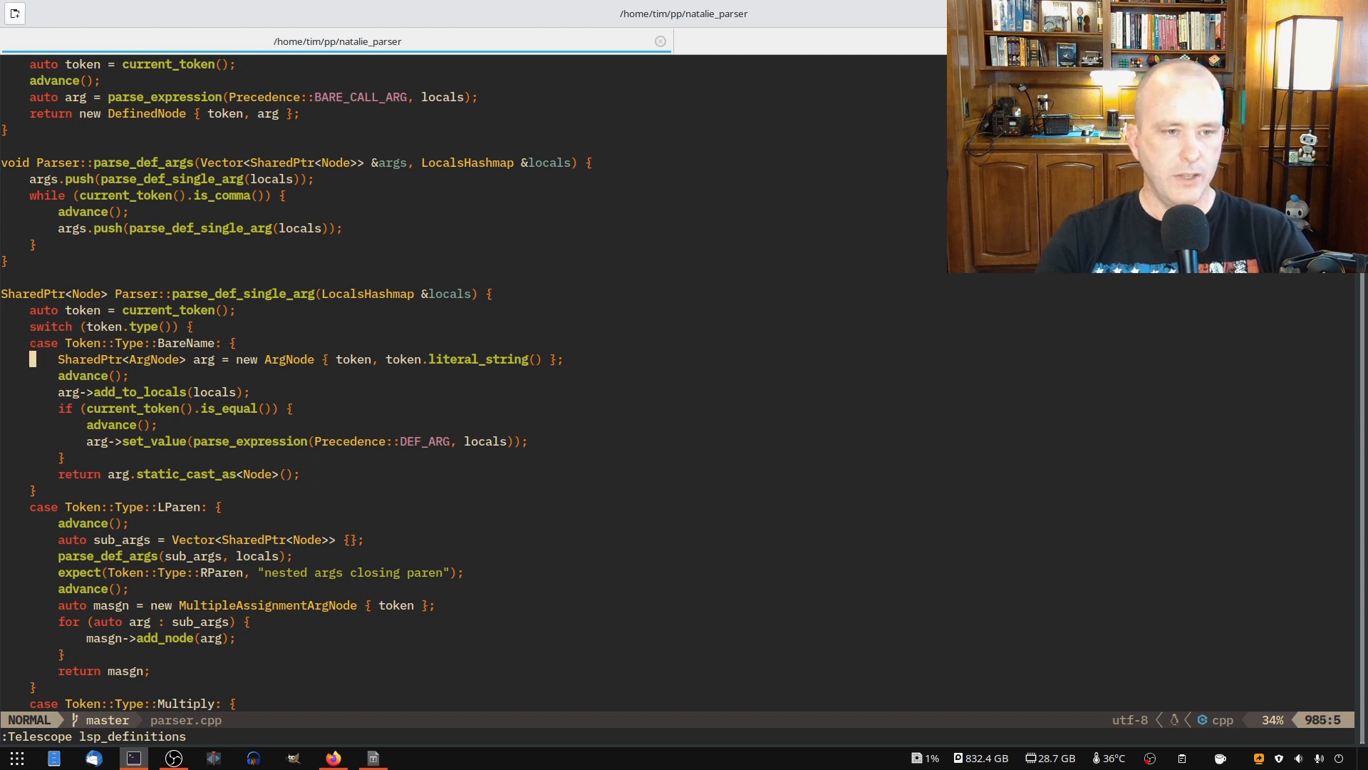
{"action": "scroll", "scroll_direction": "down", "scroll_amount": 3}
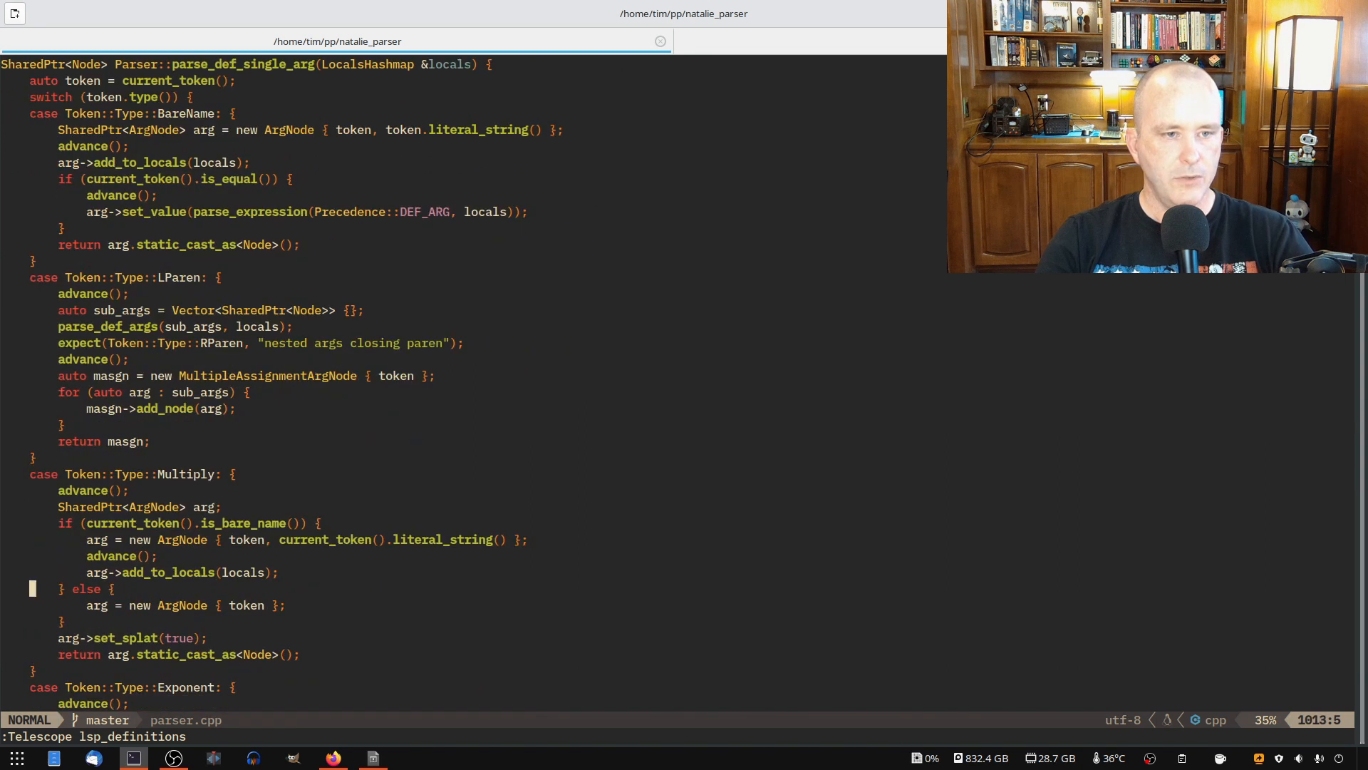
{"action": "scroll", "scroll_direction": "down", "scroll_amount": 3}
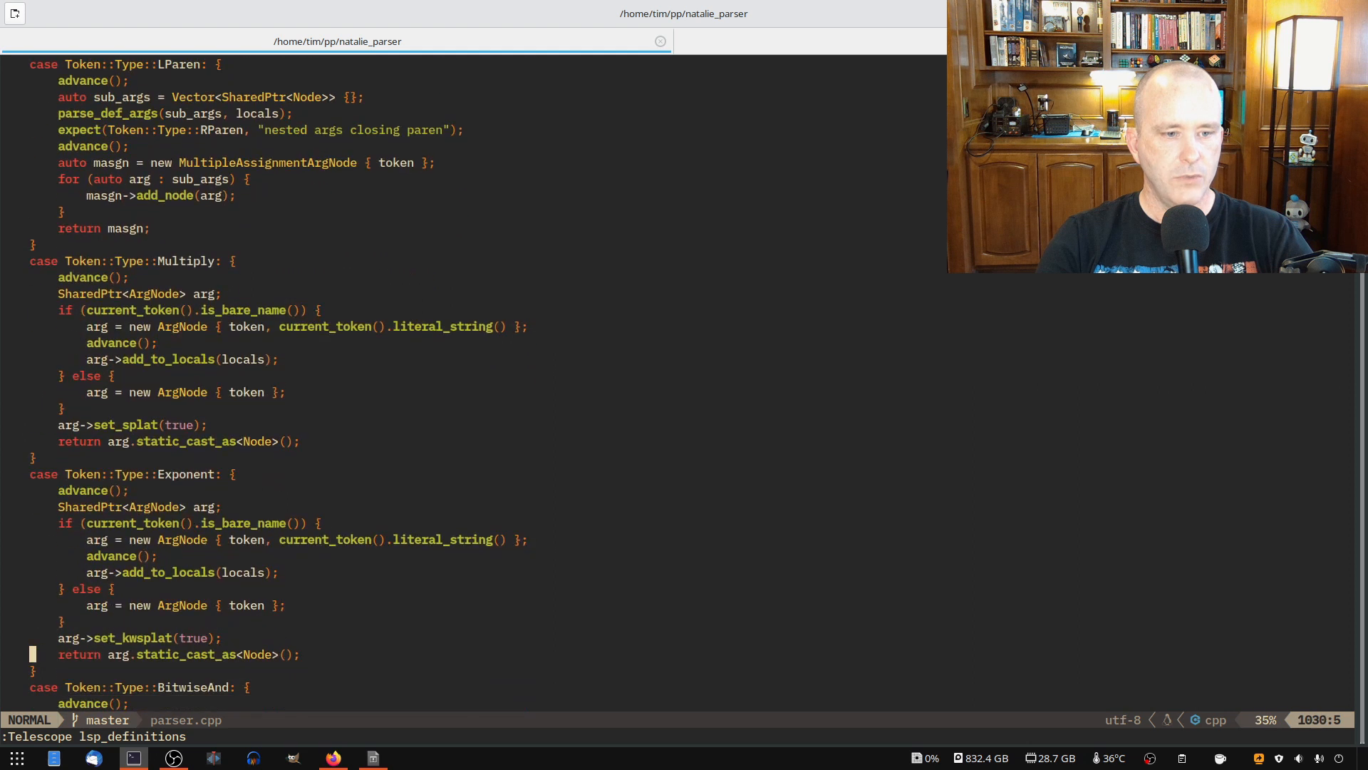
{"action": "scroll", "scroll_direction": "down", "scroll_amount": 3}
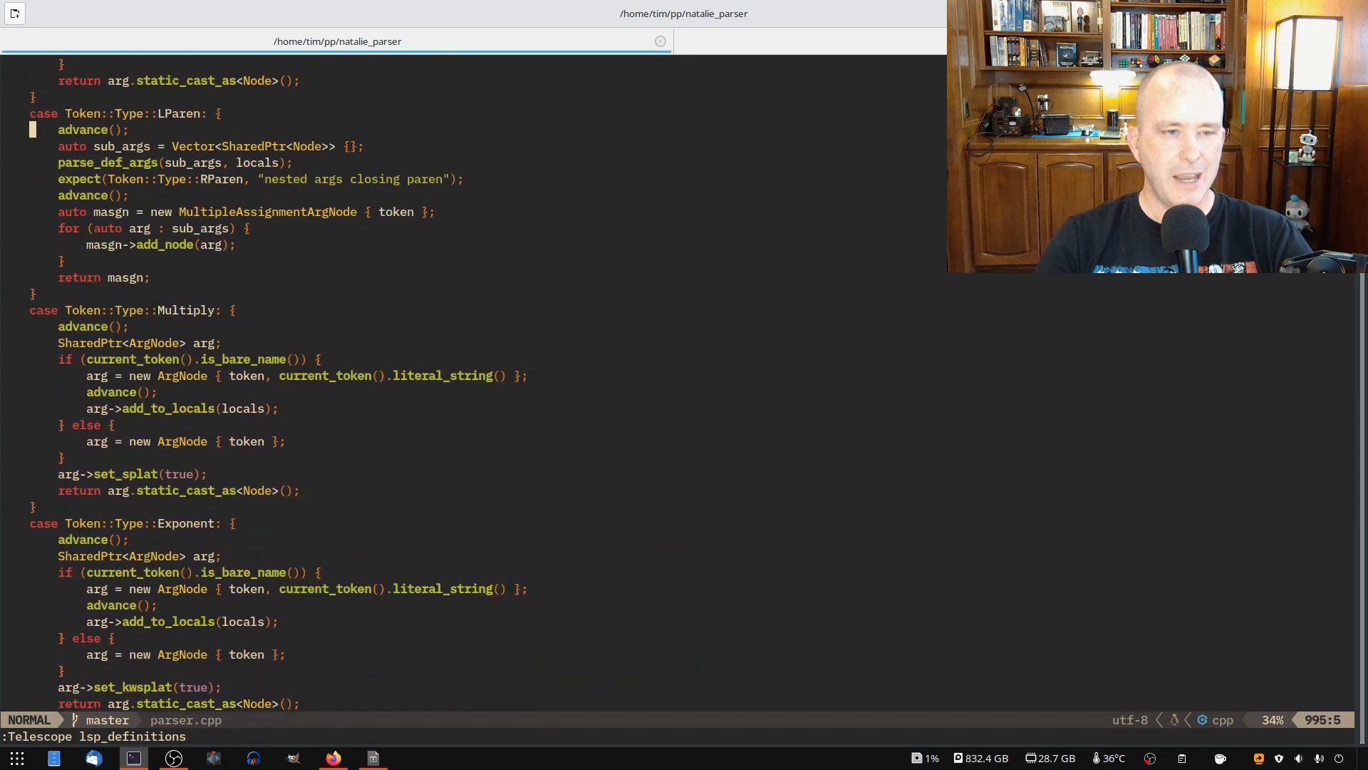
{"action": "scroll", "scroll_direction": "down", "scroll_amount": 3}
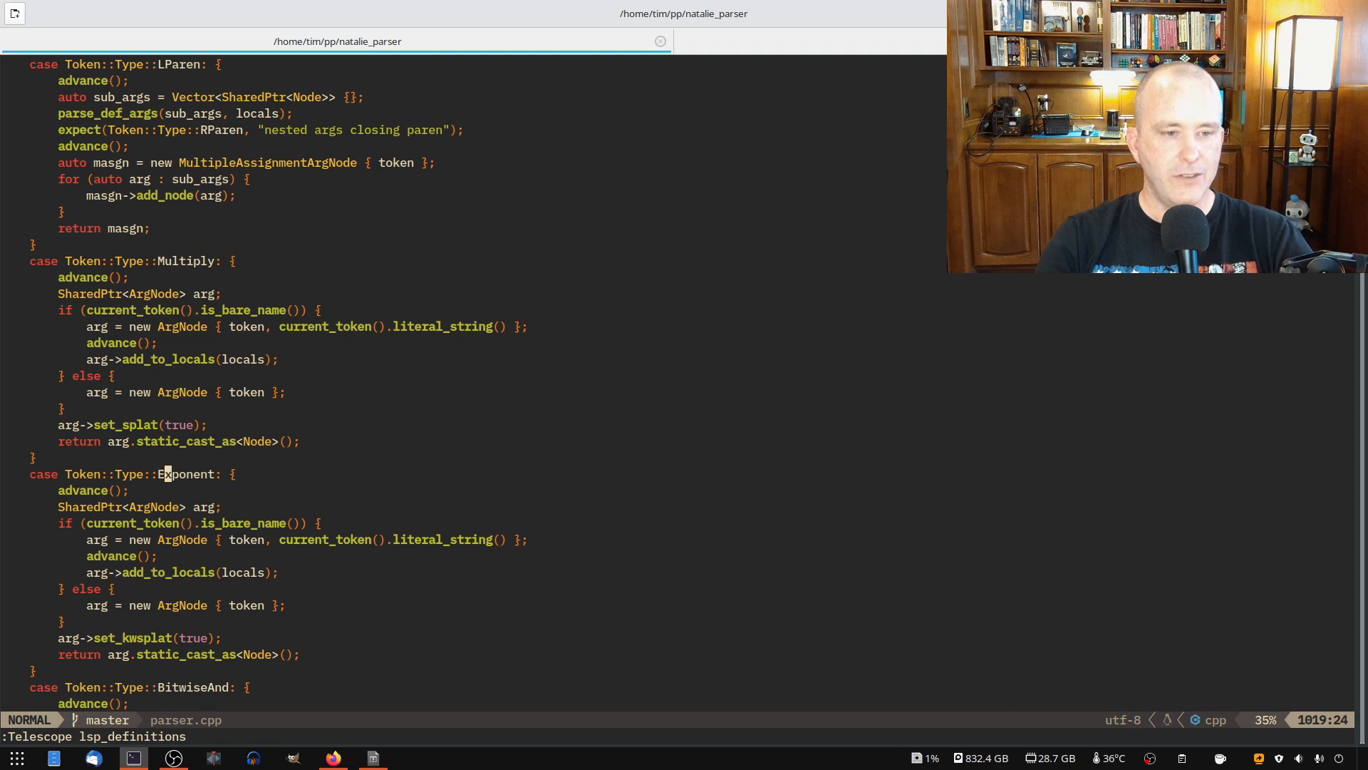
{"action": "key", "text": "v"}
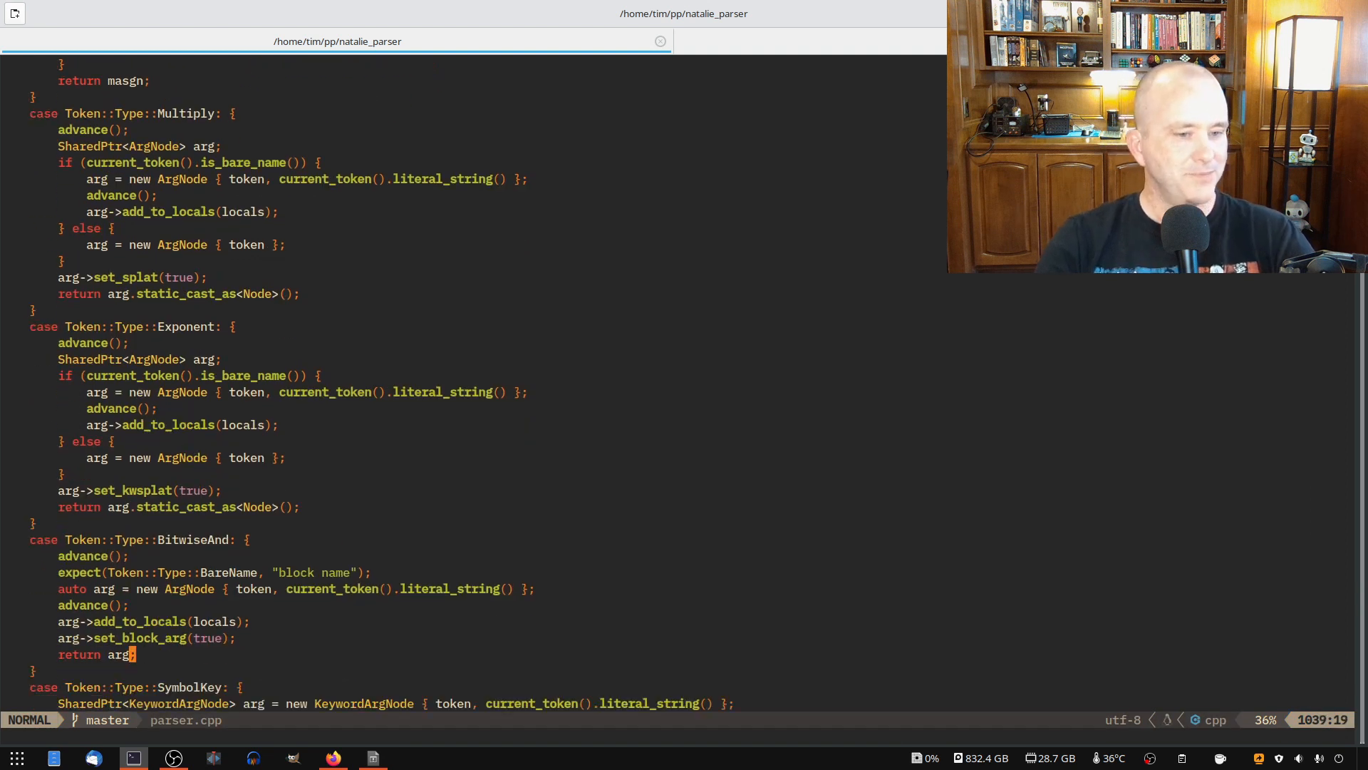
{"action": "scroll", "scroll_direction": "down", "scroll_amount": 3}
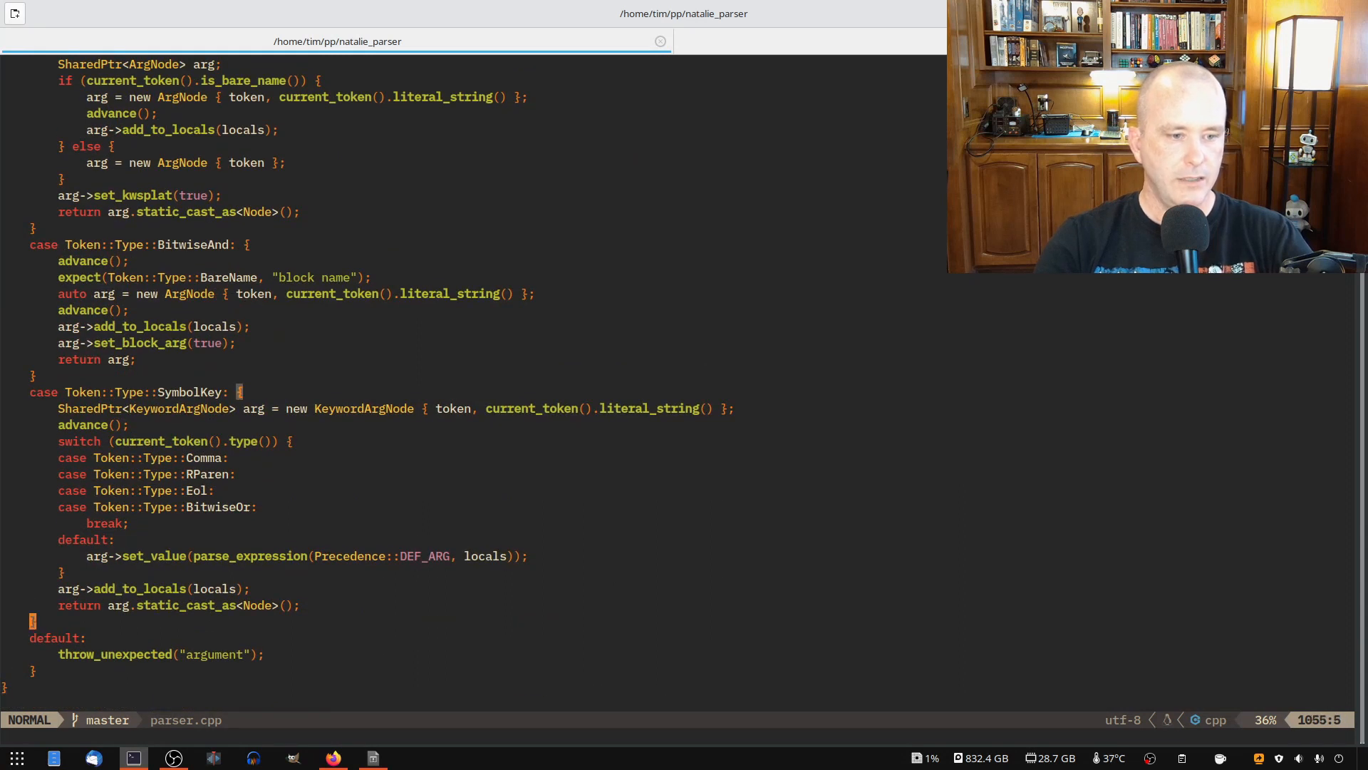
{"action": "type", "text": "case Token::Type::nil: {"}
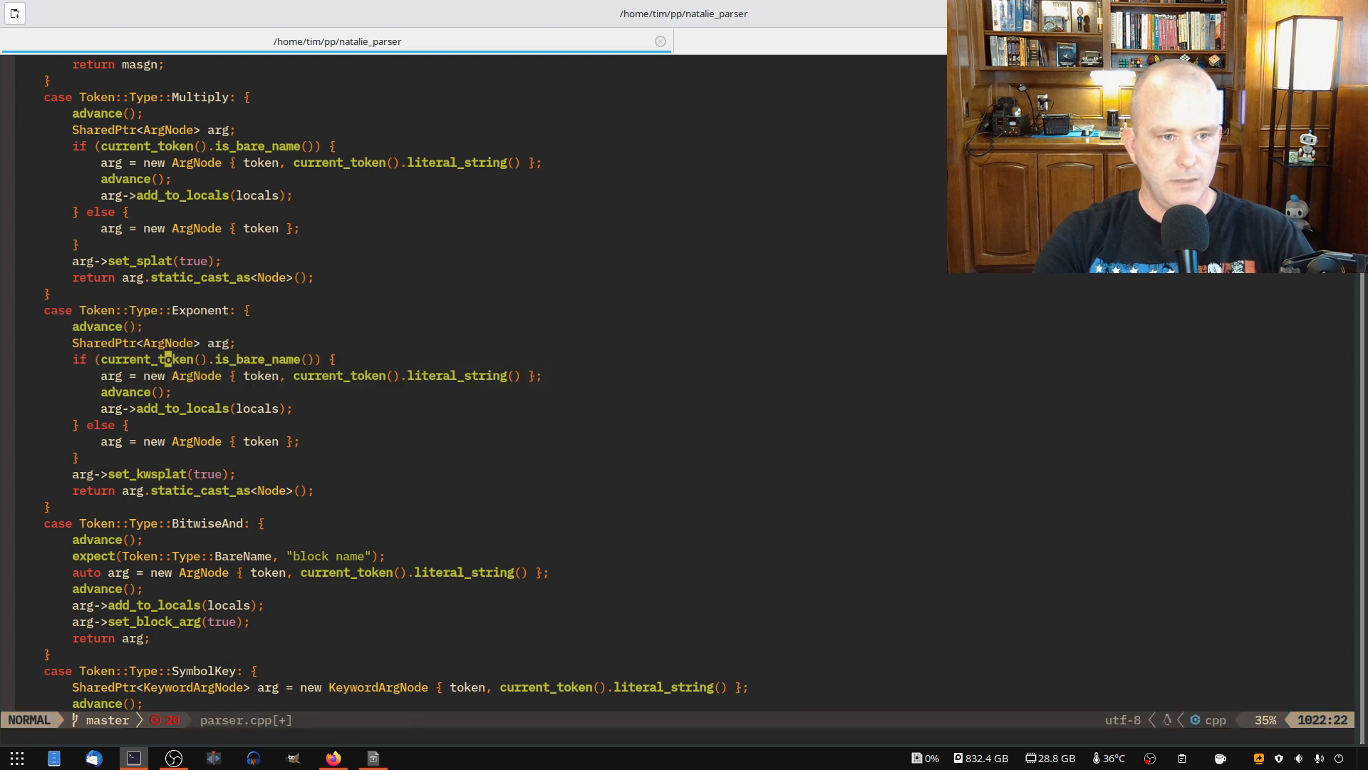
{"action": "mouse_move", "coordinate": [168, 441]}
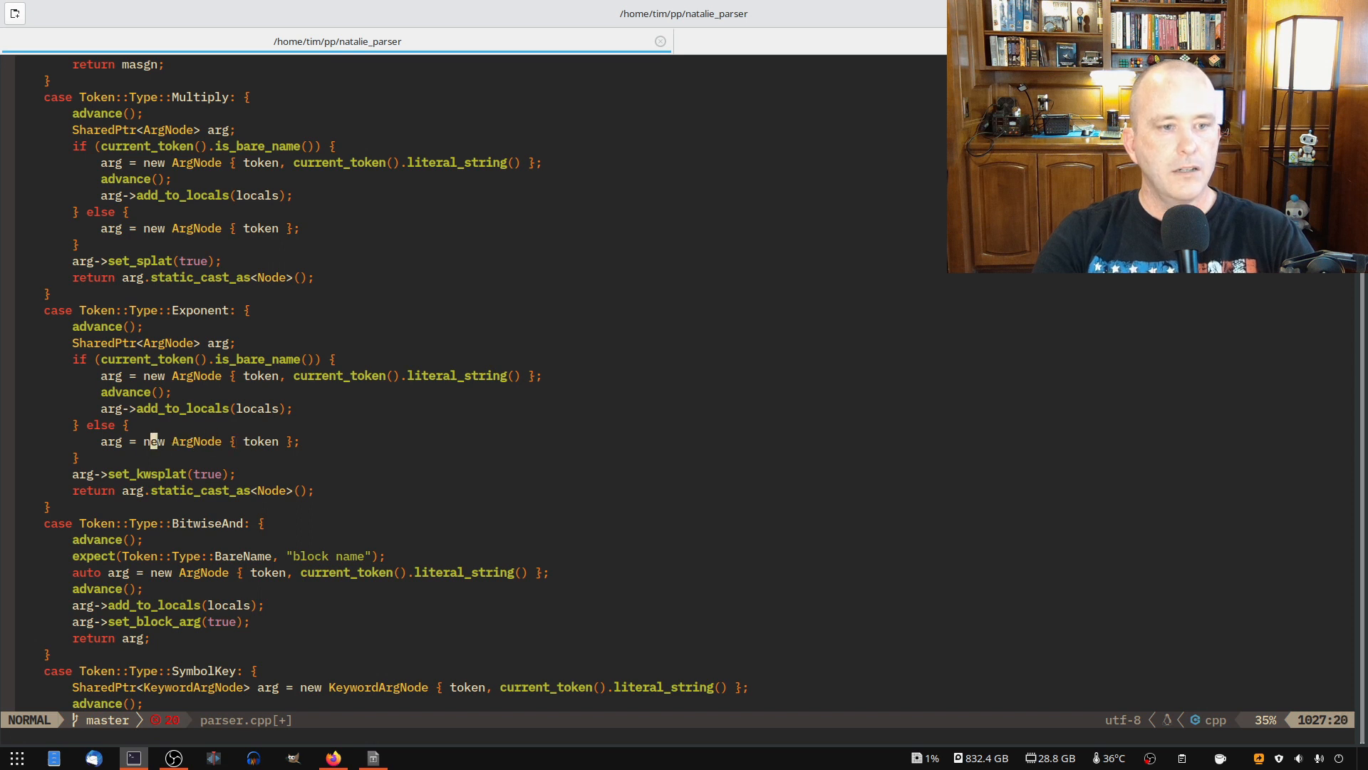
Step: Scroll through the argument cases after undoing the nil case line
{"action": "scroll", "scroll_direction": "down", "scroll_amount": 3}
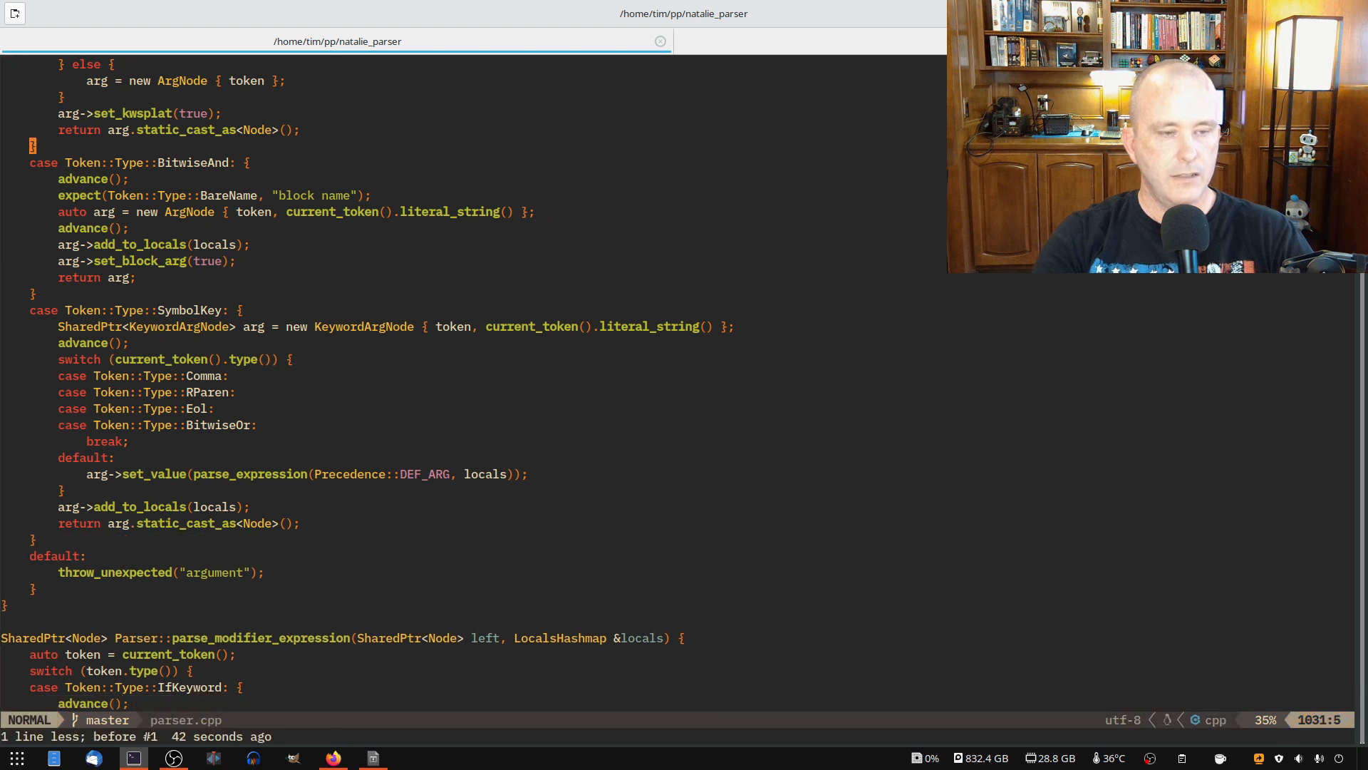
{"action": "scroll", "scroll_direction": "up", "scroll_amount": 3}
{"action": "type", "text": "/is_k"}
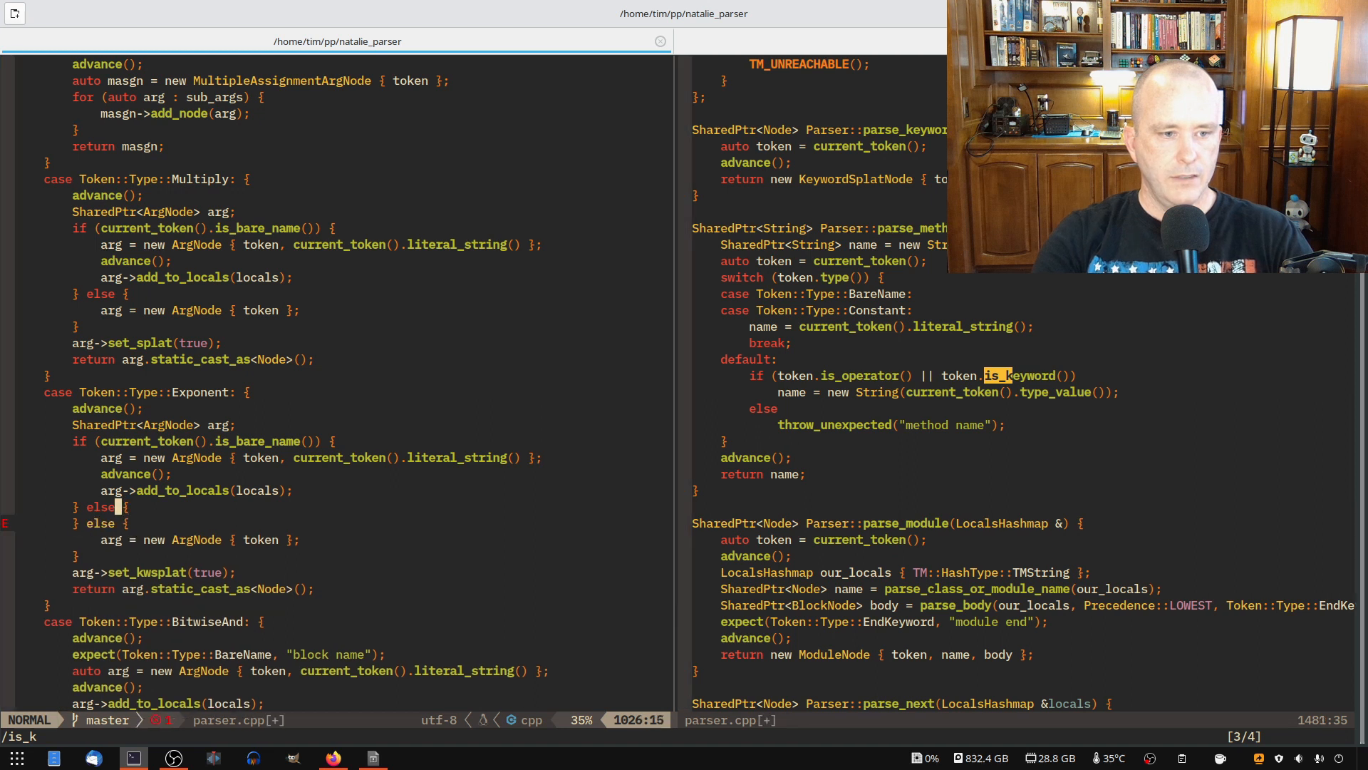
Step: Add an is_keyword() branch naming the ArgNode with new String(current_token().type_value())
{"action": "type", "text": "if (token"}
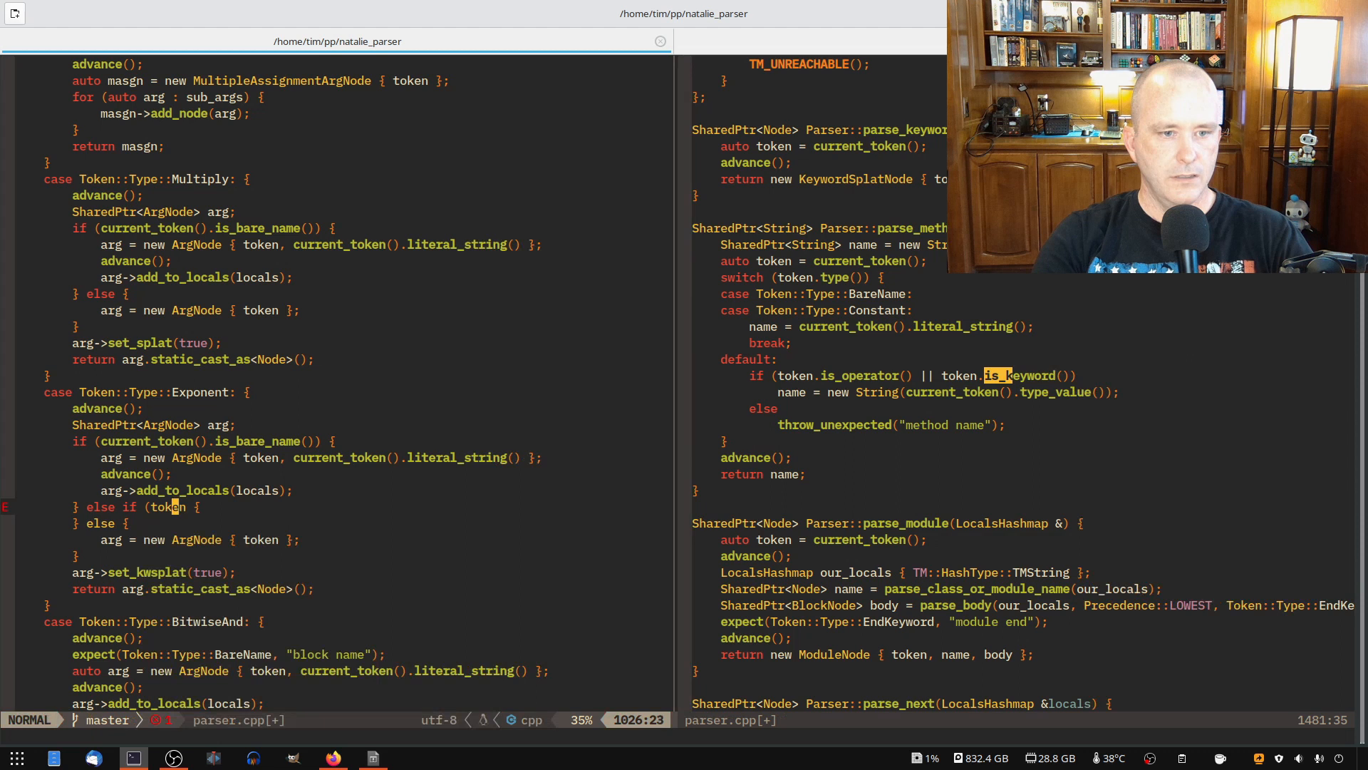
{"action": "type", "text": "current_token"}
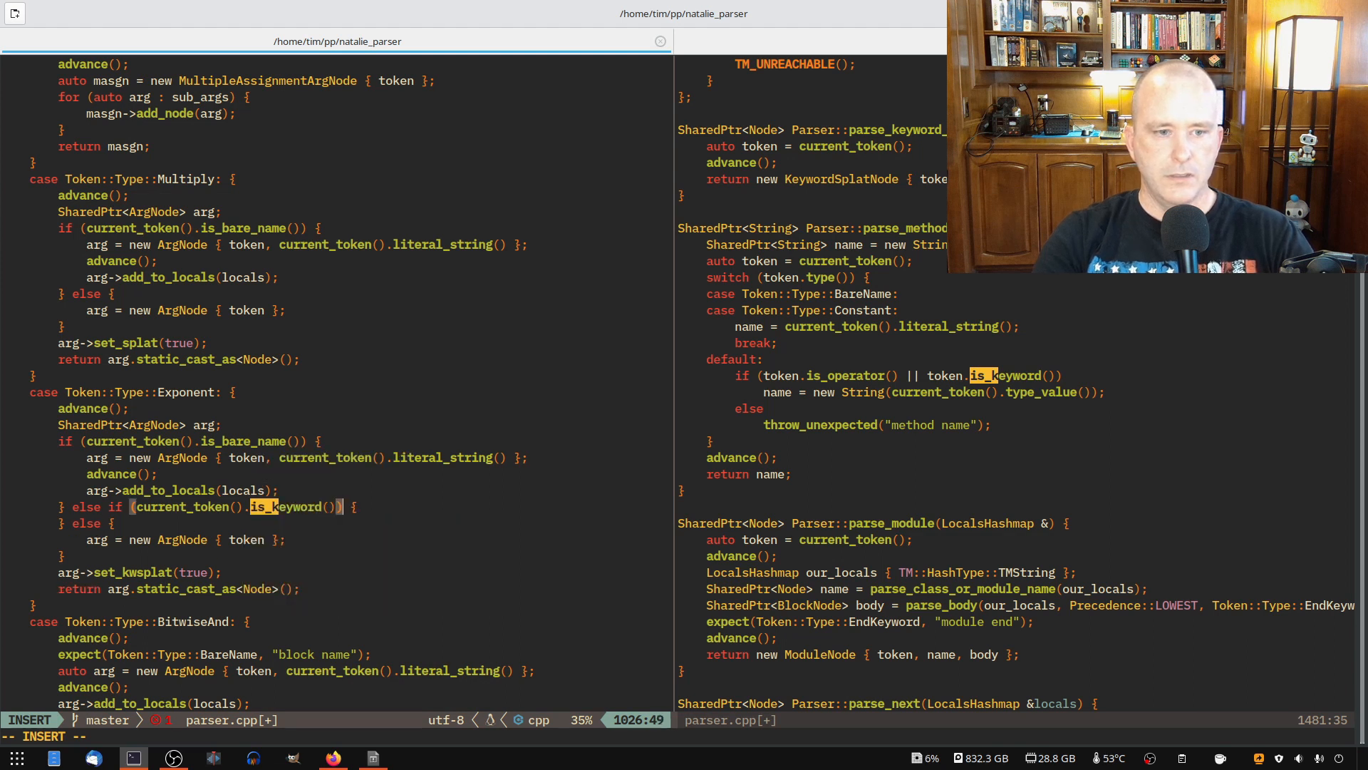
{"action": "key", "text": "Escape"}
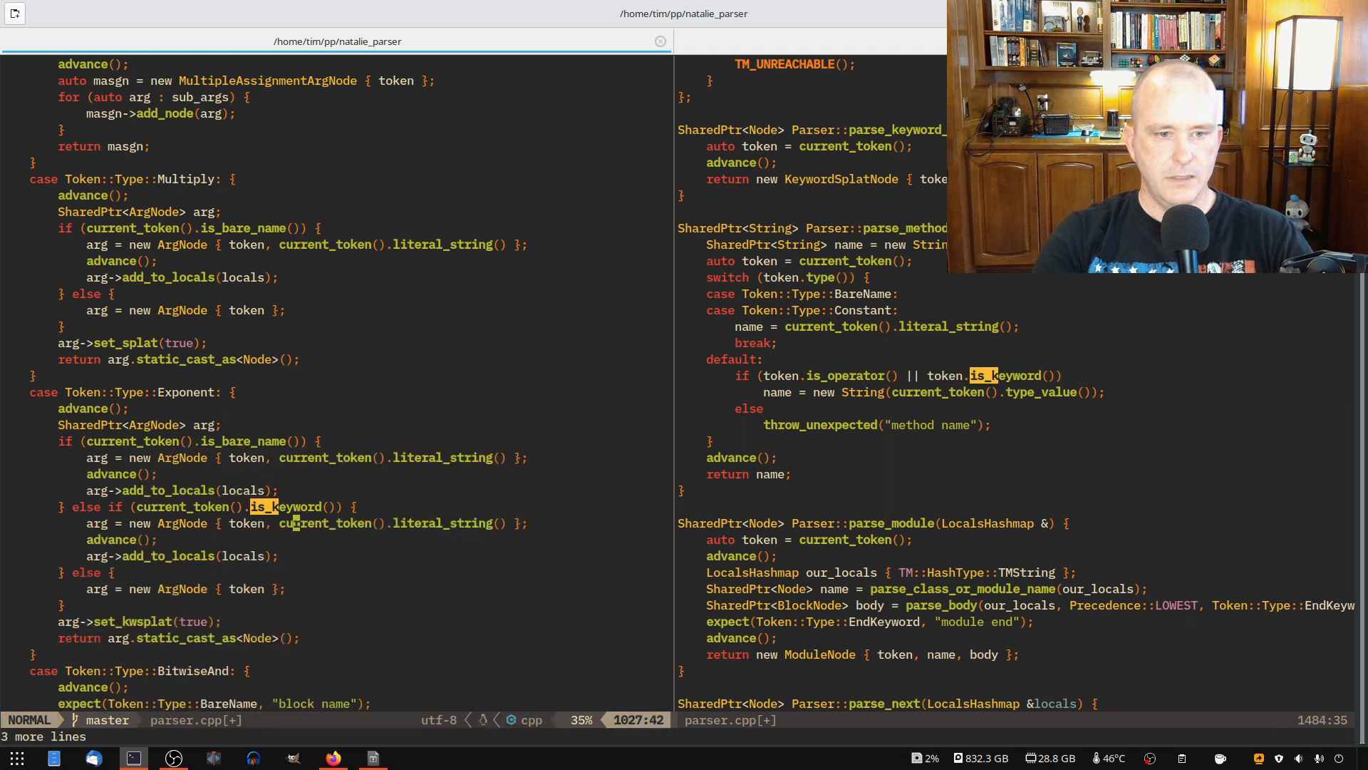
{"action": "type", "text": "type_value"}
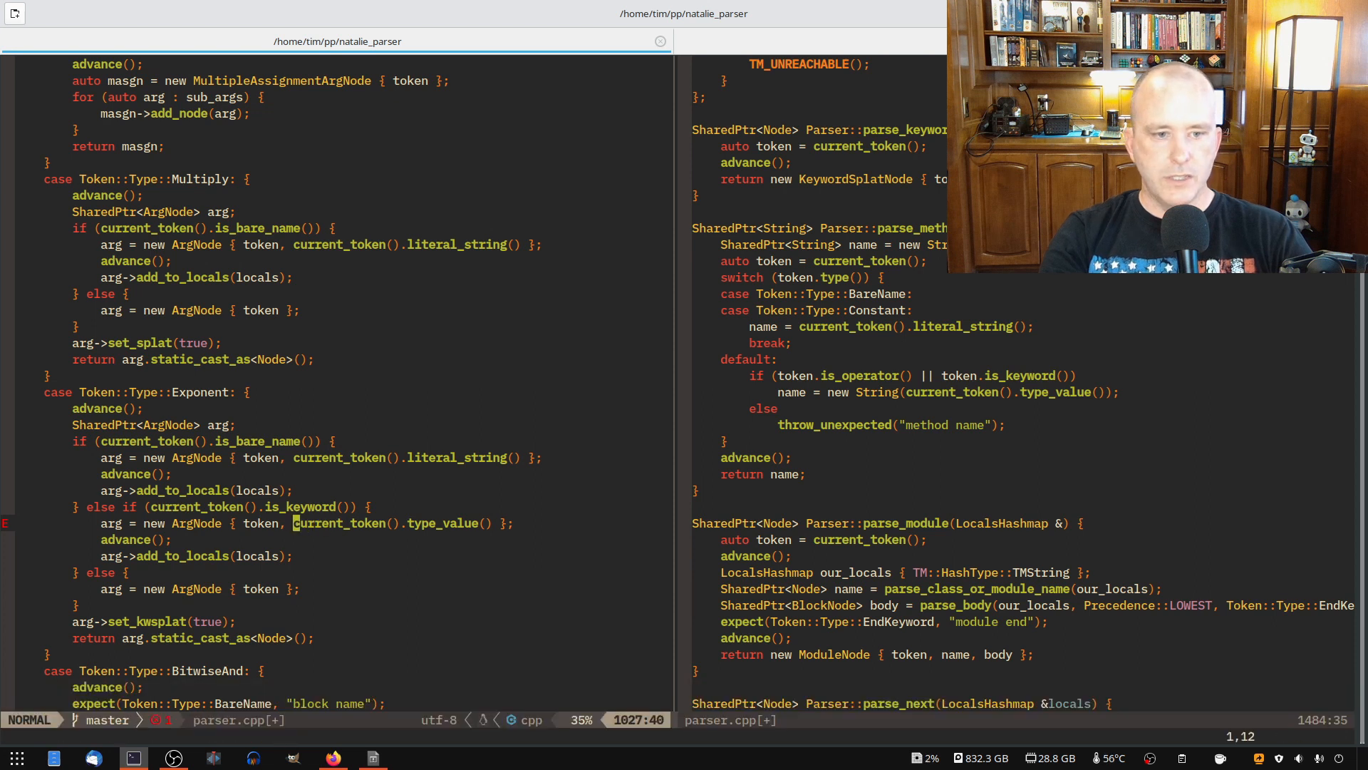
{"action": "type", "text": "new String"}
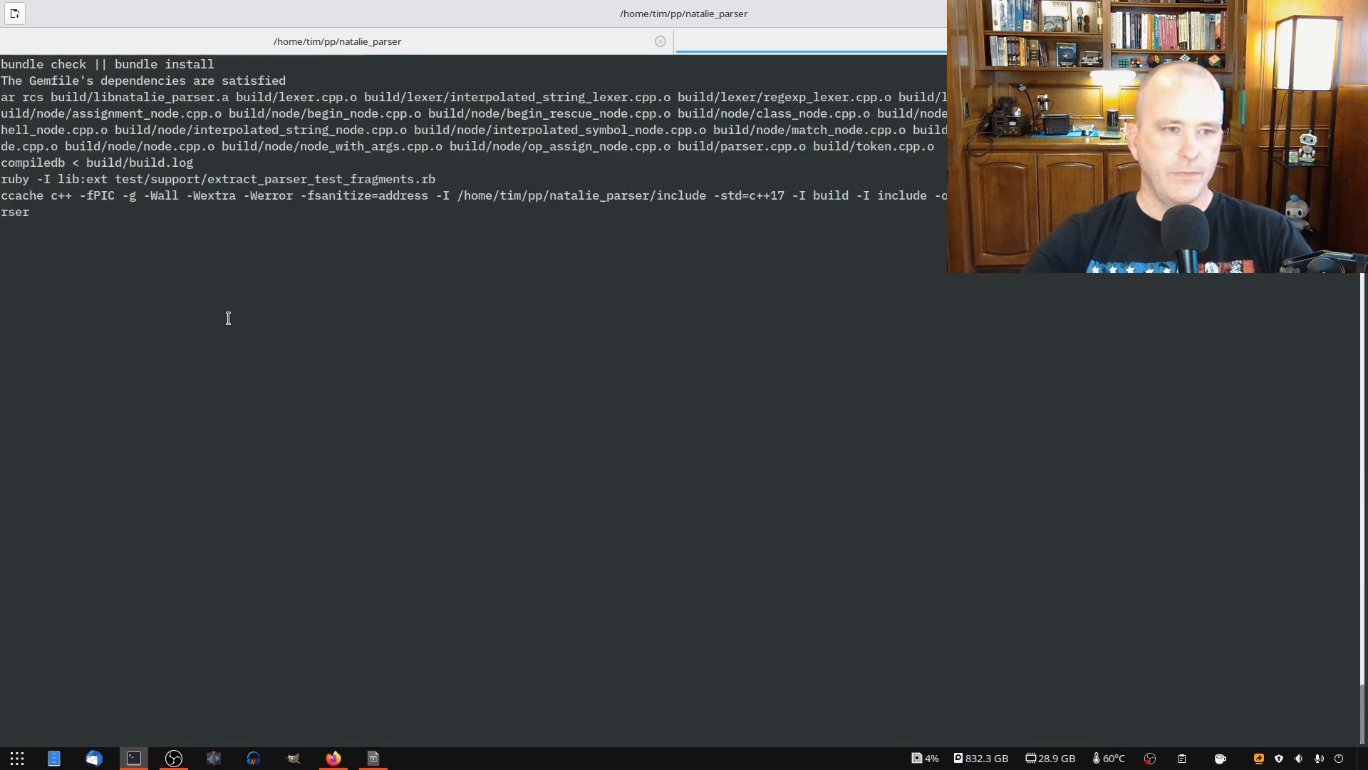
Step: Change the |nil| expectation in parser_test.rb to .must_raise SyntaxError and rerun the passing suite
{"action": "key", "text": "Return"}
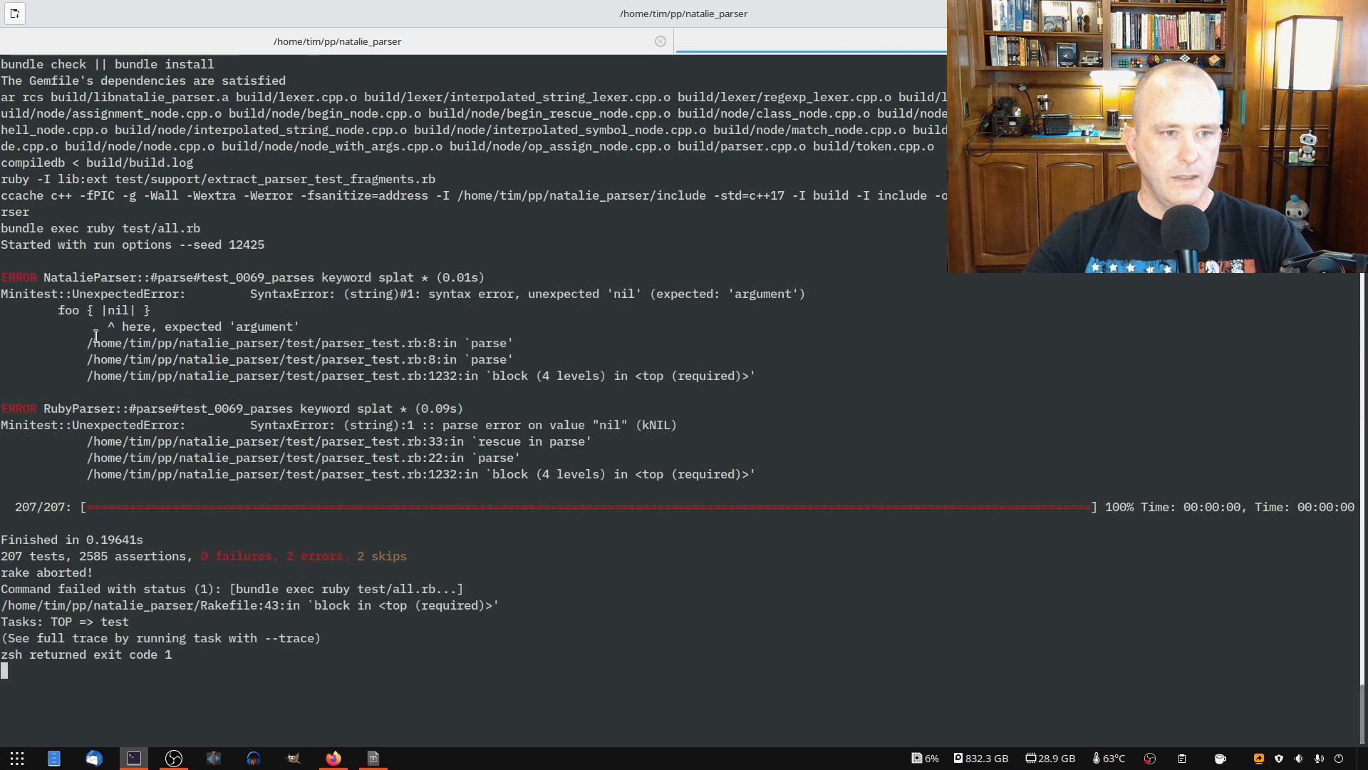
{"action": "mouse_move", "coordinate": [361, 441]}
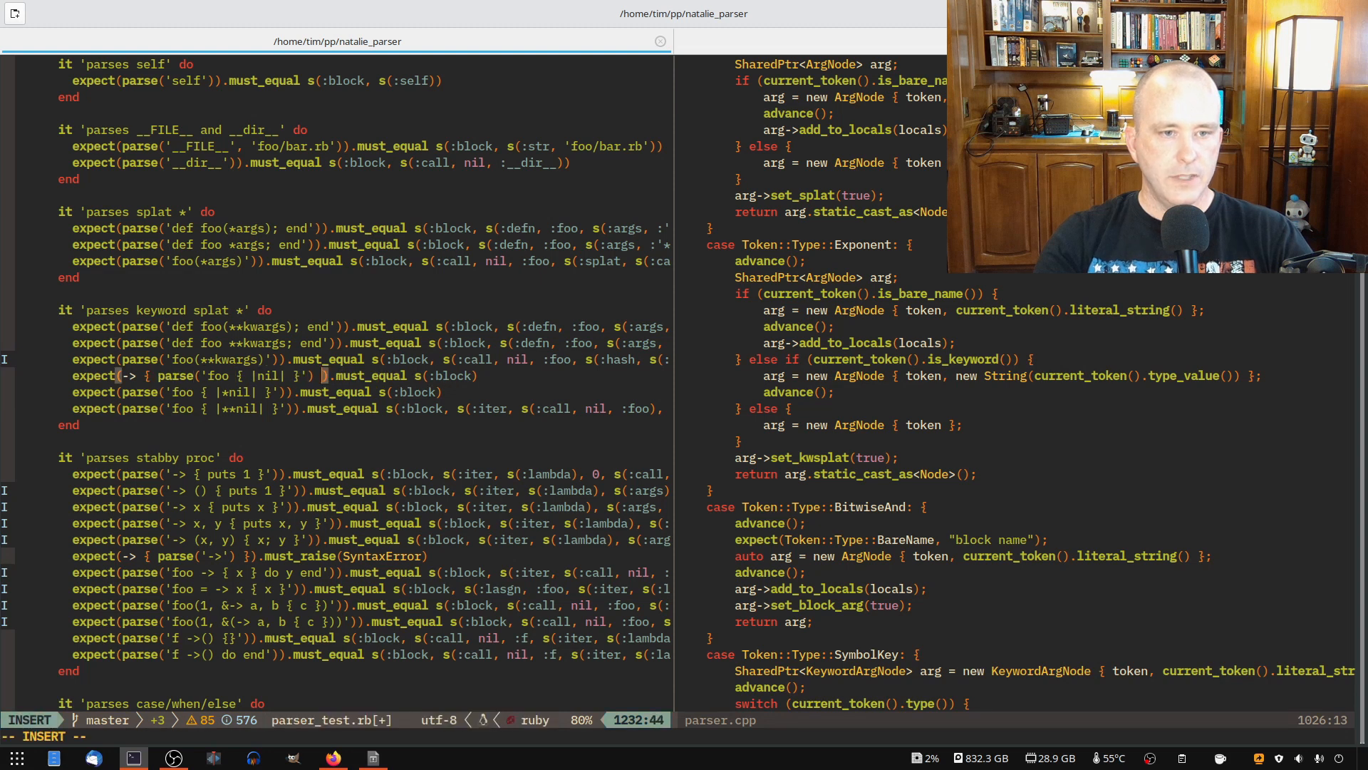
{"action": "type", "text": "must_raise"}
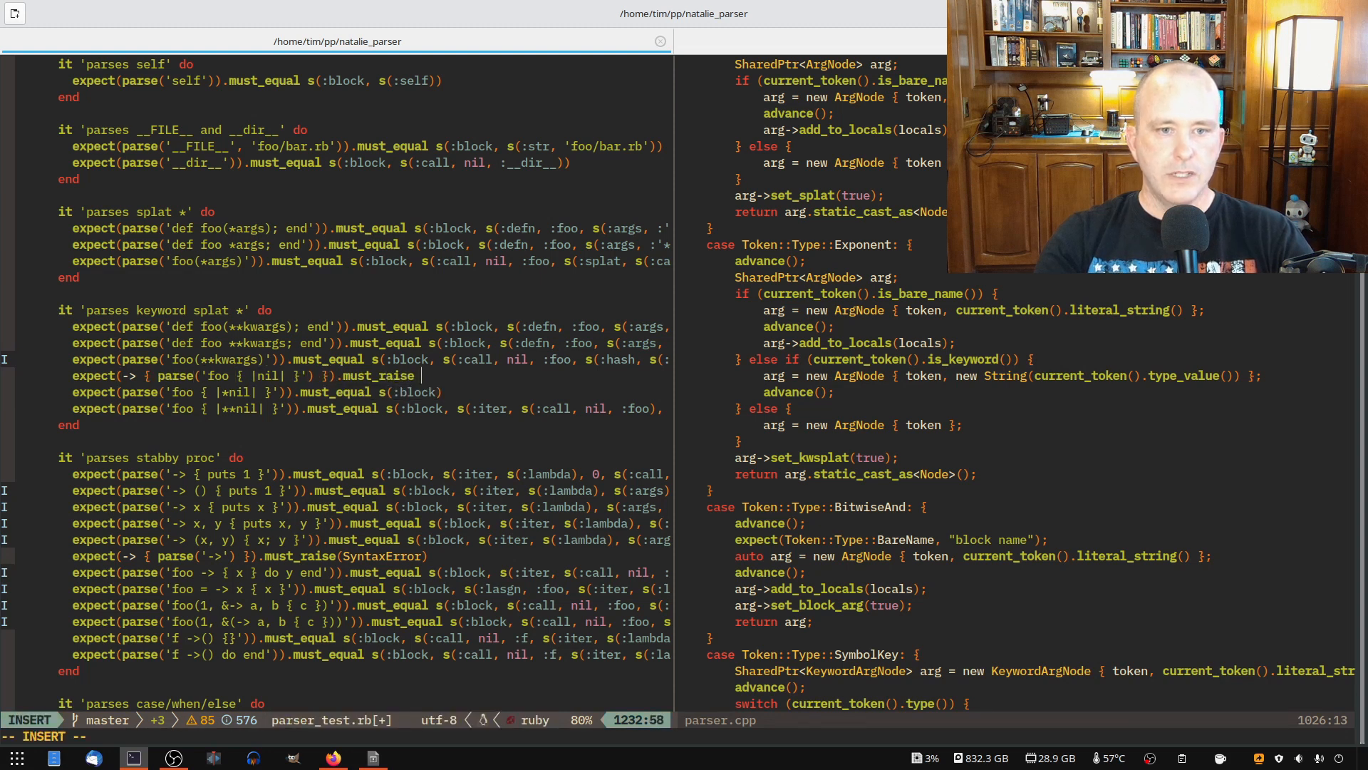
{"action": "type", "text": "SyntaxError"}
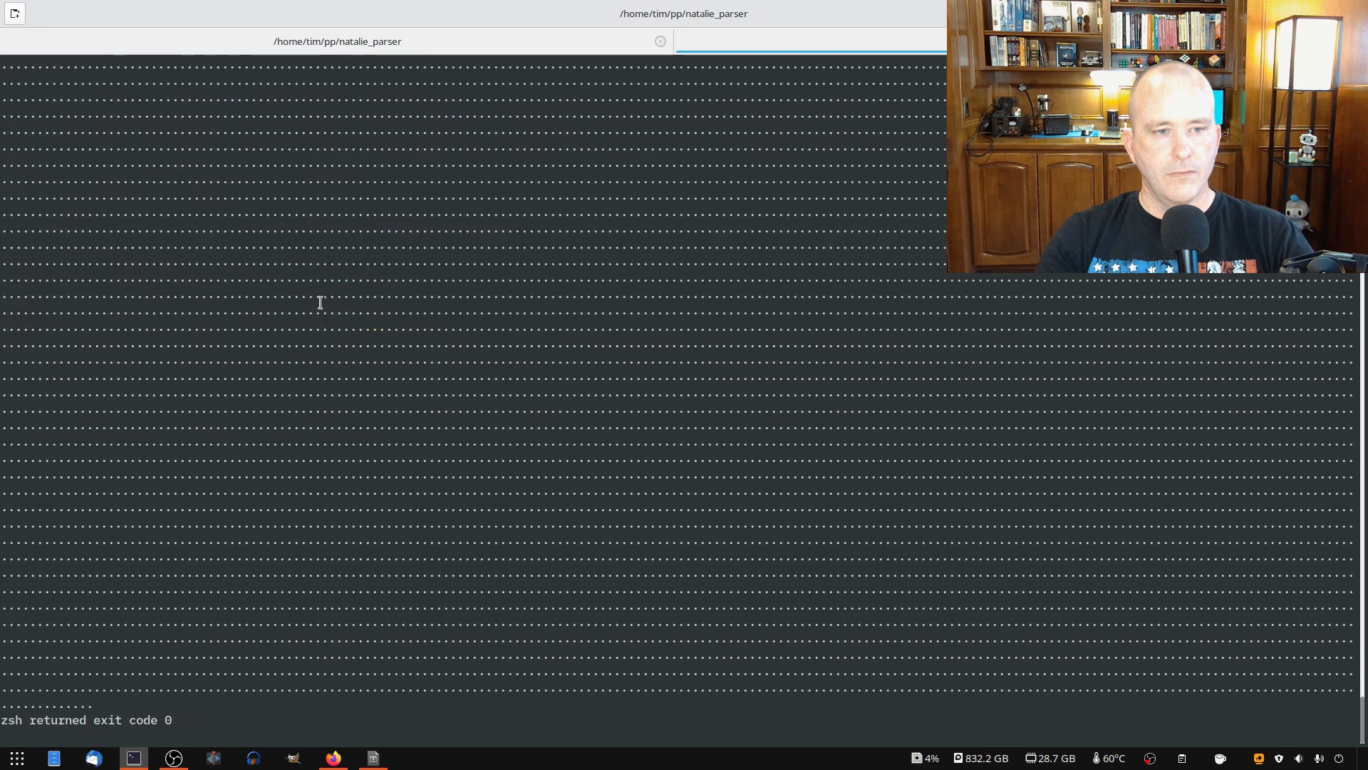
{"action": "key", "text": "ctrl+c"}
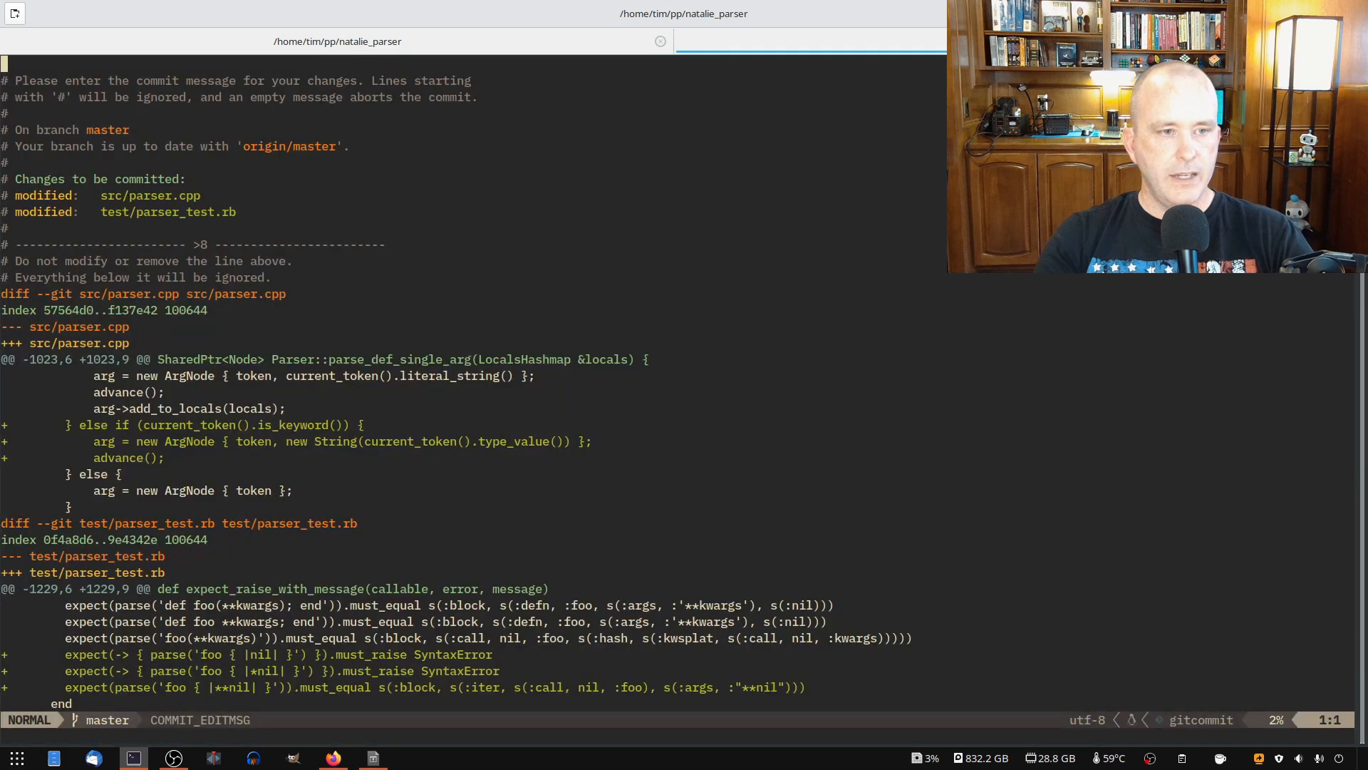
Step: Commit as 'Parse **nil in keyword args' and run git push
{"action": "type", "text": "Parse"}
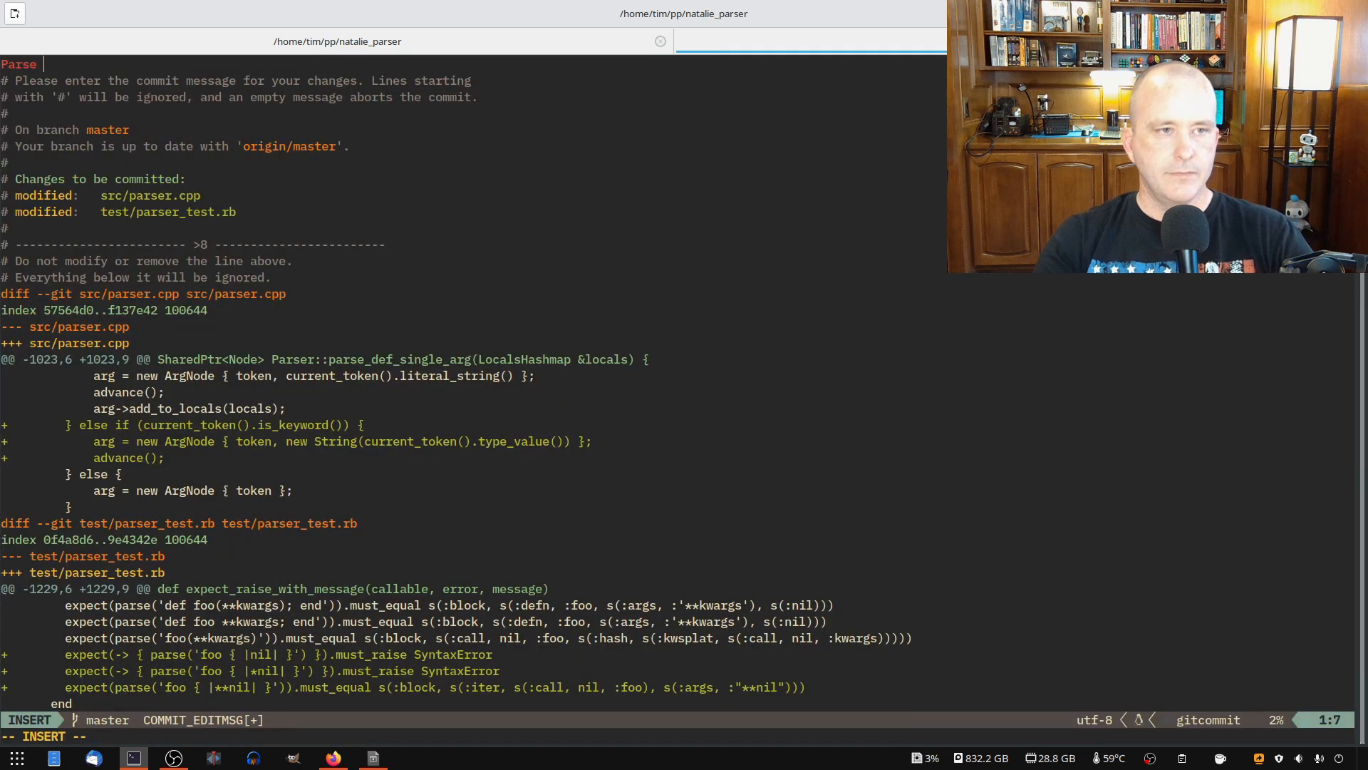
{"action": "type", "text": "**nil in keyword a"}
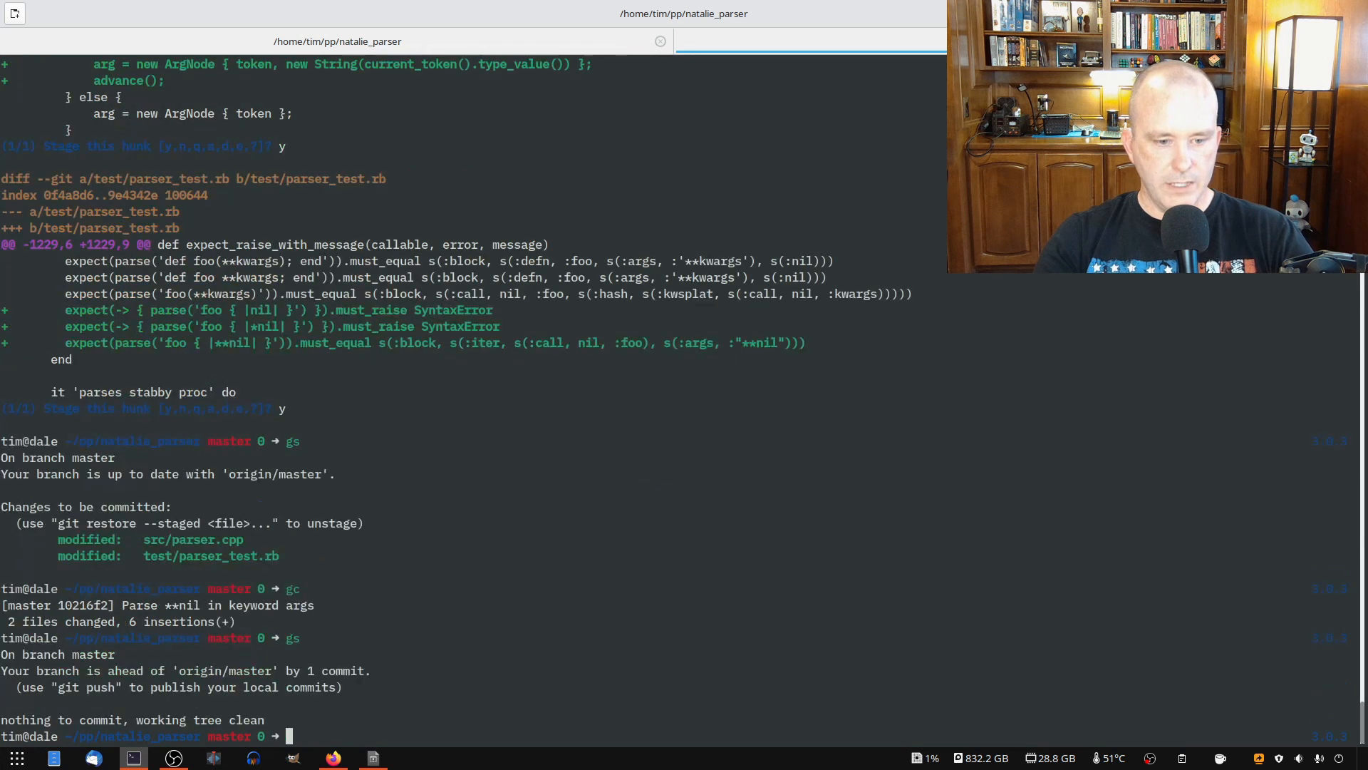
{"action": "type", "text": "git push"}
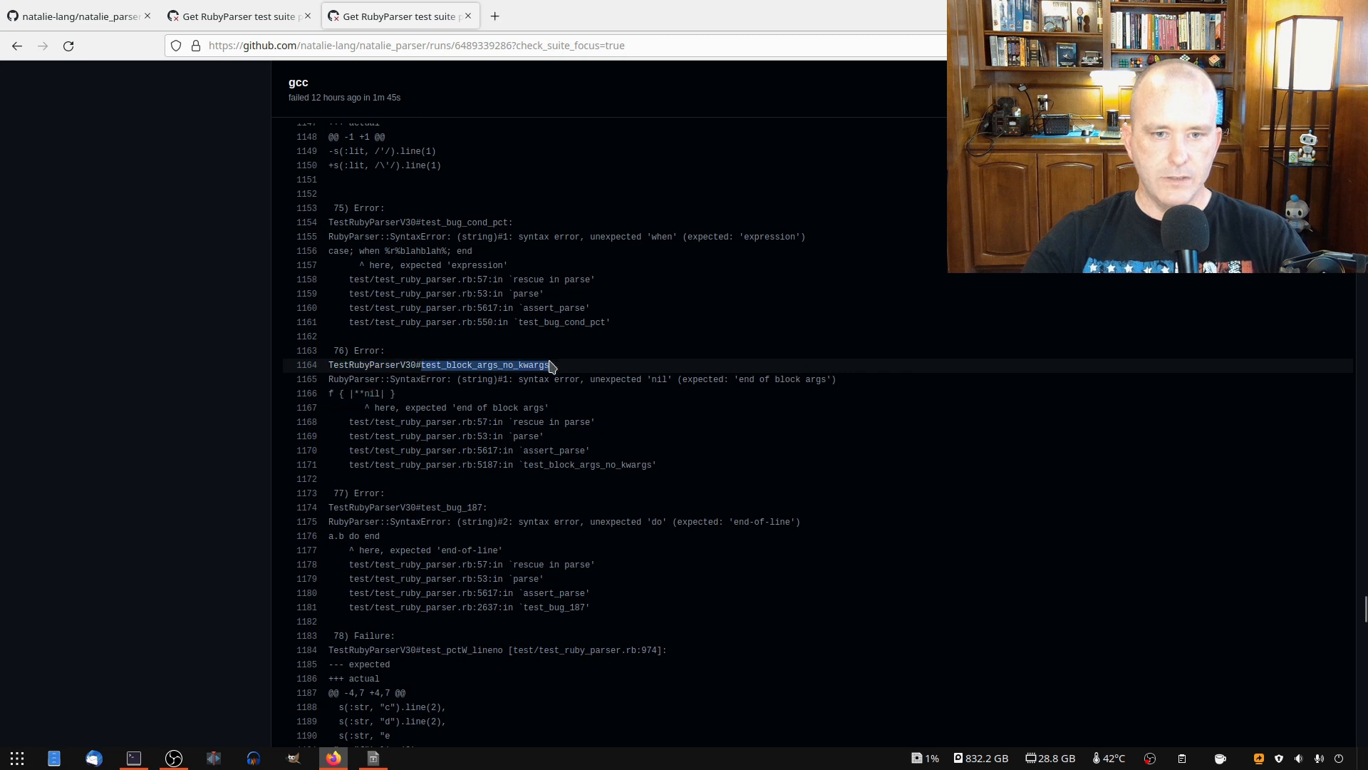
Step: Switch to ruby_parser_tests in the terminal and start the ruby test command for test_block_args_no_kwargs
{"action": "key", "text": "F12"}
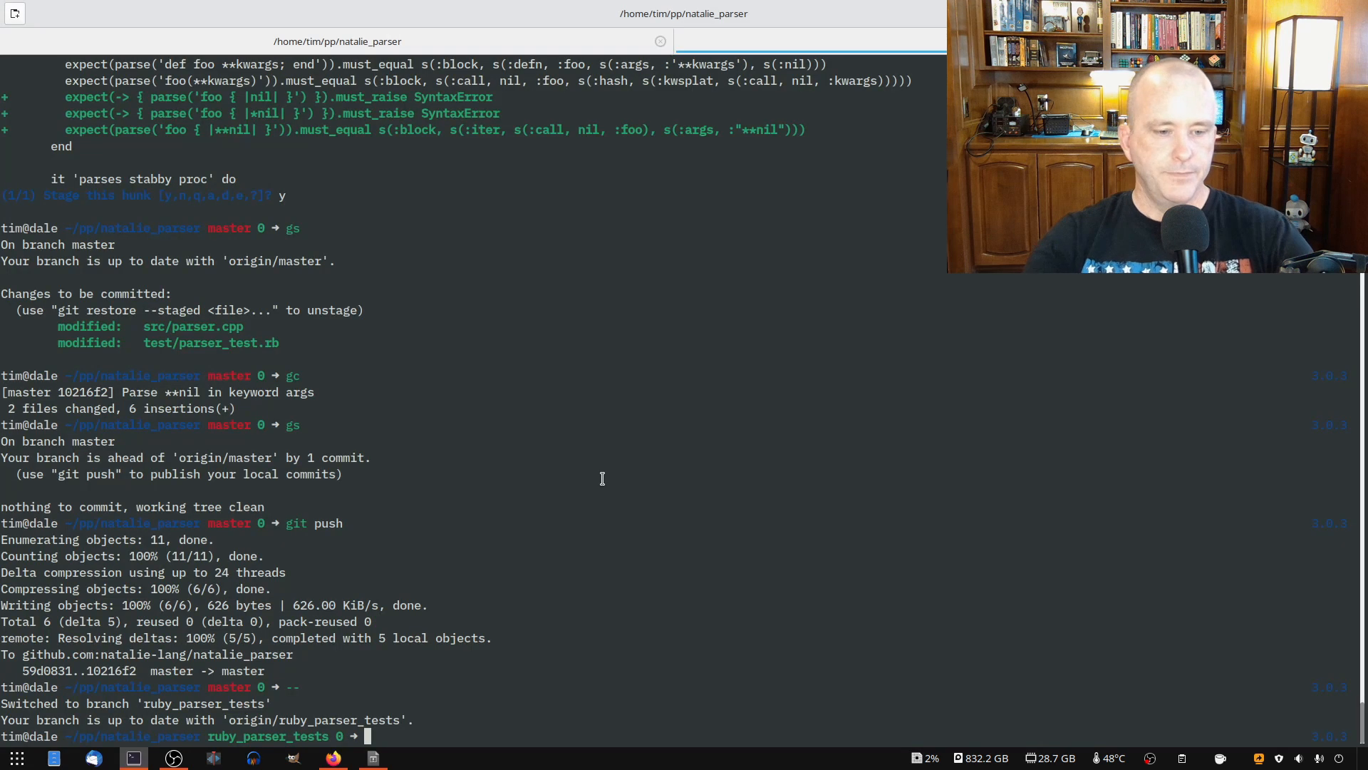
{"action": "mouse_move", "coordinate": [613, 489]}
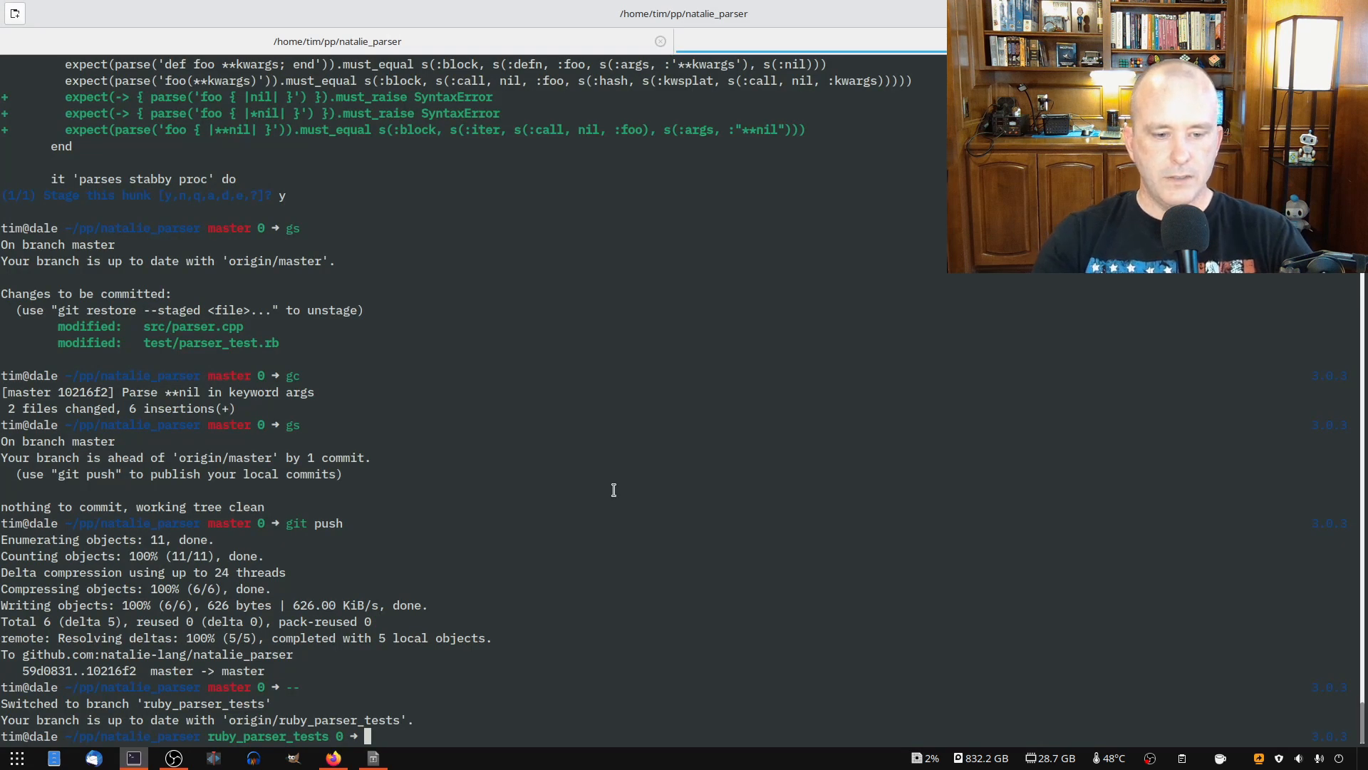
{"action": "type", "text": "ruby"}
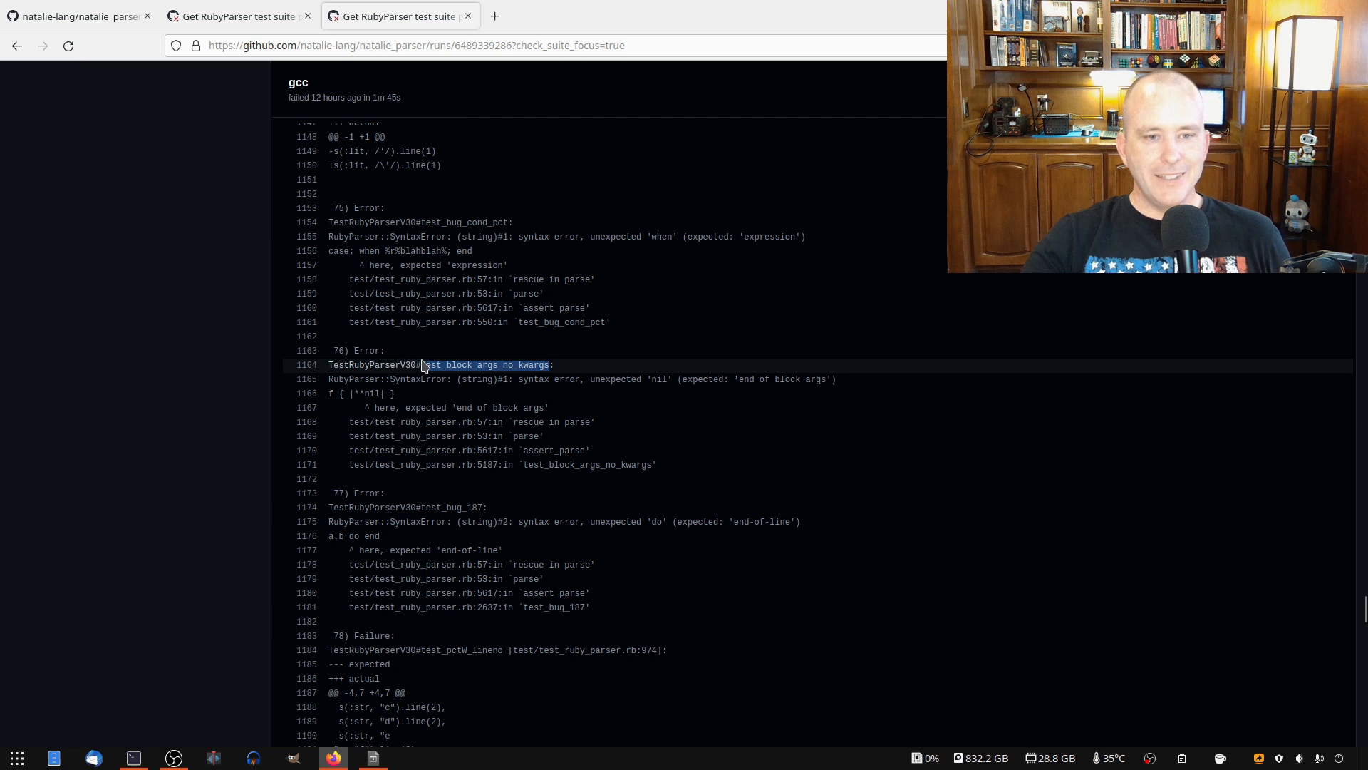
Step: Run test_block_args_no_kwargs alone, then rerun the full suite showing 54 failures and 54 errors
{"action": "double_click", "coordinate": [484, 365]}
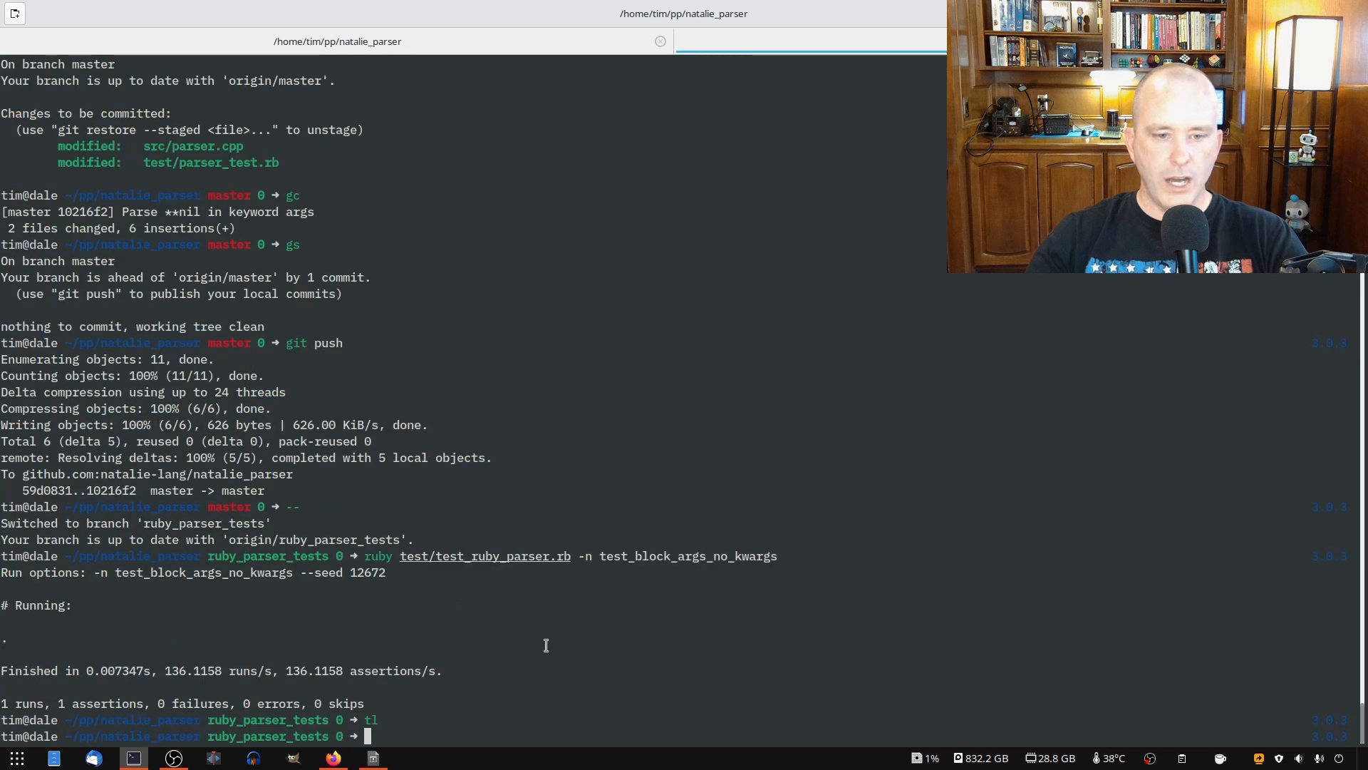
{"action": "type", "text": "rake test"}
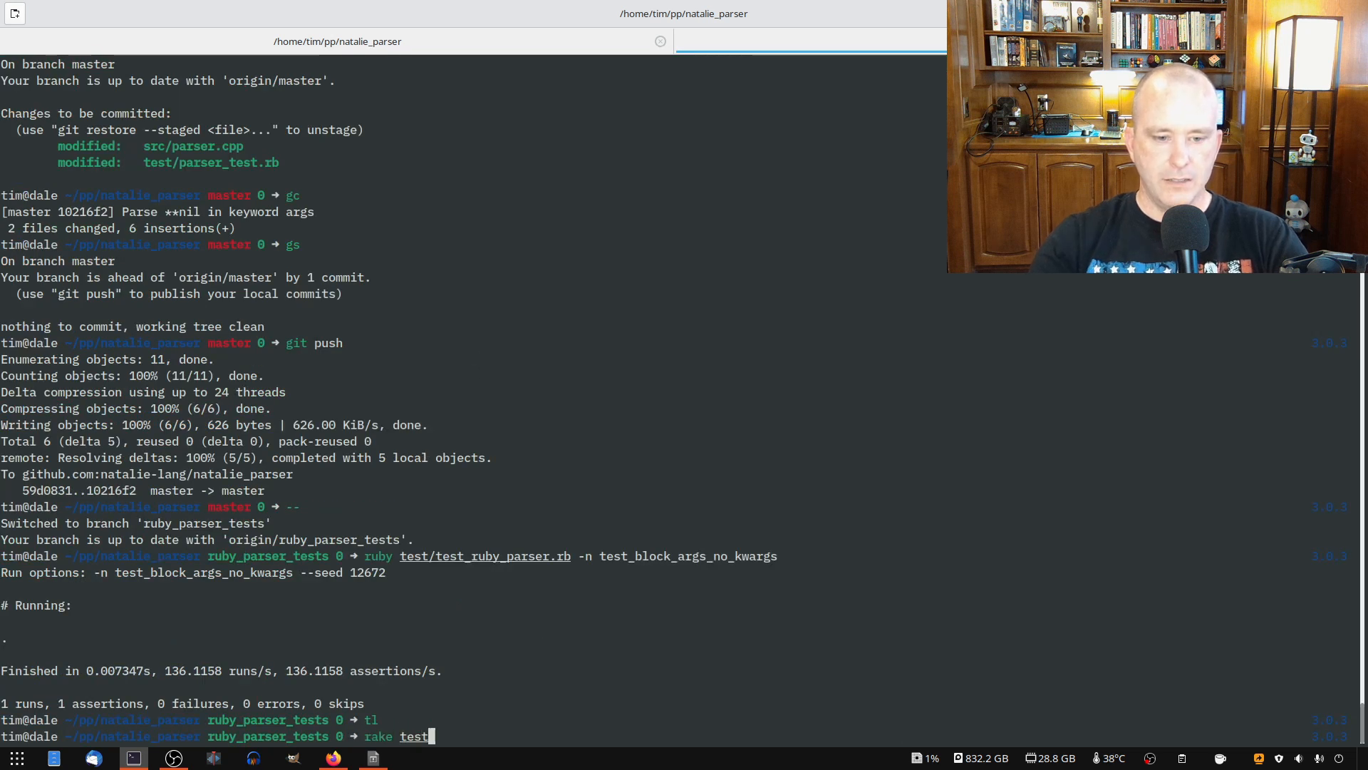
{"action": "key", "text": "Return"}
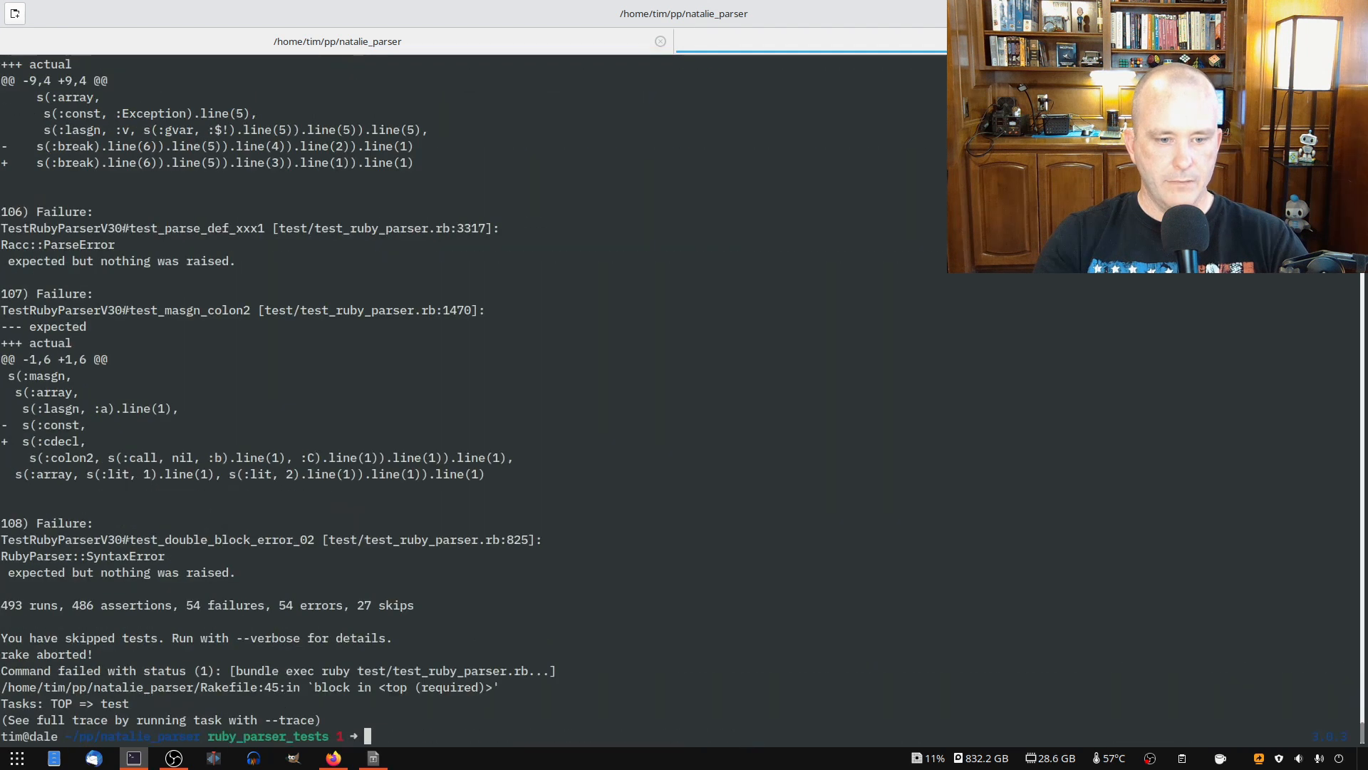
Step: Search the rake output for test_block_args_no_kwargs, still erroring on f { |**nil| }
{"action": "type", "text": "test_block_args_no_kwargs"}
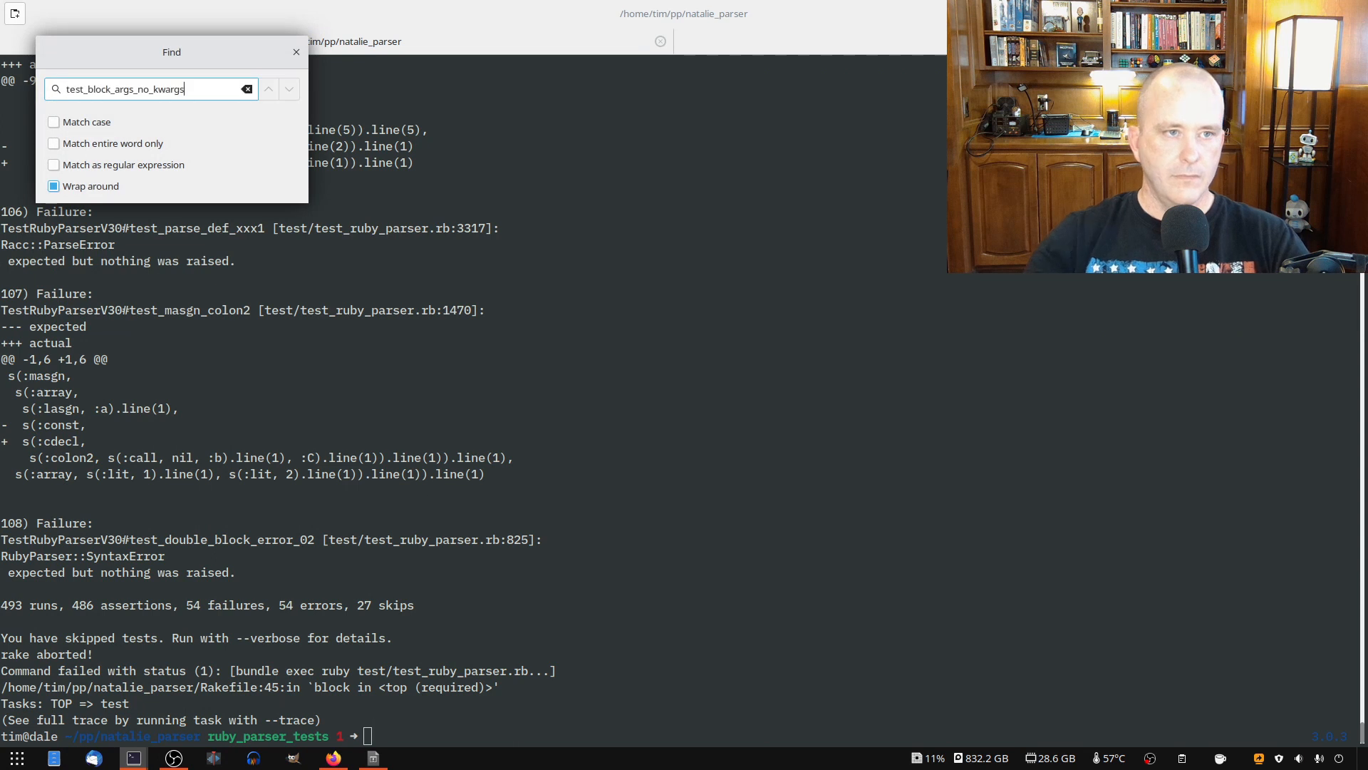
{"action": "left_click", "coordinate": [269, 89]}
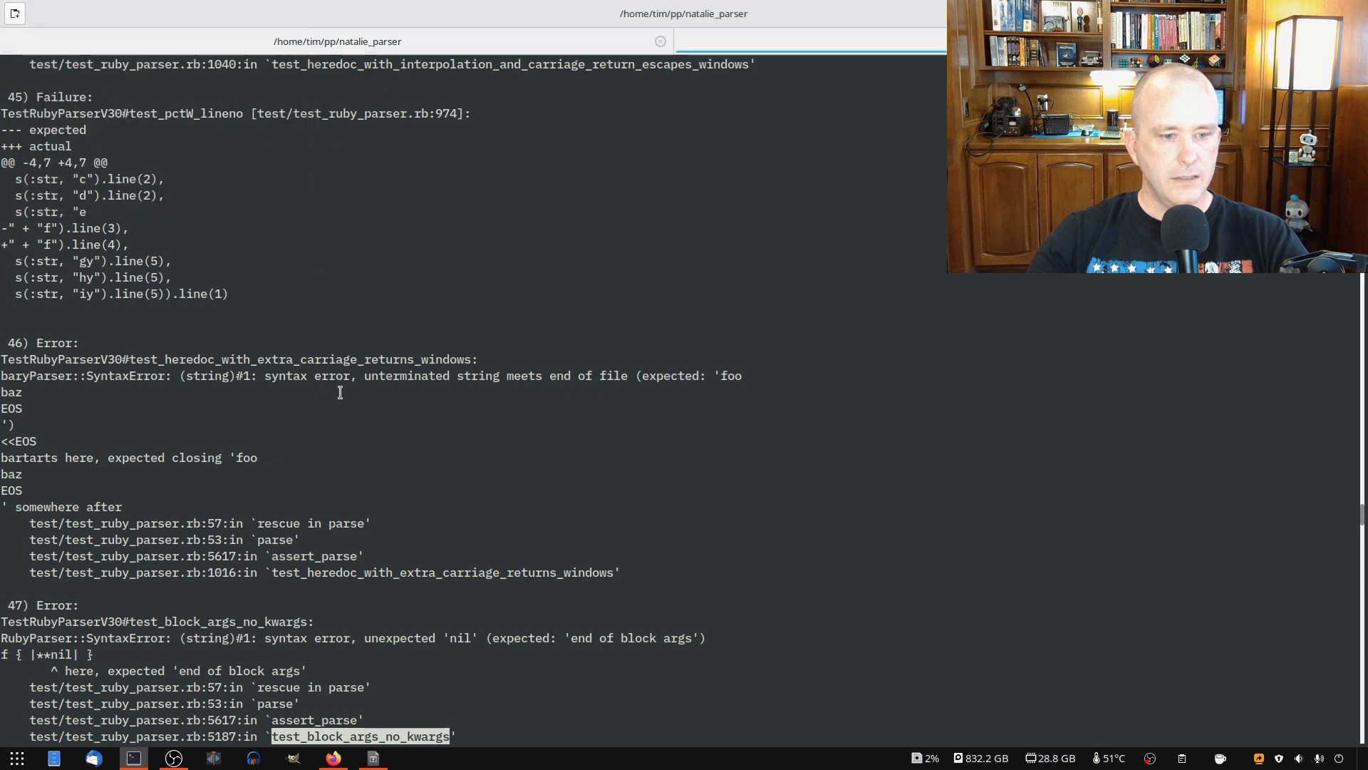
{"action": "scroll", "scroll_direction": "down", "scroll_amount": 3}
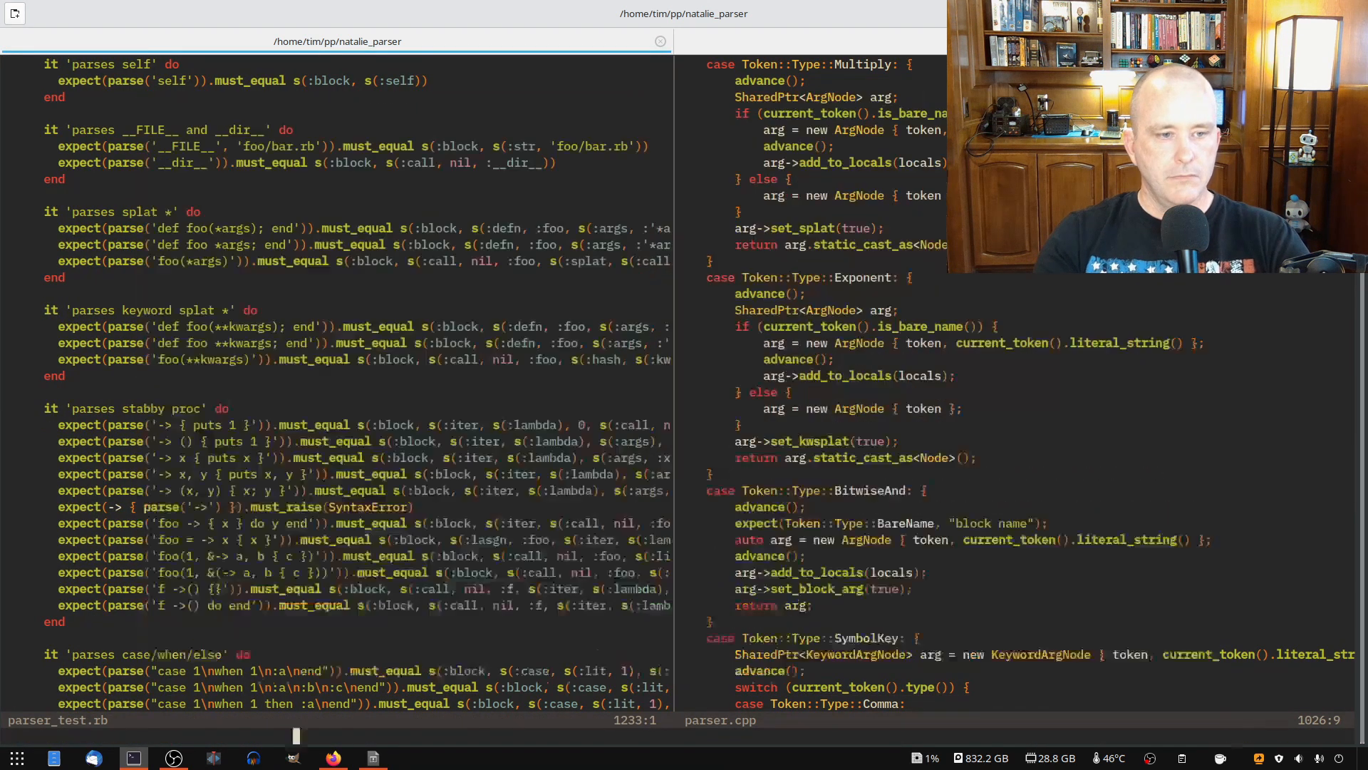
Step: Search test_ruby_parser.rb for the focus marker
{"action": "type", "text": "/focus"}
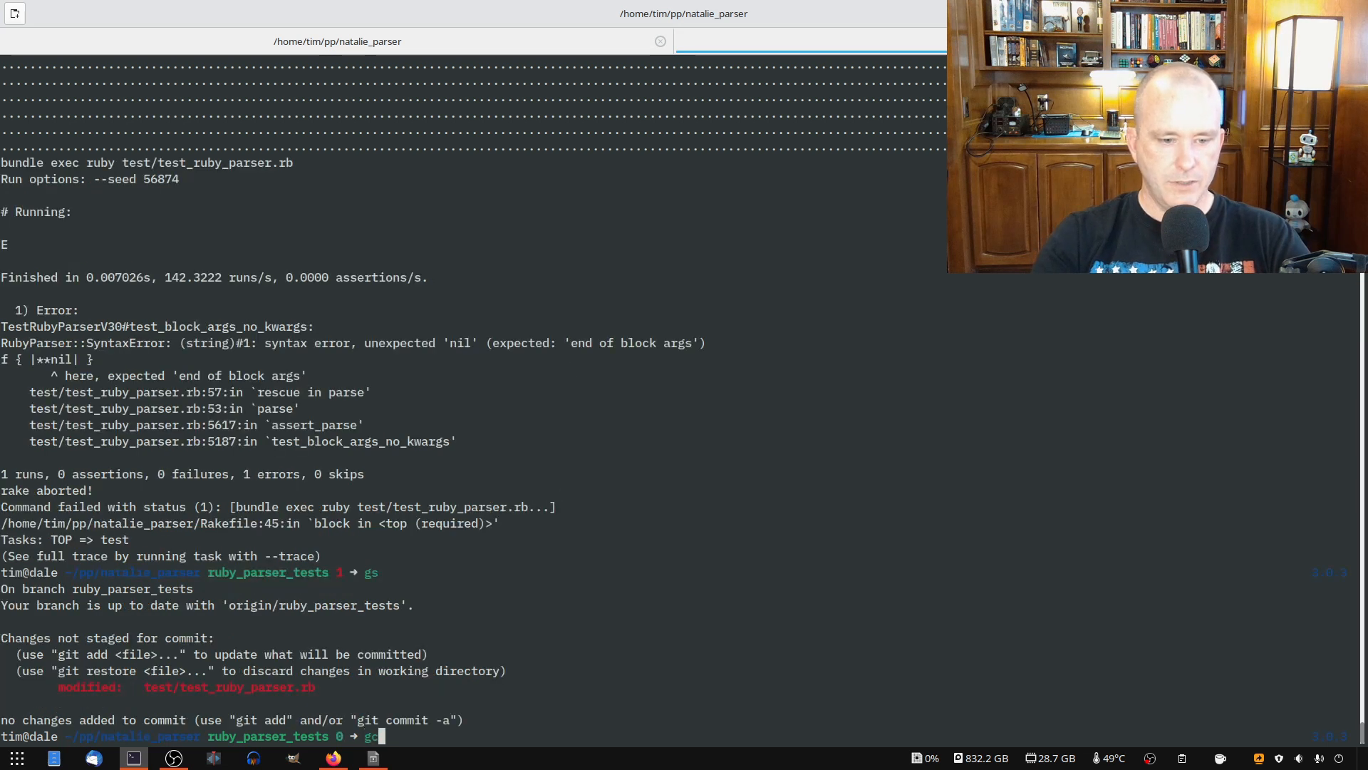
Step: Stash, rebase ruby_parser_tests onto master, rerun rake test, discard the test edit and force-push
{"action": "key", "text": "Return"}
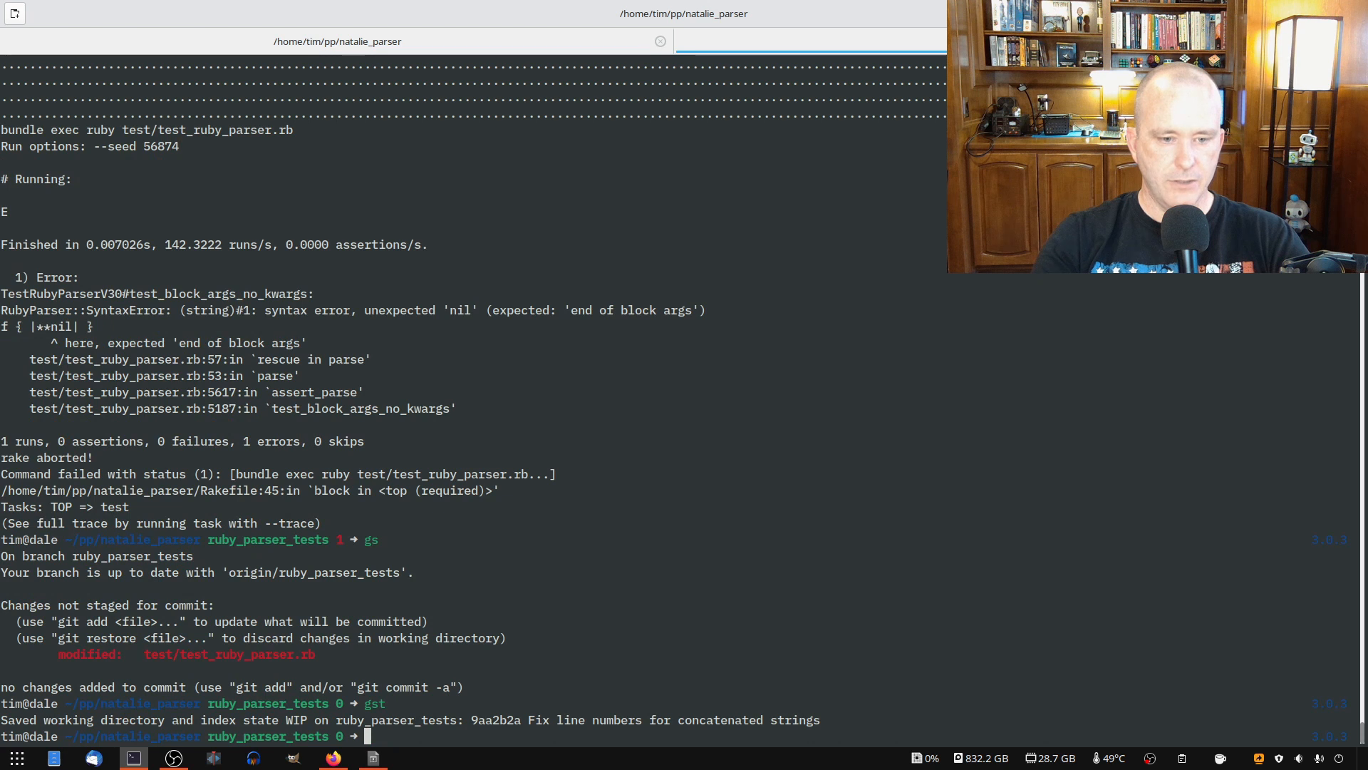
{"action": "type", "text": "git rebase maste"}
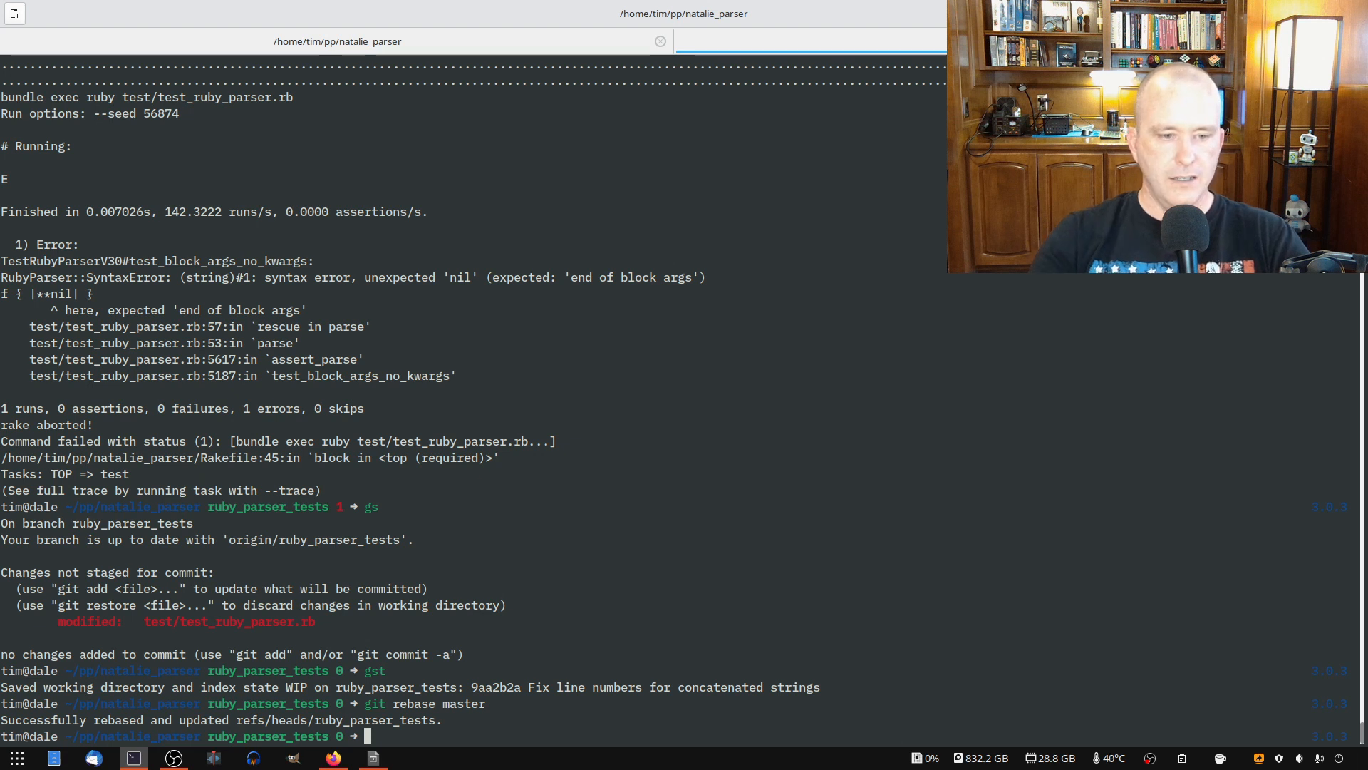
{"action": "type", "text": "rake test"}
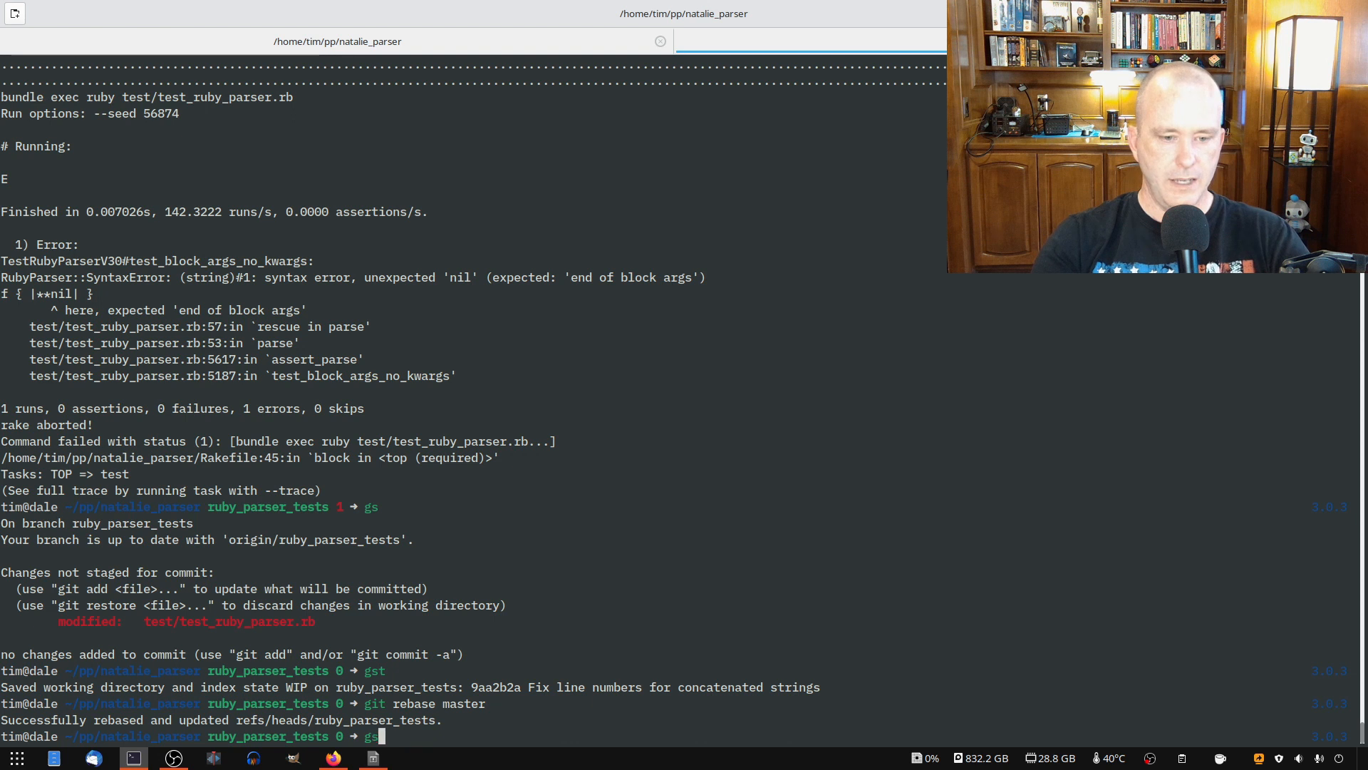
{"action": "type", "text": "gstp"}
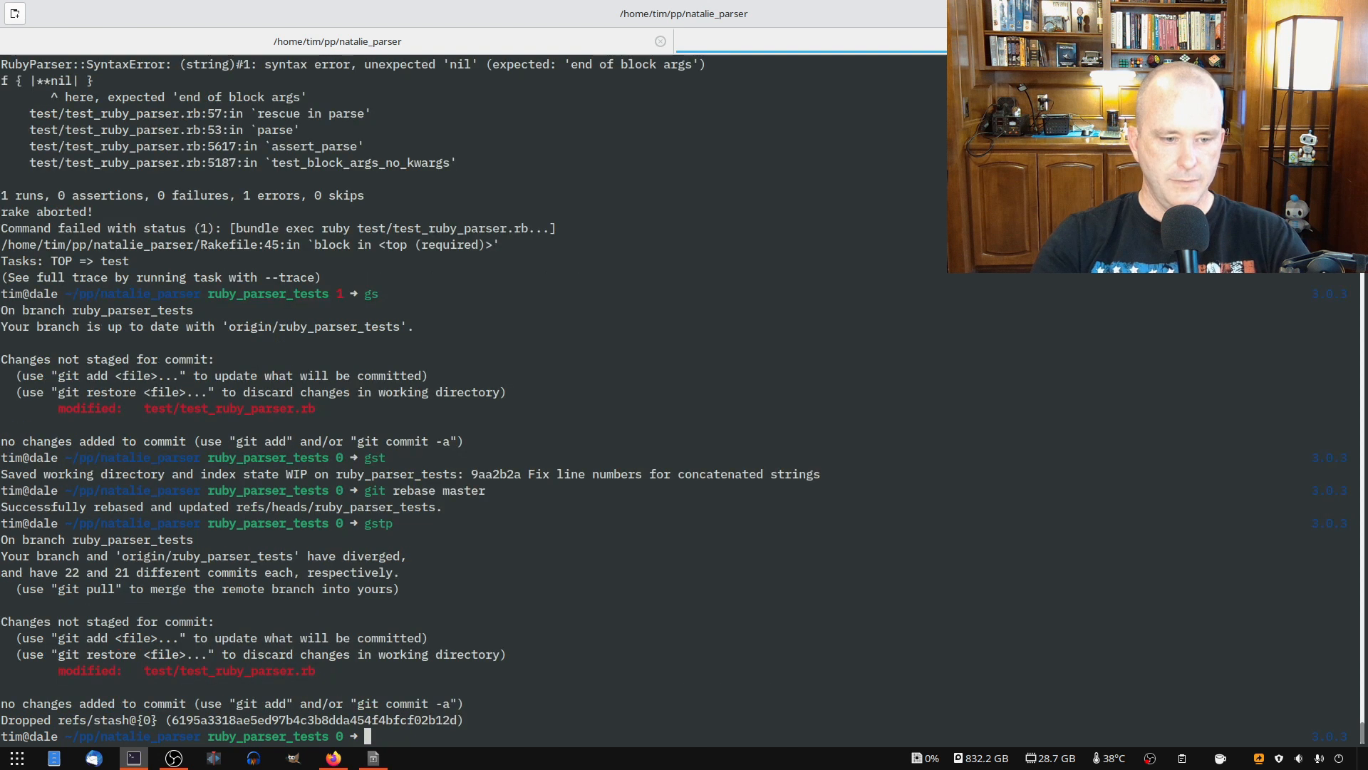
{"action": "type", "text": "gd"}
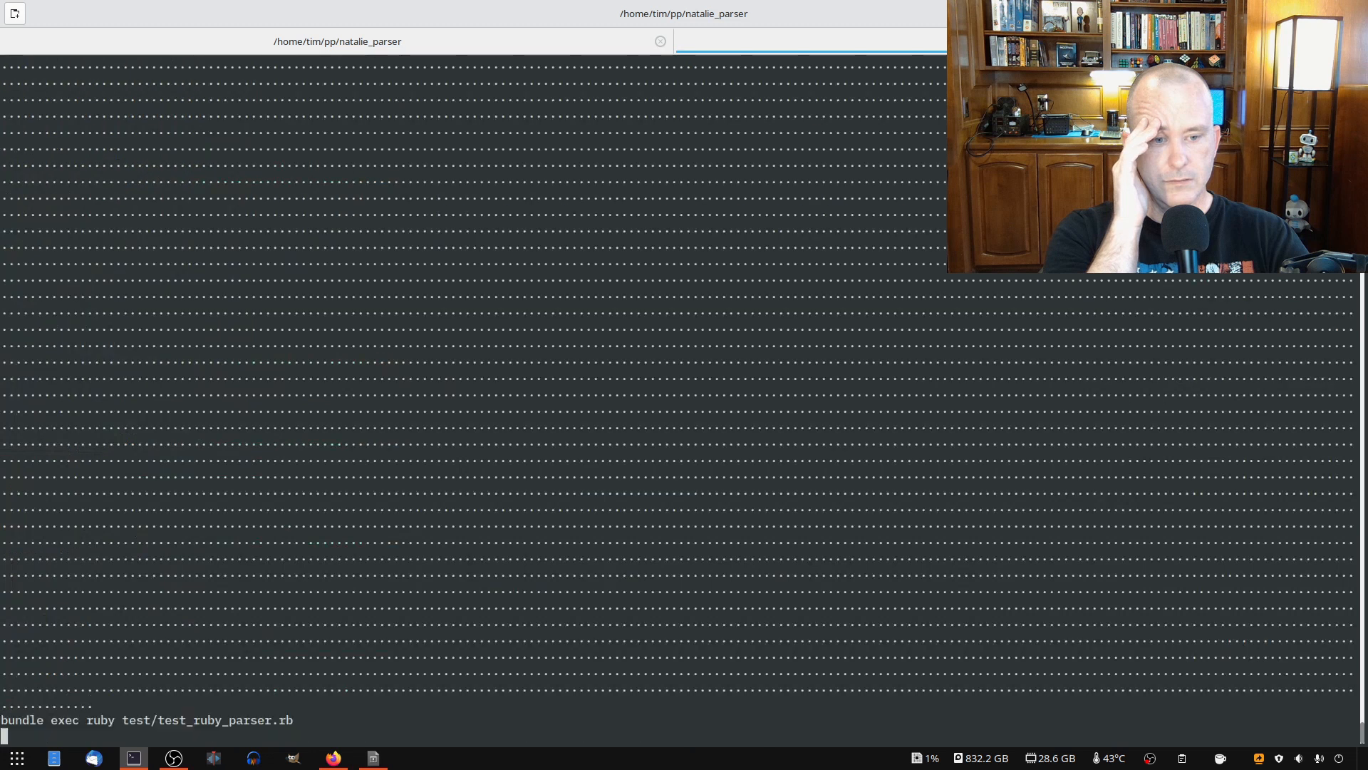
{"action": "key", "text": "Return"}
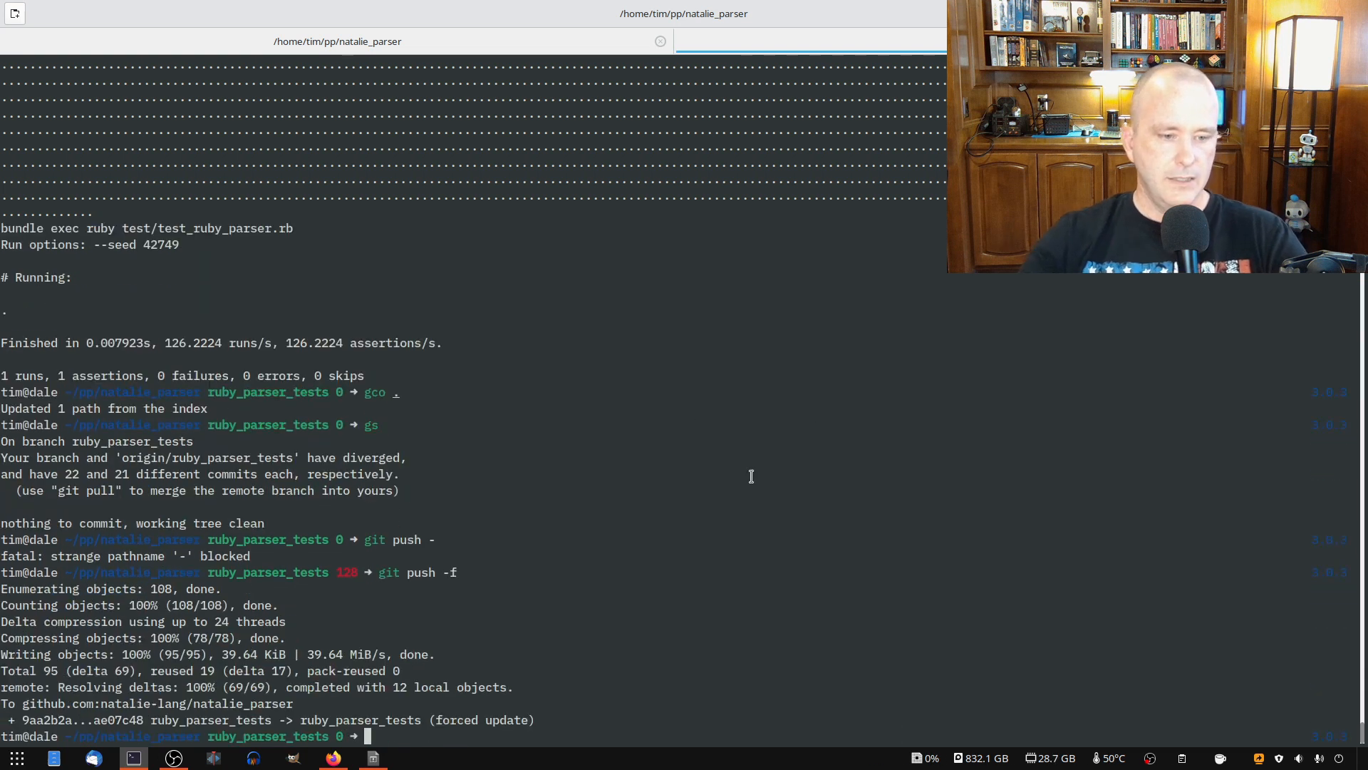
{"action": "left_click", "coordinate": [332, 757]}
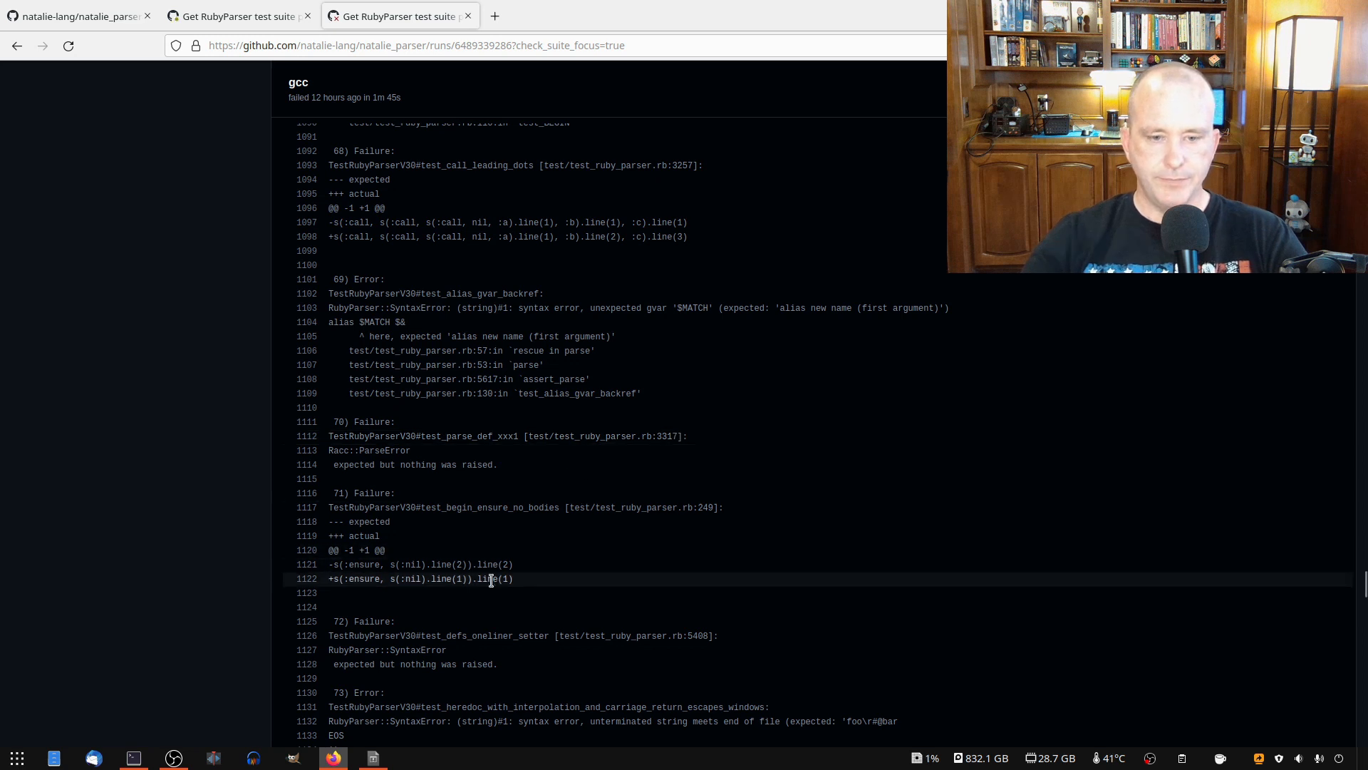
Step: Locate failure 65, test_bug179, in the gcc CI log and copy its name
{"action": "left_click_drag", "start_coordinate": [416, 564], "coordinate": [513, 578]}
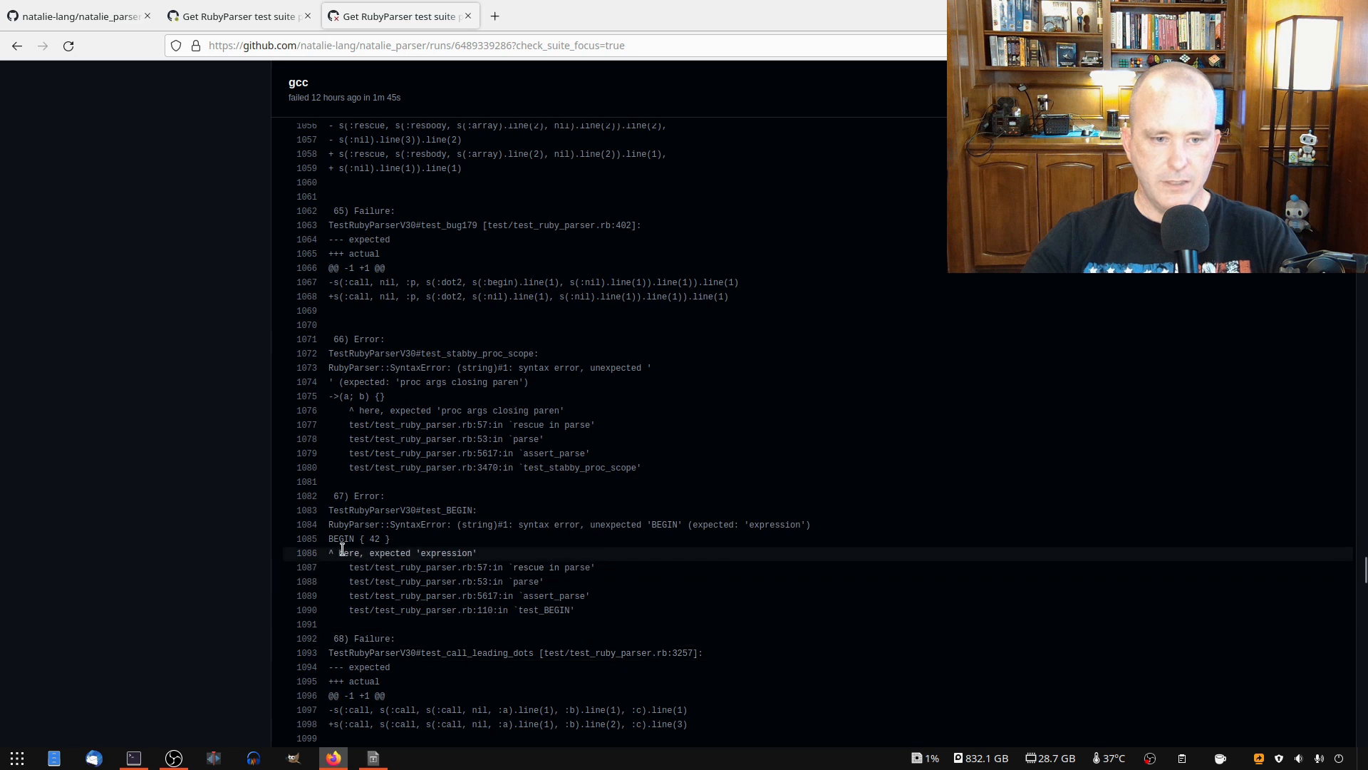
{"action": "scroll", "scroll_direction": "up", "scroll_amount": 3}
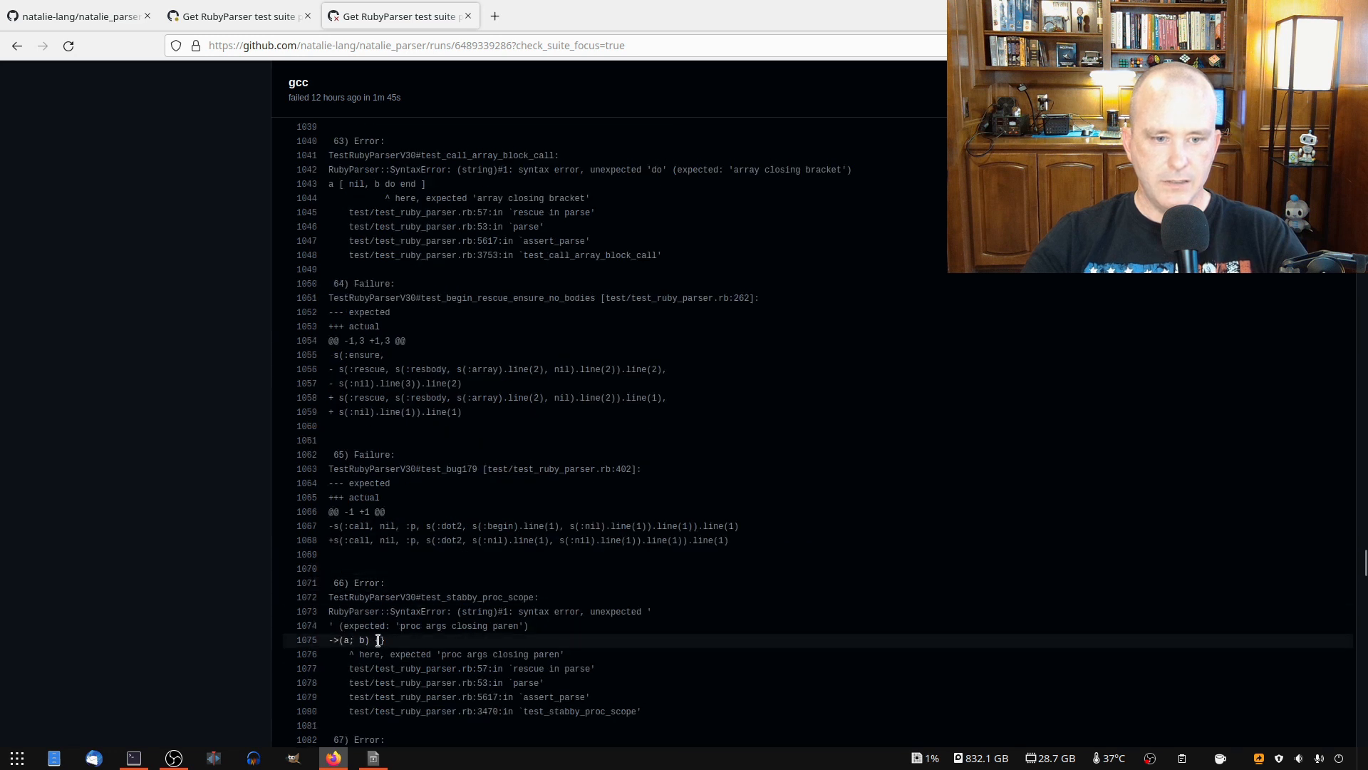
{"action": "double_click", "coordinate": [360, 639]}
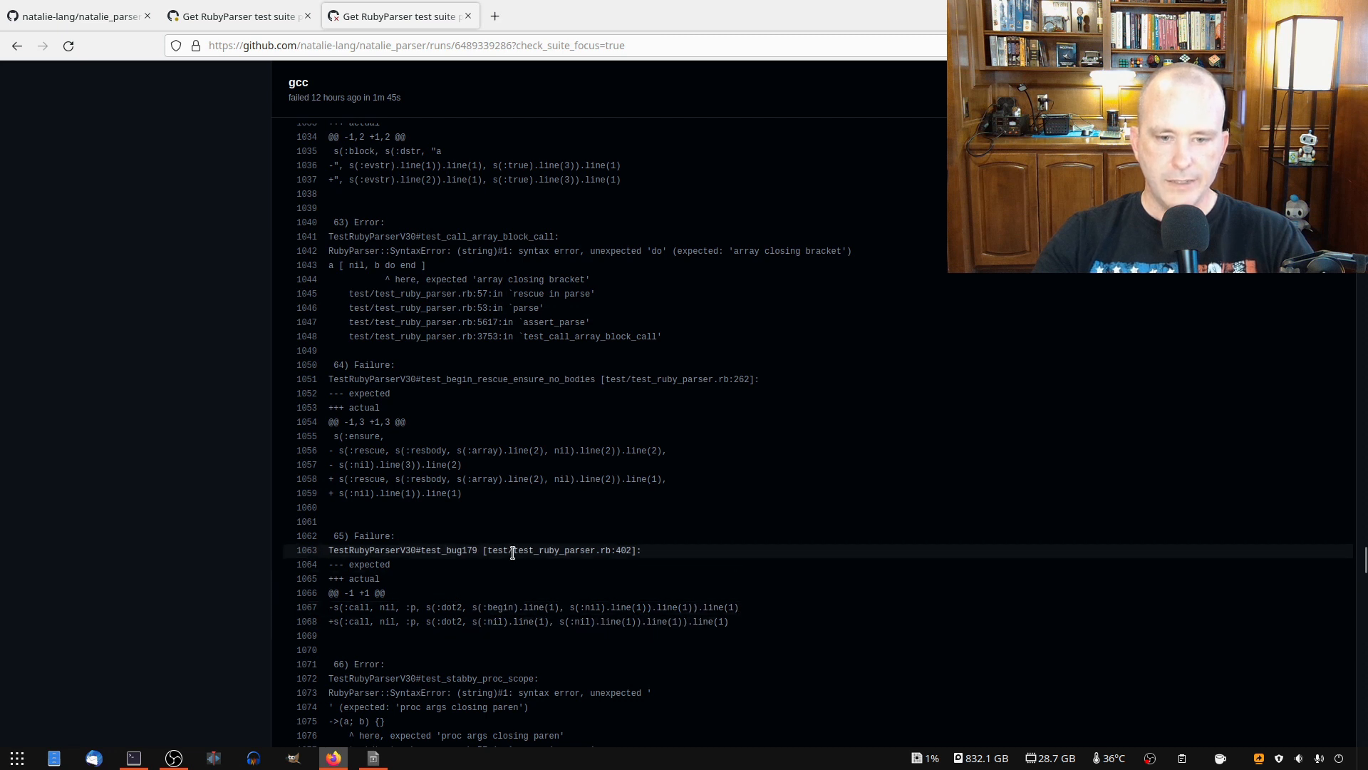
{"action": "double_click", "coordinate": [450, 550]}
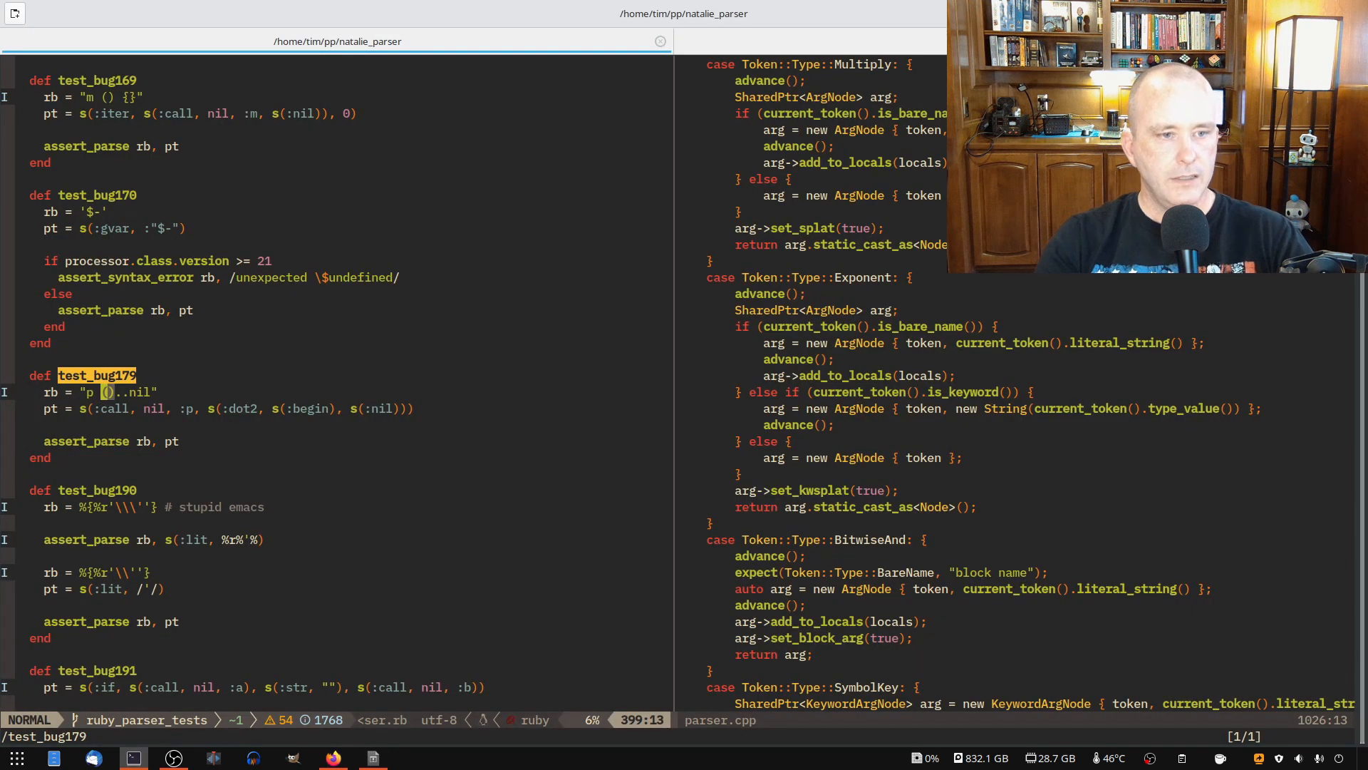
Step: Inspect test_bug179's p ()..nil input, then find natalie_parser's parser_test.rb
{"action": "key", "text": "v"}
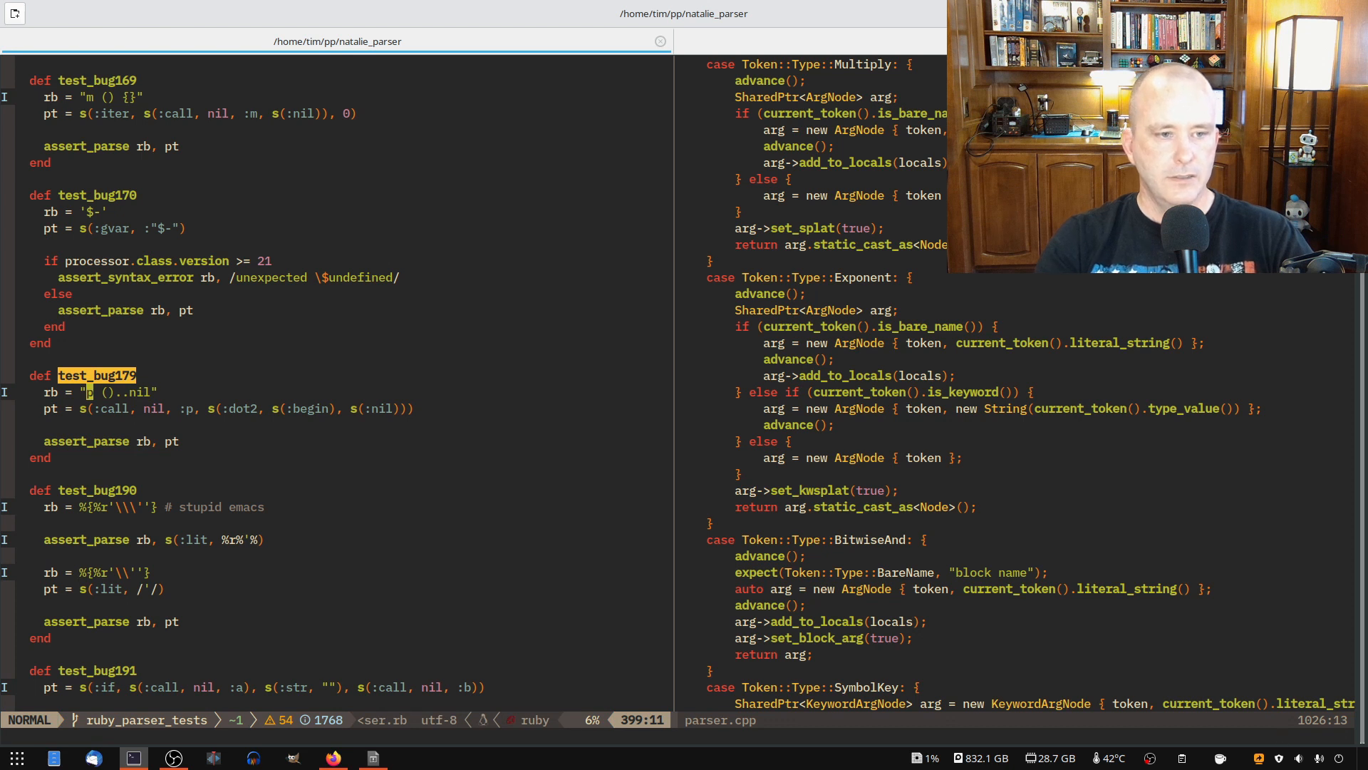
{"action": "type", "text": "parser/sexp'"}
{"action": "left_click", "coordinate": [342, 737]}
{"action": "type", "text": "/\\.\\."}
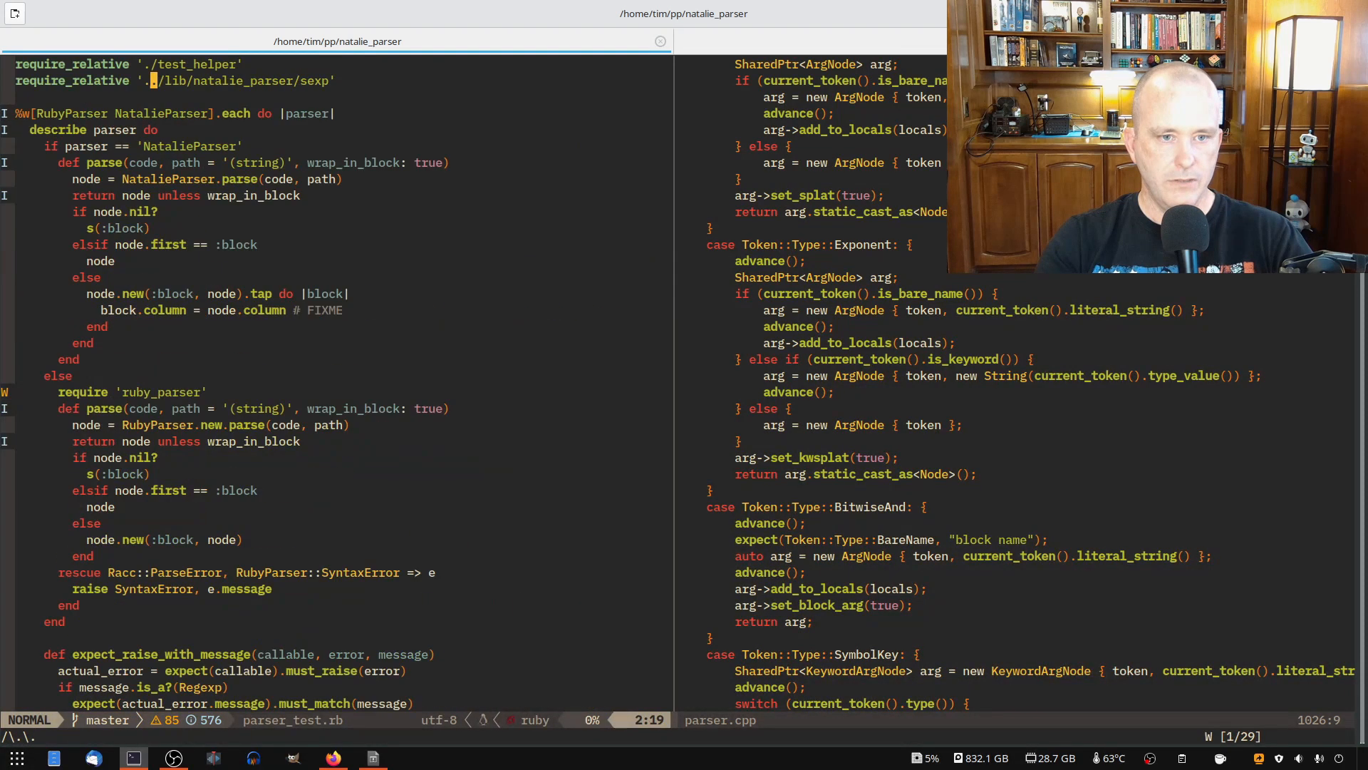
Step: Add expect(parse("p ()..nil")) expecting s(:begin) to the 'parses range' block and run rake test
{"action": "scroll", "scroll_direction": "down", "scroll_amount": 3}
{"action": "type", "text": "expect(parse(\"p ()..nil\")).must_equal s:"}
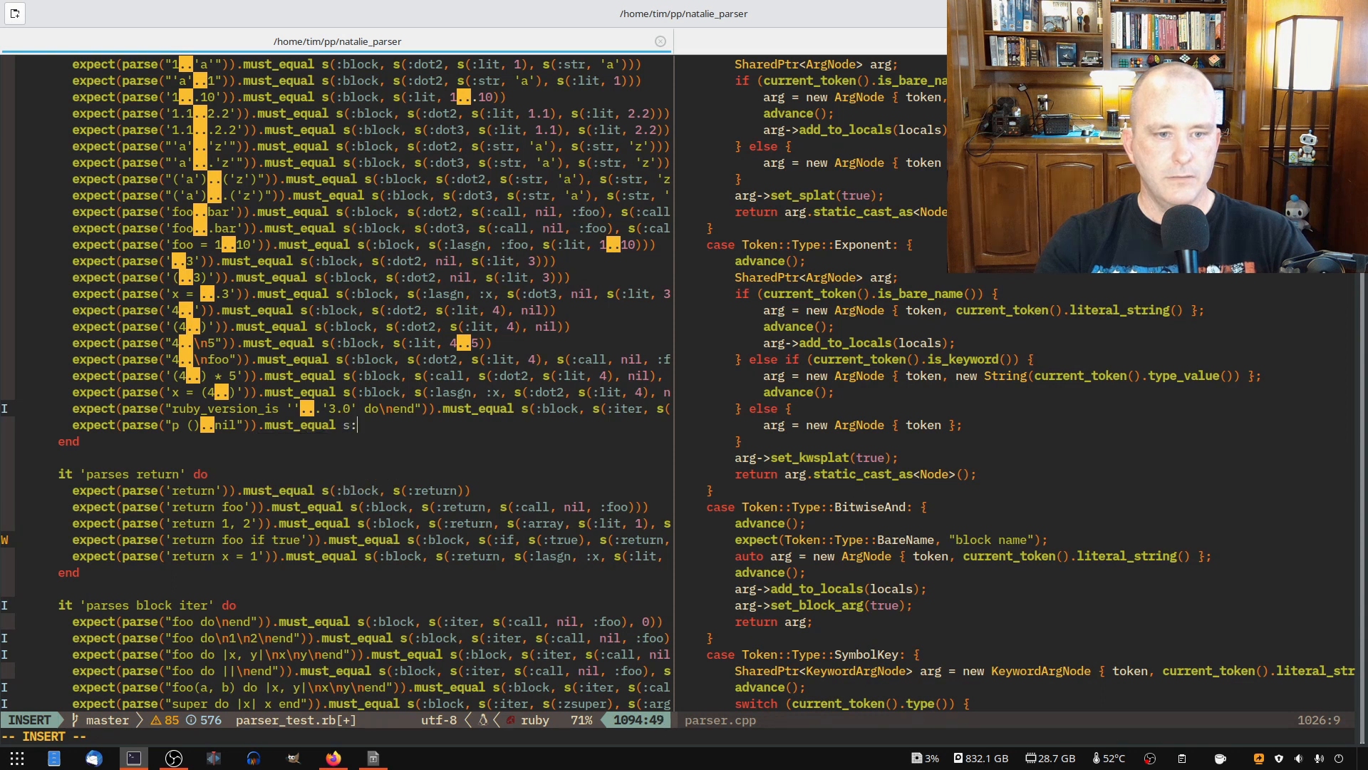
{"action": "type", "text": "(:blo"}
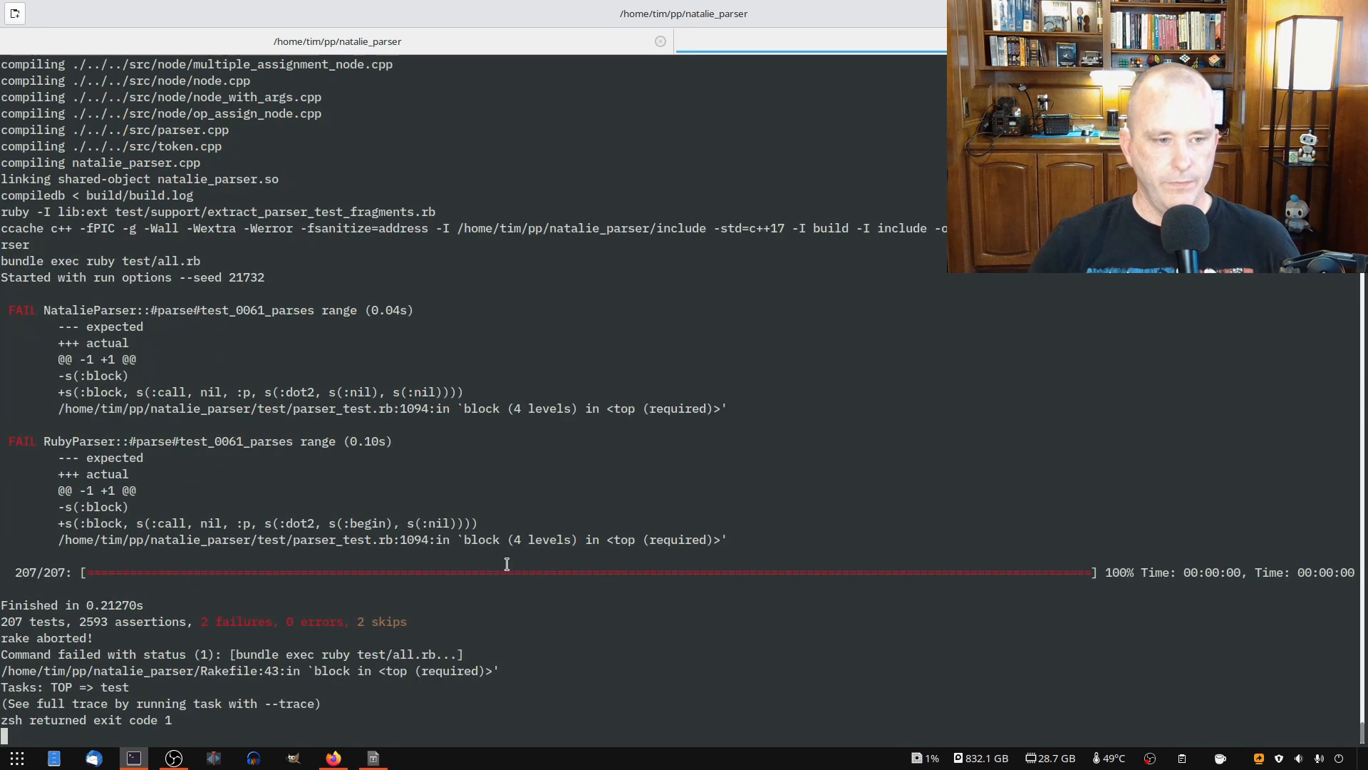
{"action": "double_click", "coordinate": [263, 523]}
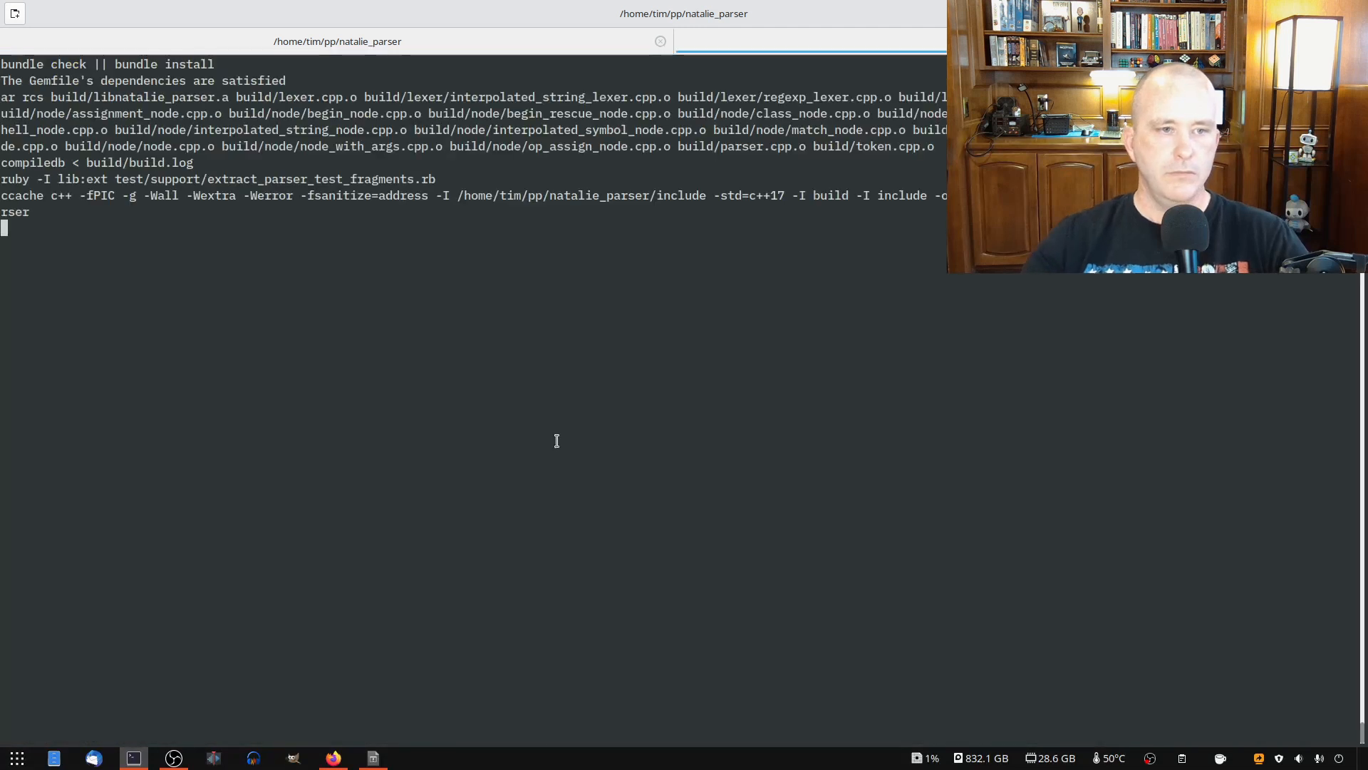
{"action": "key", "text": "Return"}
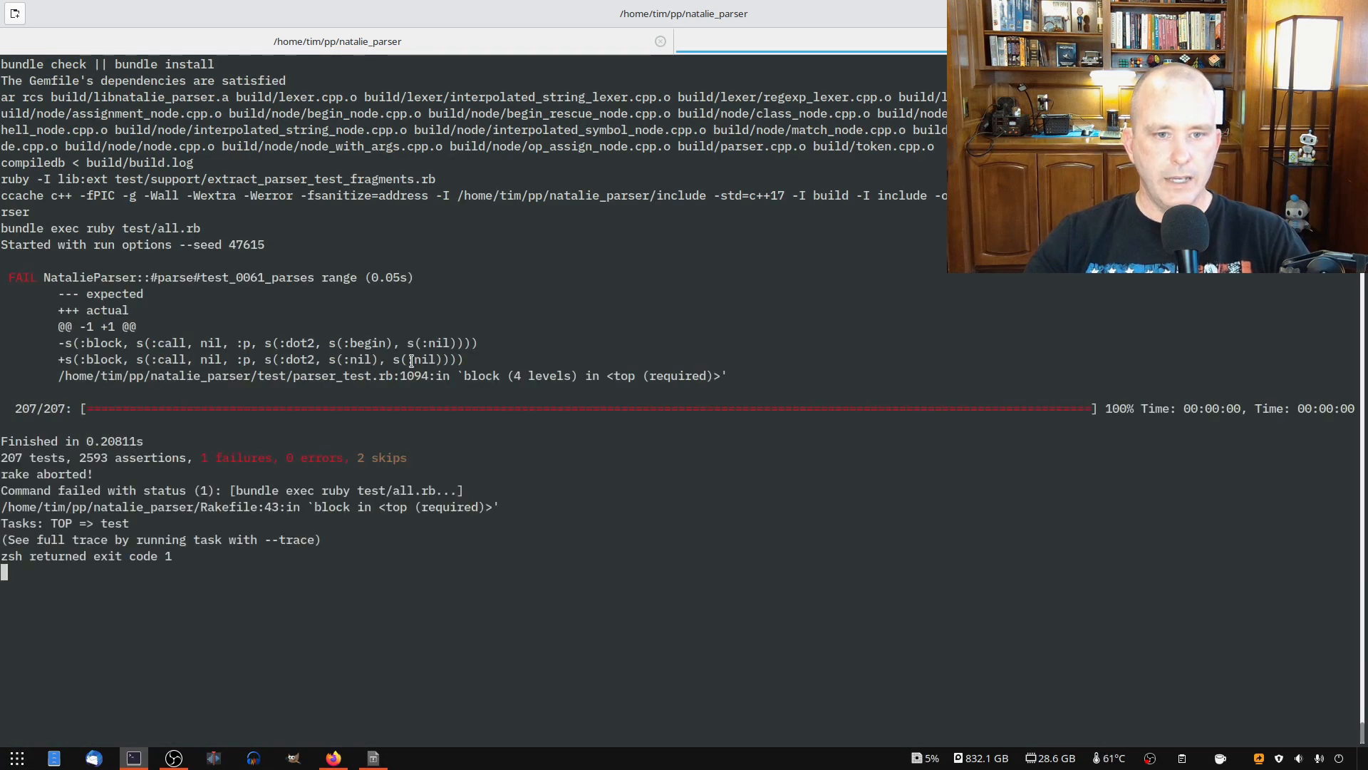
{"action": "double_click", "coordinate": [353, 360]}
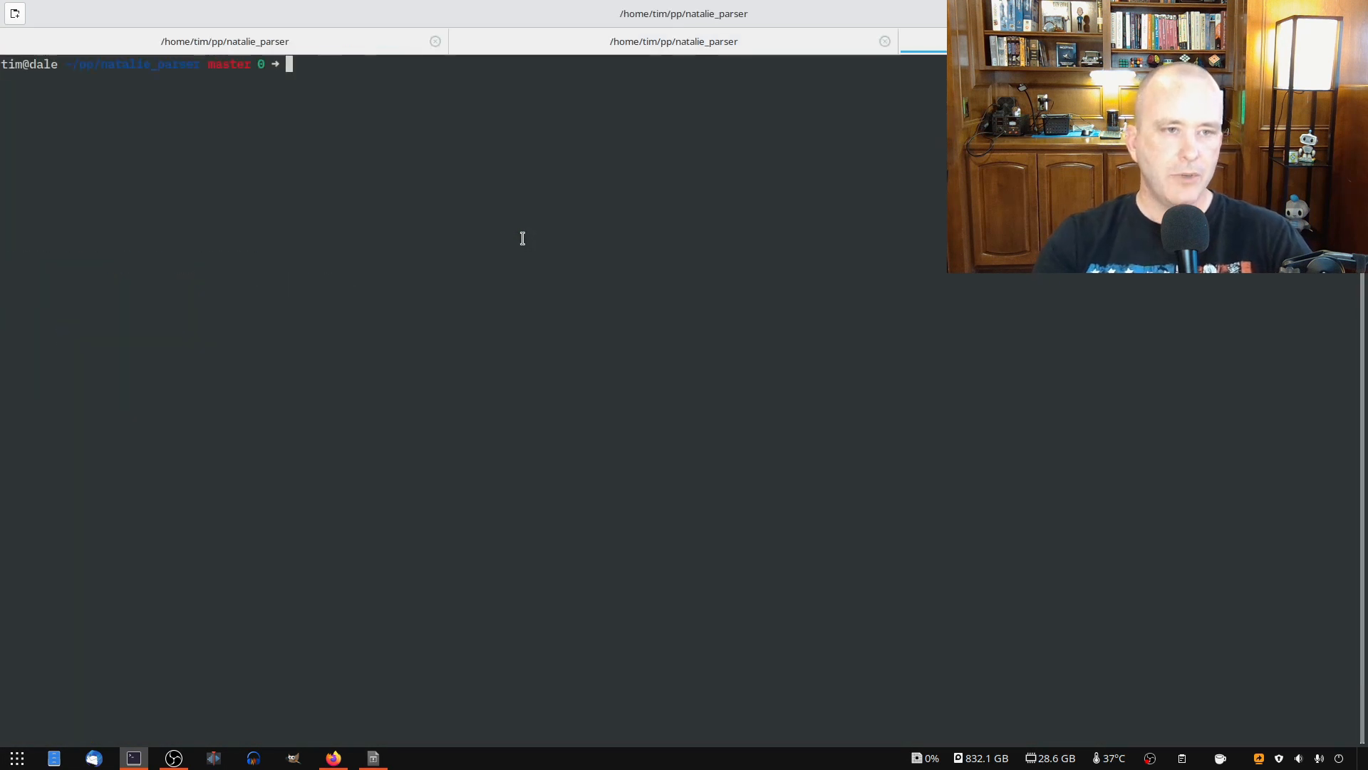
Step: In irb, assign r = ()..nil and show first and last raise while begin and end are nil
{"action": "type", "text": "irb"}
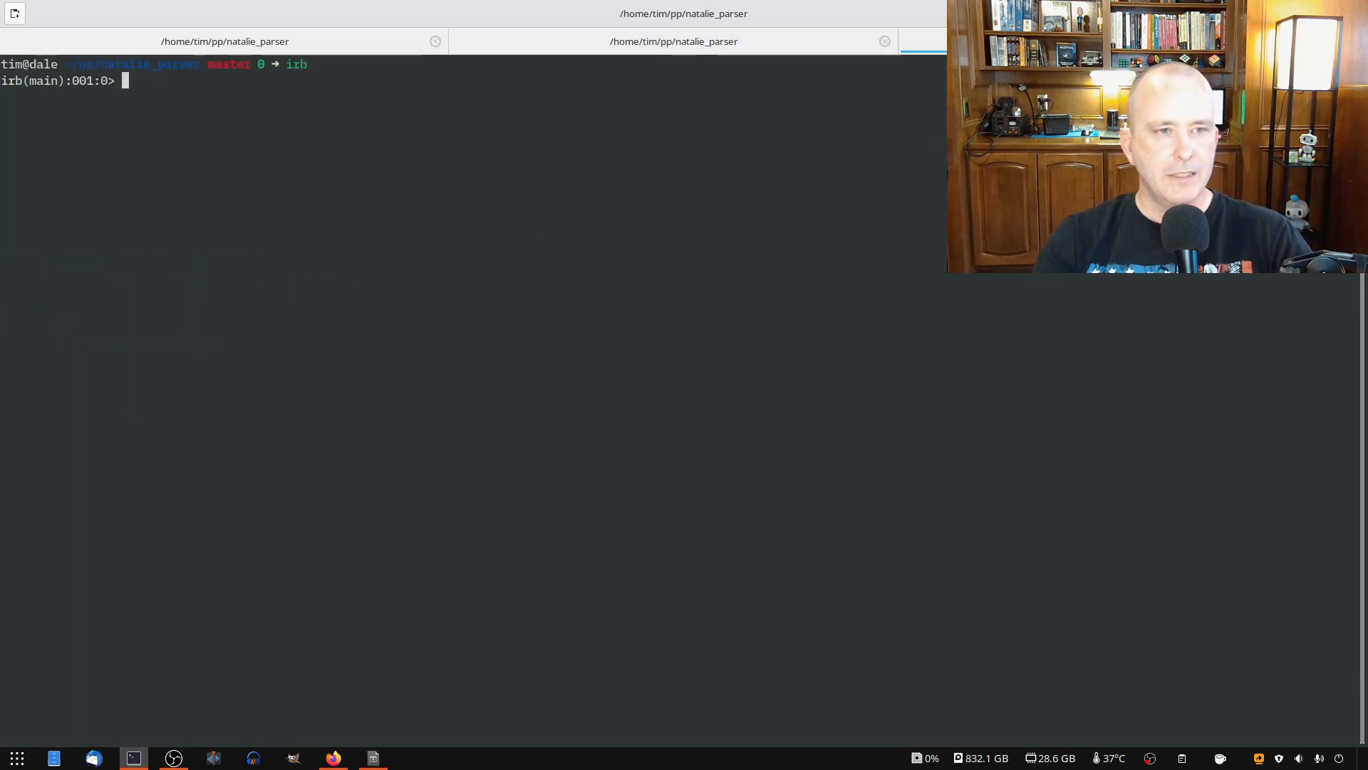
{"action": "type", "text": "r ="}
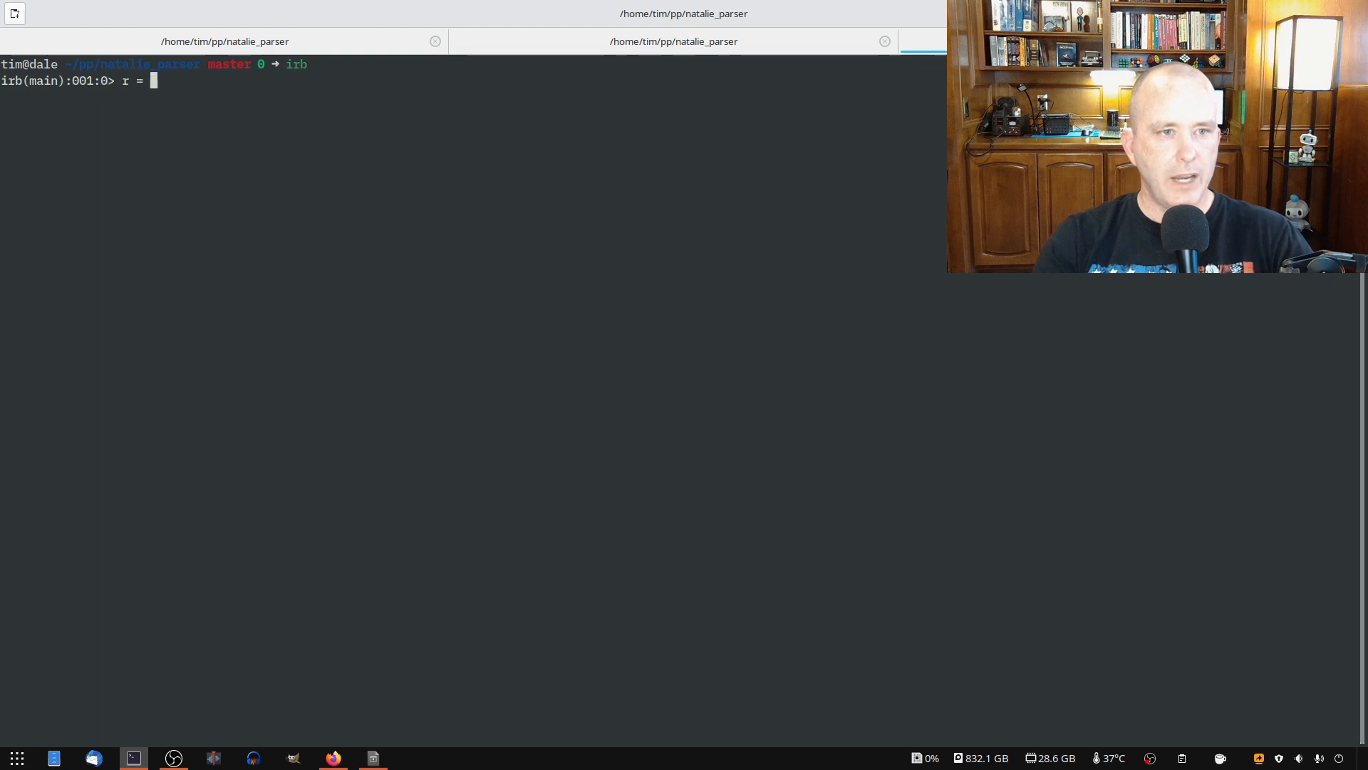
{"action": "type", "text": "()..nil"}
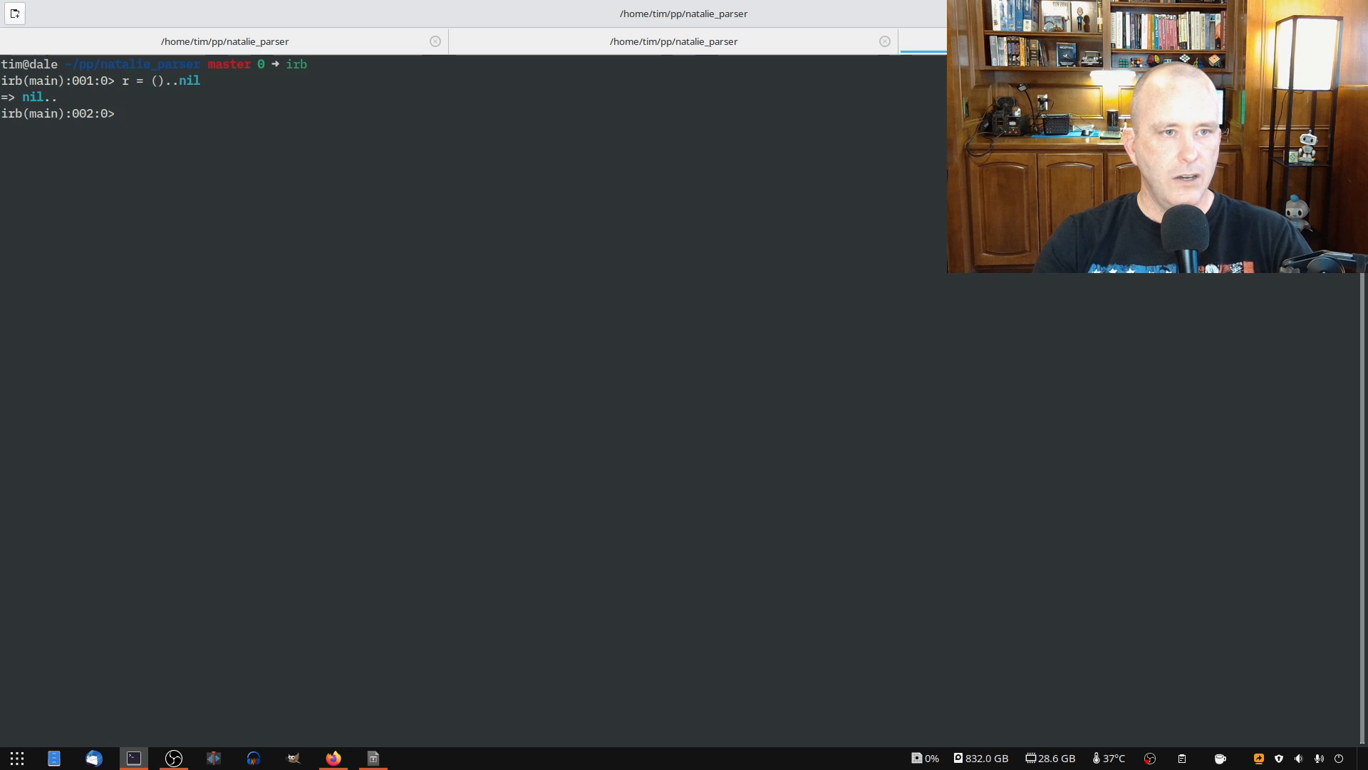
{"action": "type", "text": "r"}
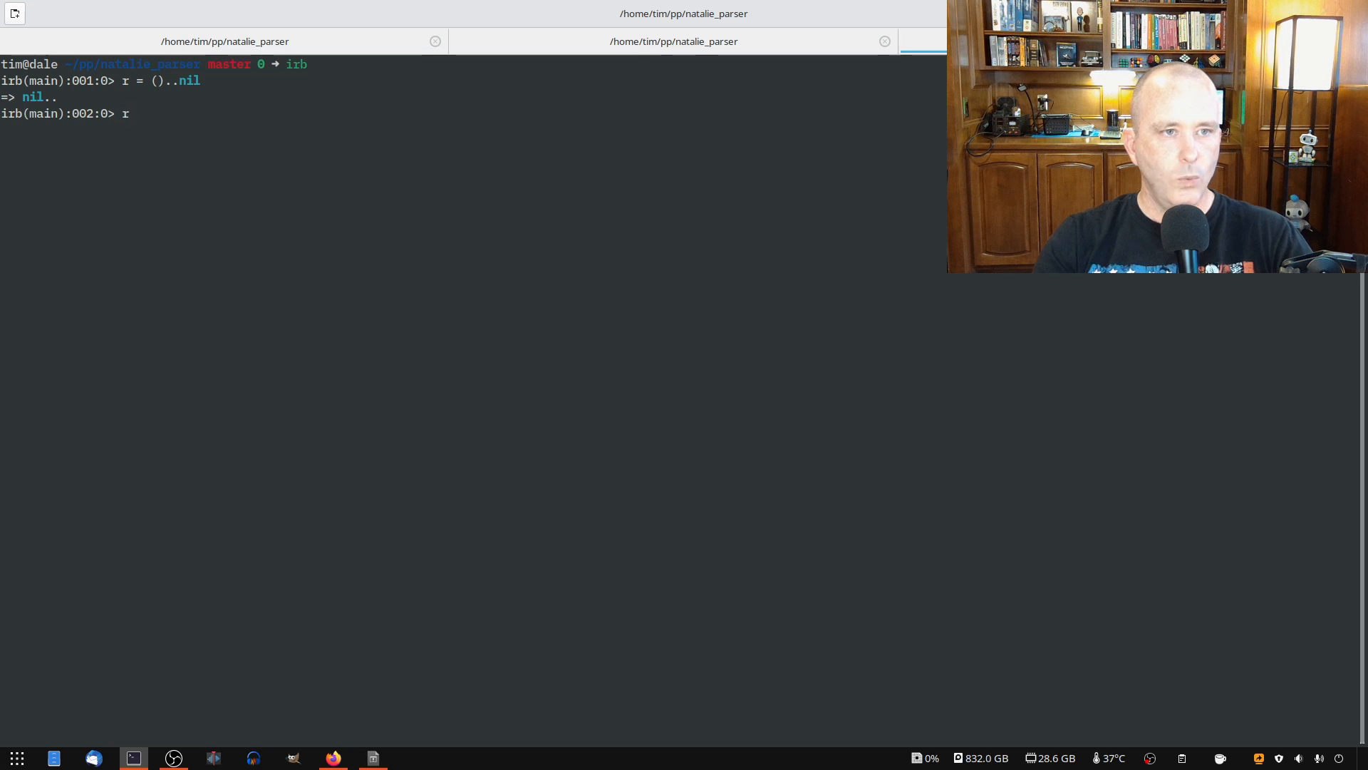
{"action": "key", "text": "Return"}
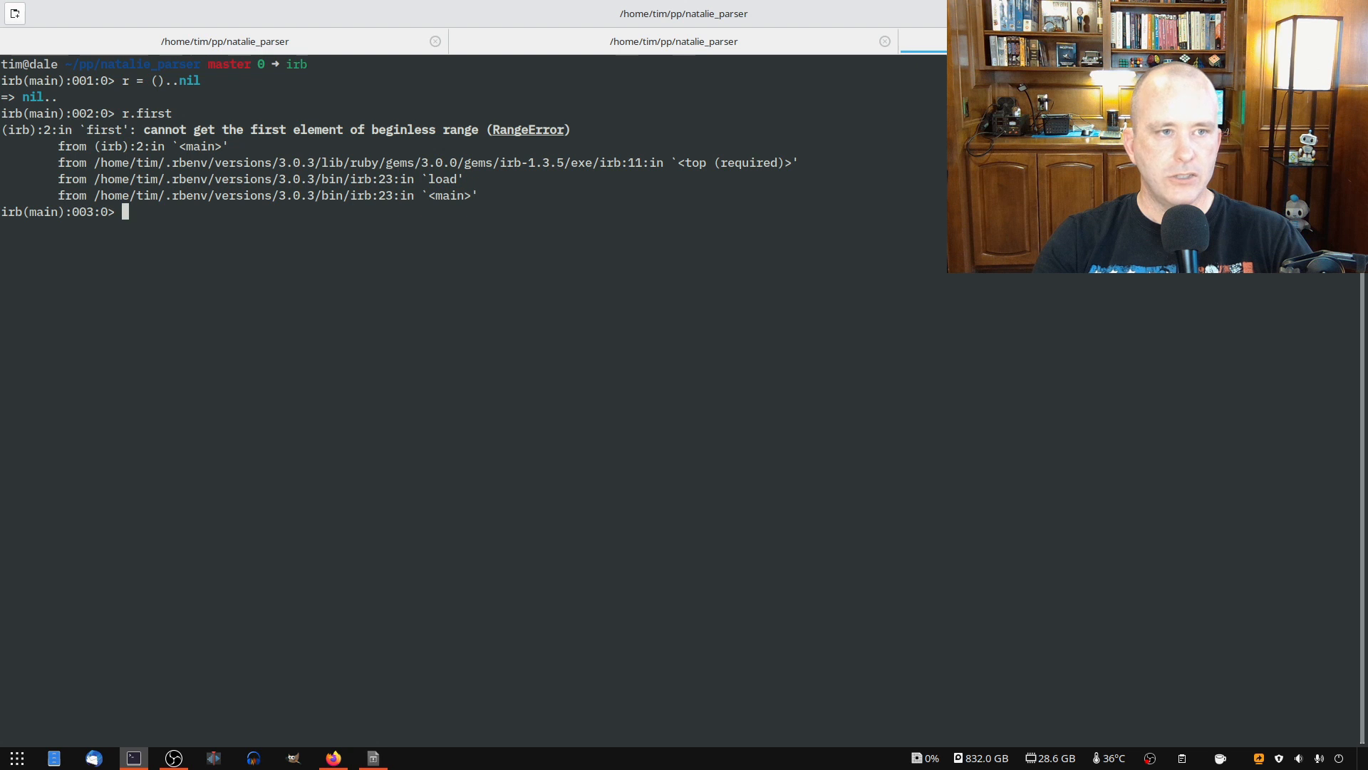
{"action": "type", "text": "r.last"}
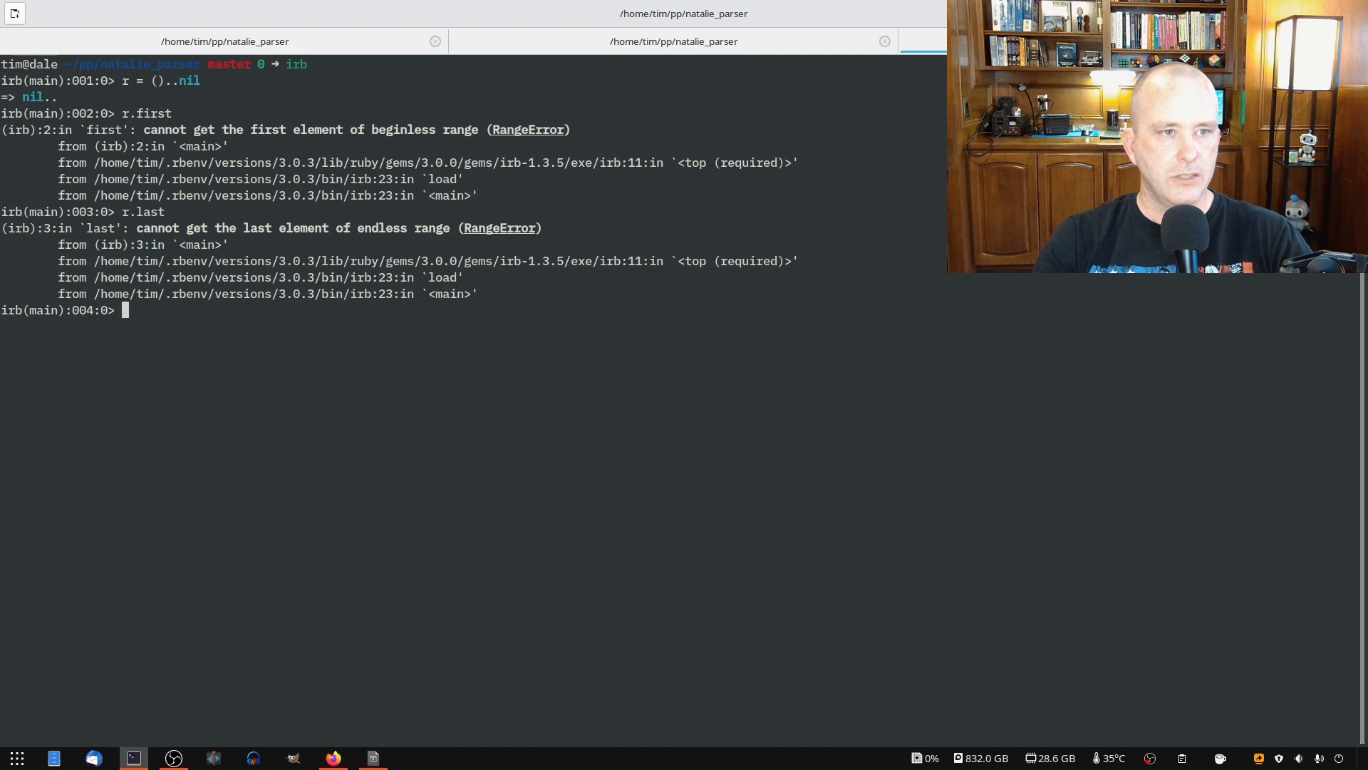
{"action": "type", "text": "r.end"}
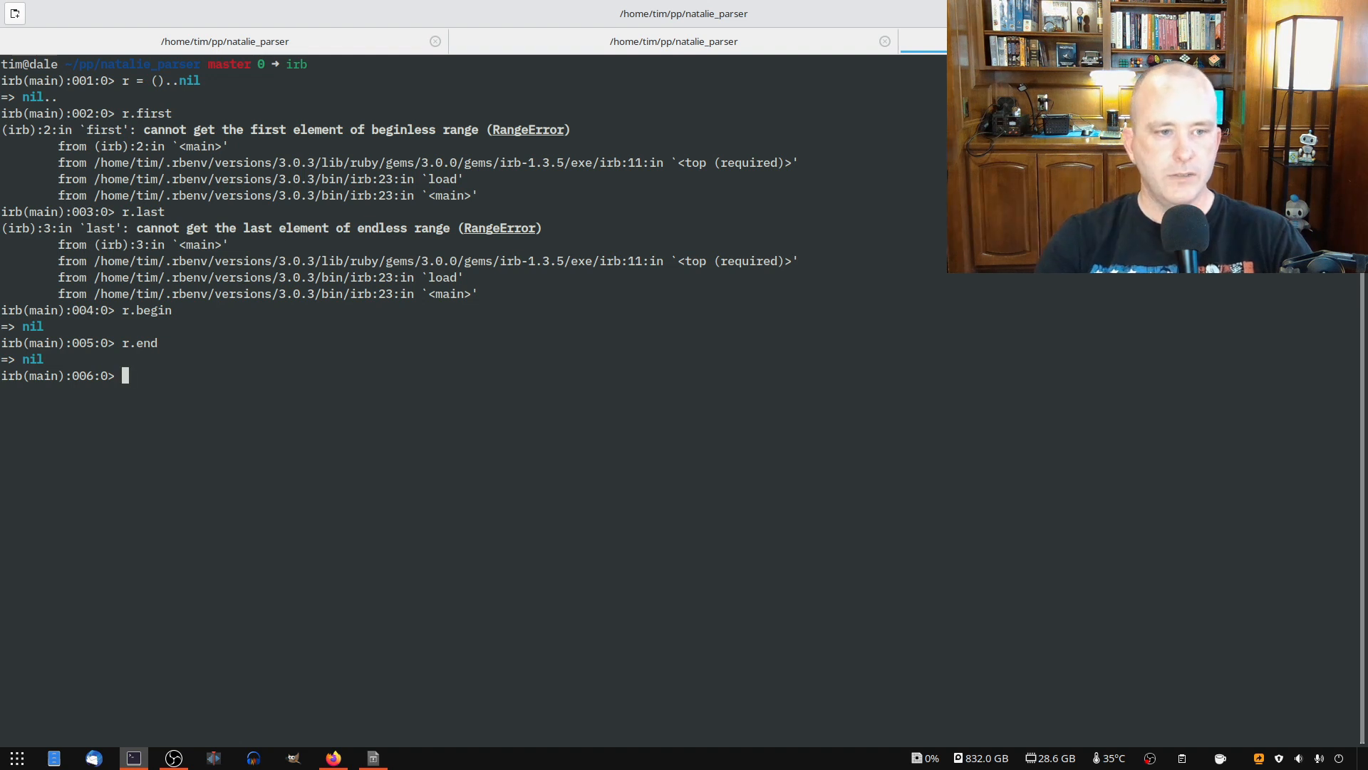
Step: Assign r2 = nil..nil and compare its begin, end and last with ()..nil
{"action": "type", "text": "r2 = nil..nil"}
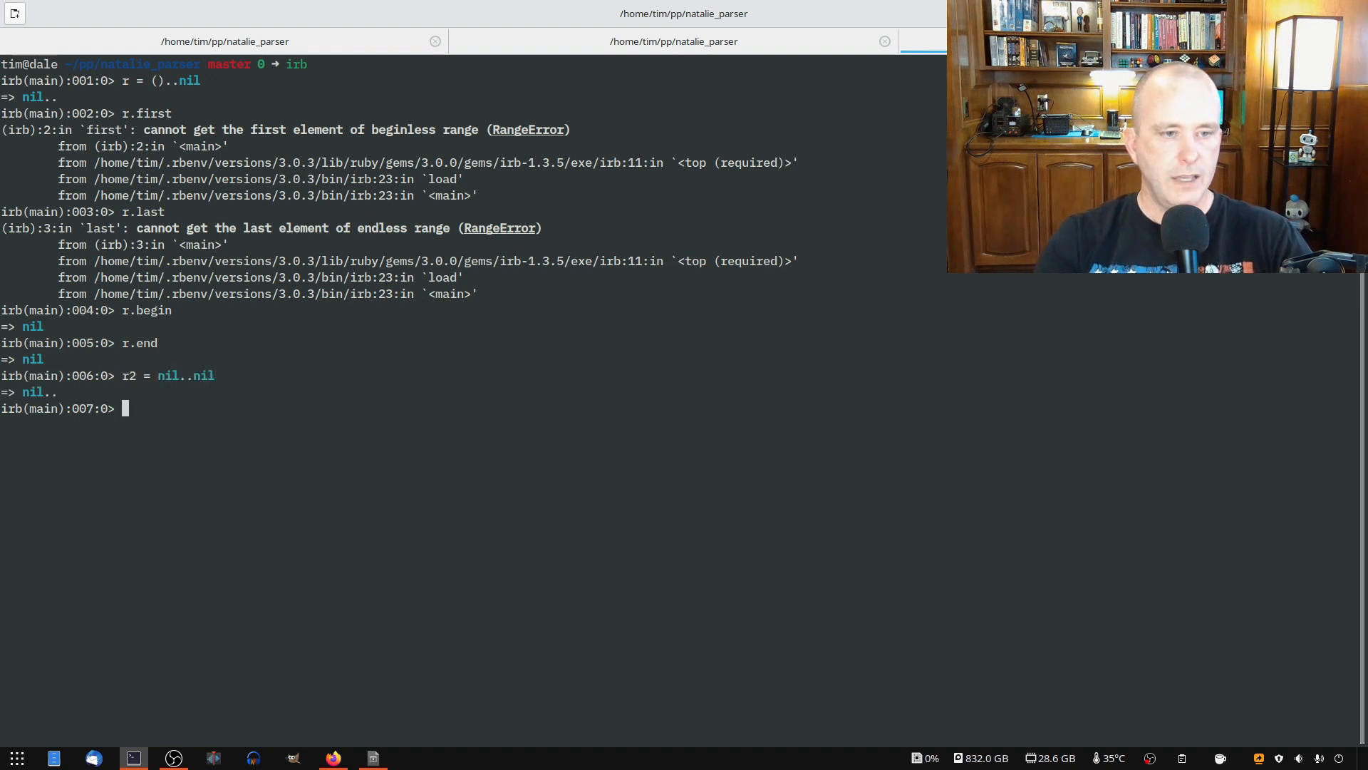
{"action": "type", "text": "r.begin"}
{"action": "type", "text": "r.end"}
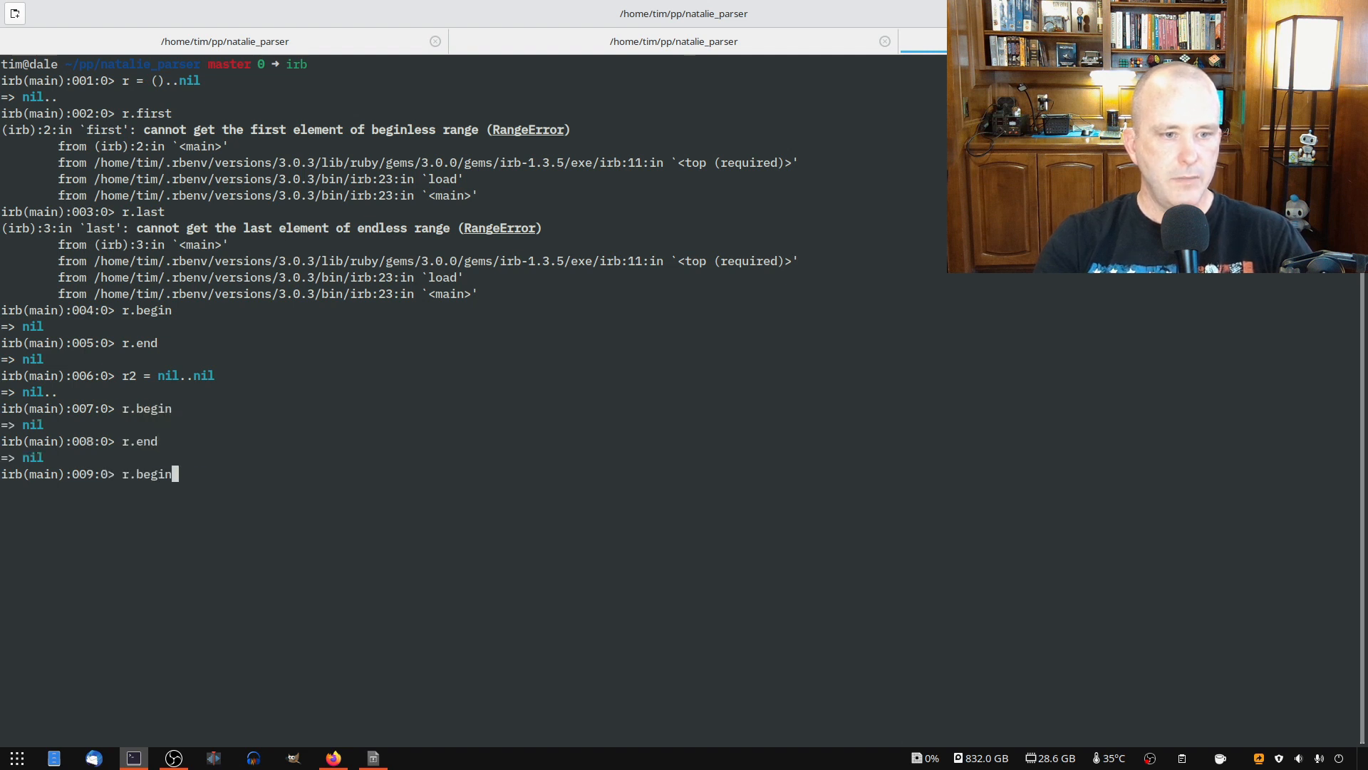
{"action": "key", "text": "ctrl+u"}
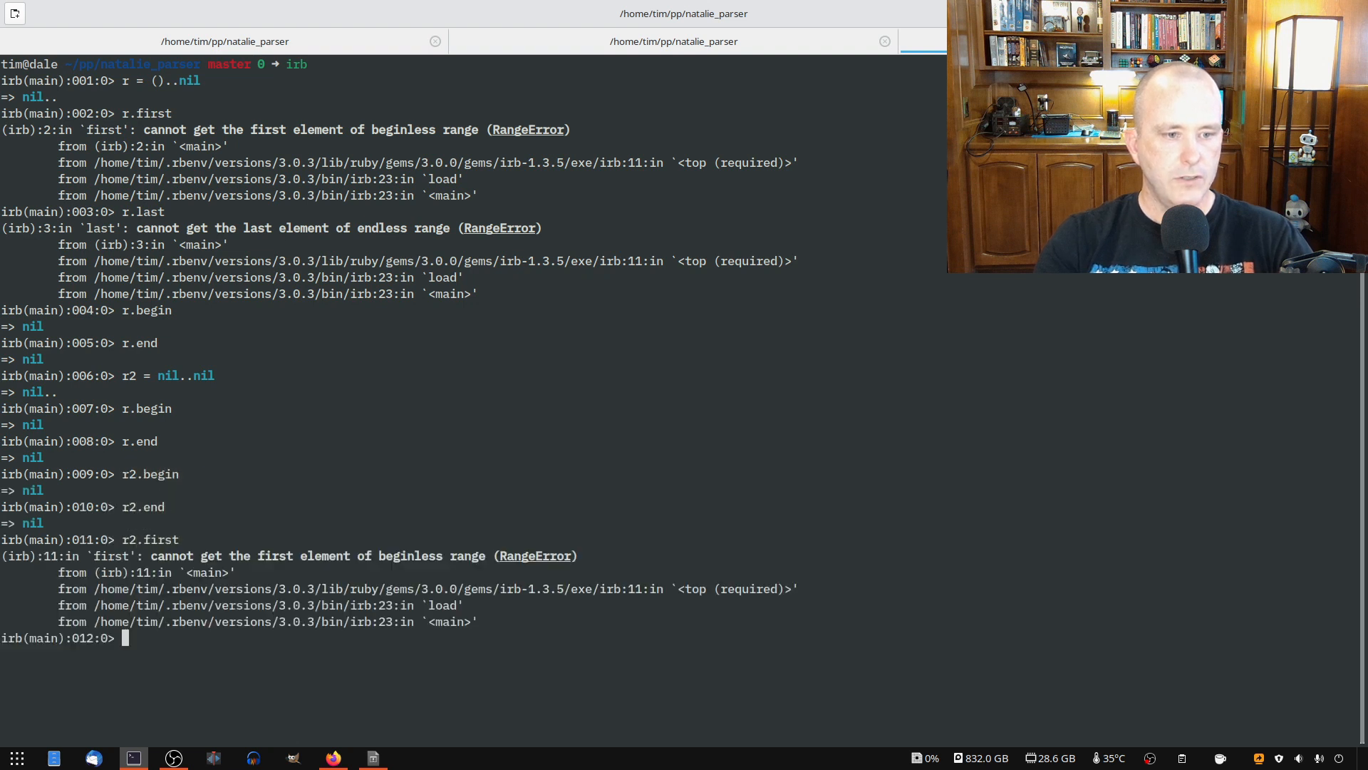
{"action": "type", "text": "r2.last"}
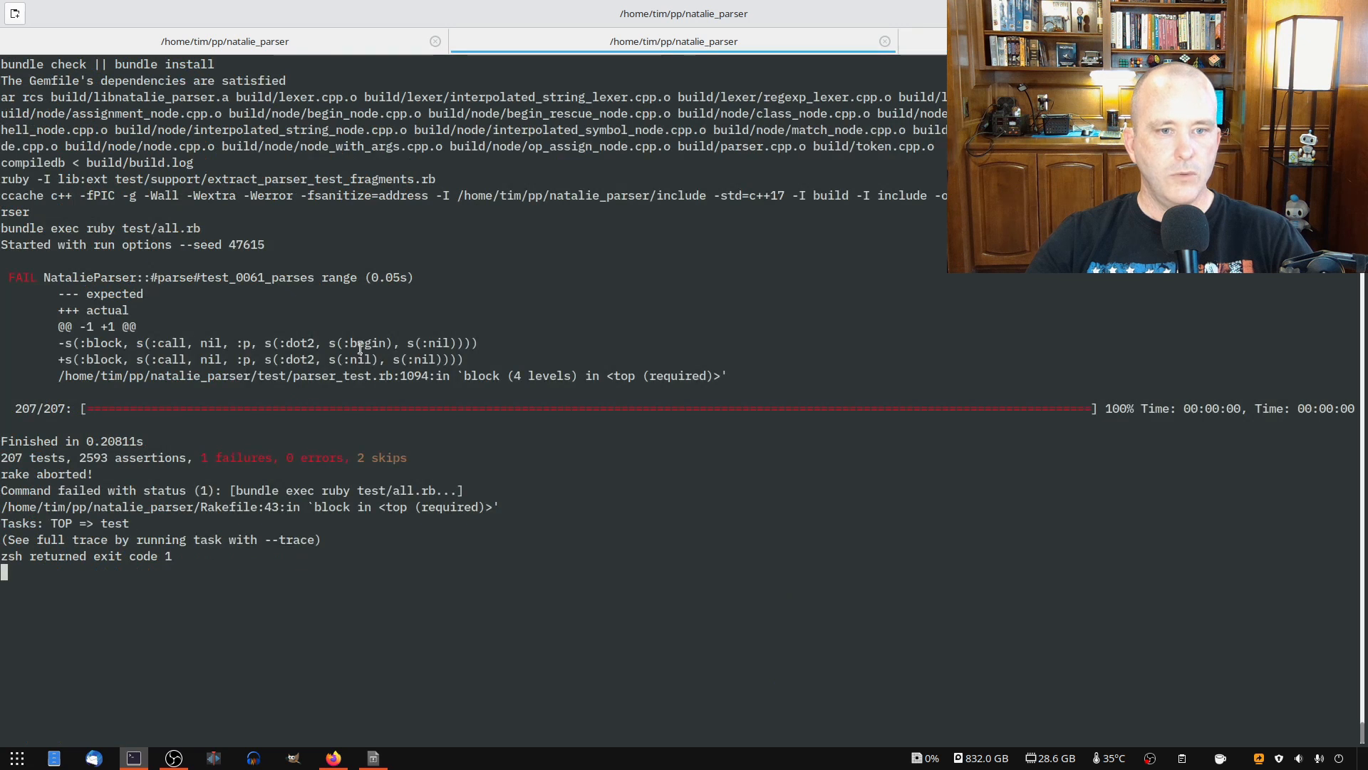
Step: Mark :begin in the failing test_0061 expectation where the actual value is nil
{"action": "double_click", "coordinate": [358, 342]}
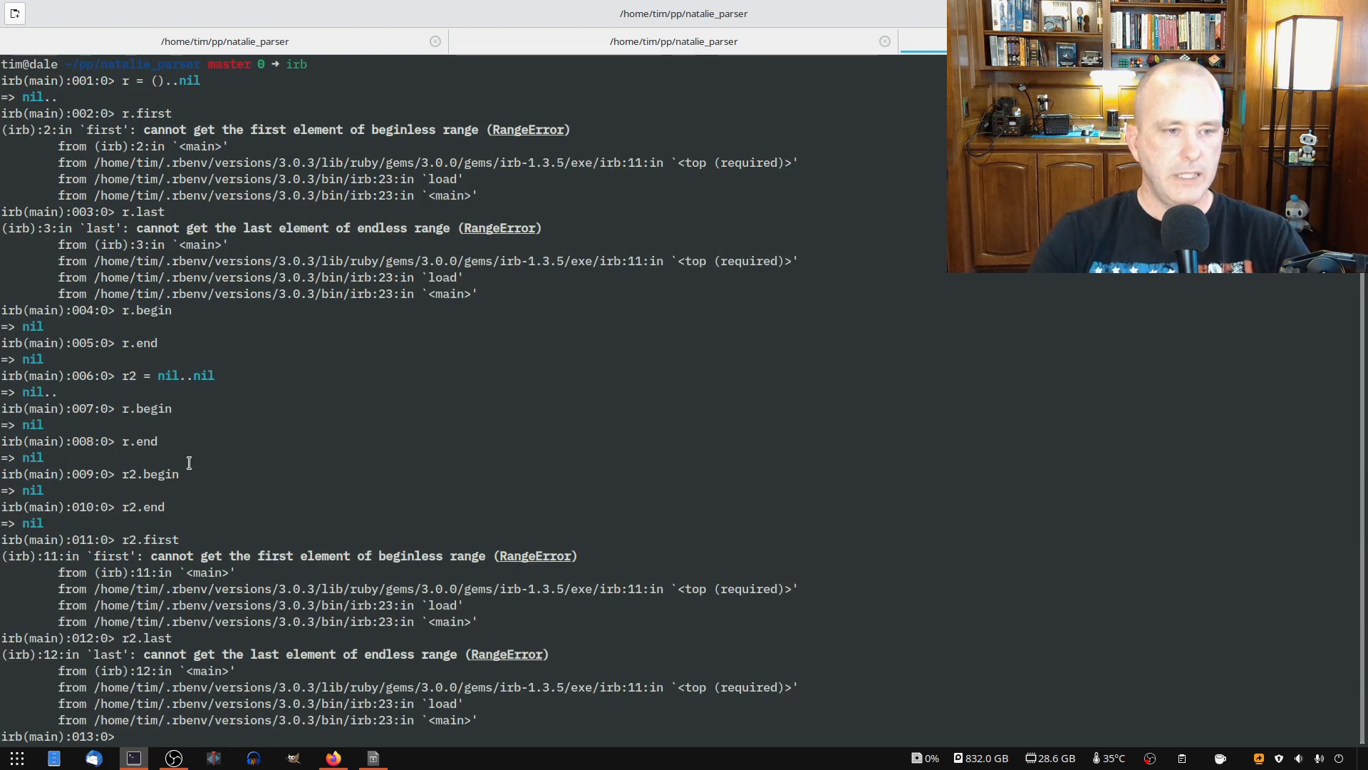
Step: Evaluate a=[ ()..nil, nil..nil, nil..(), ()..() ] showing all four are nil.., and compare elements
{"action": "type", "text": "()..nil"}
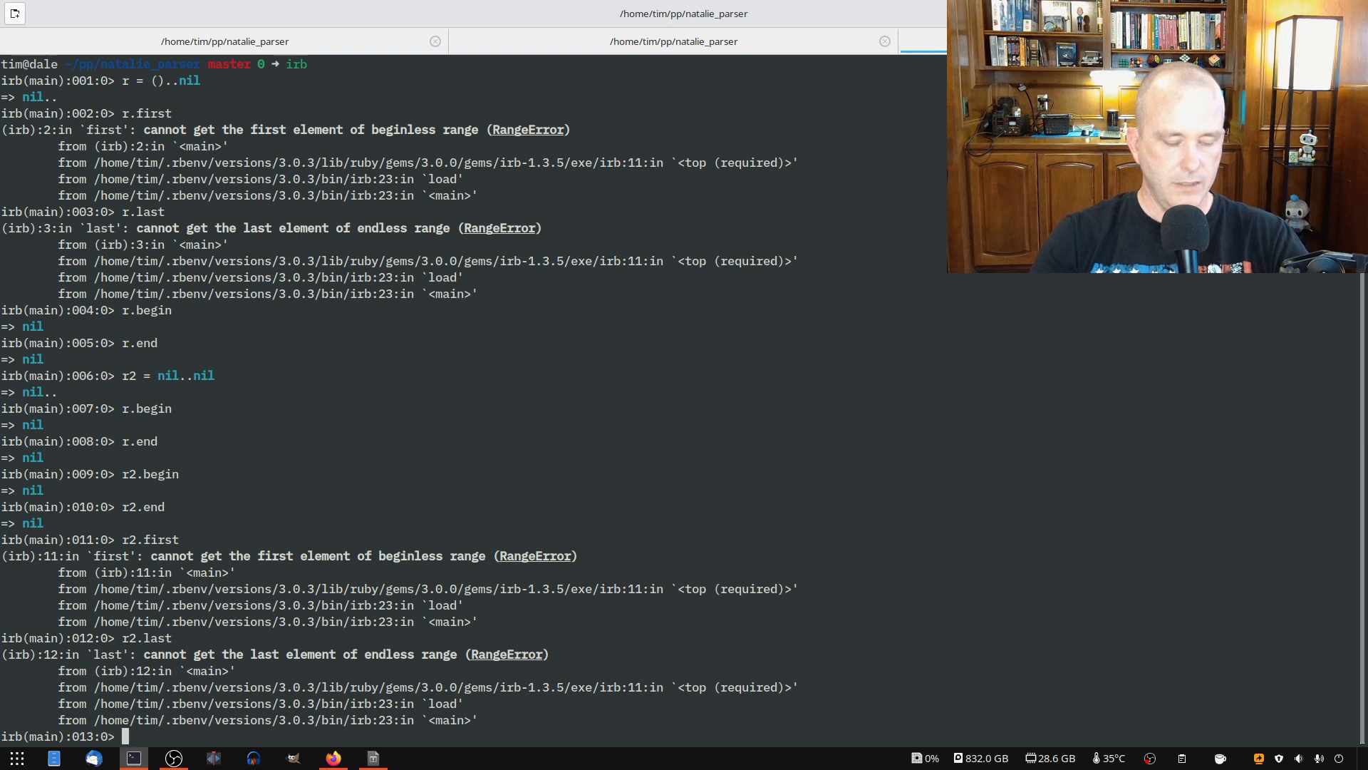
{"action": "type", "text": "a=[   ()..nil,"}
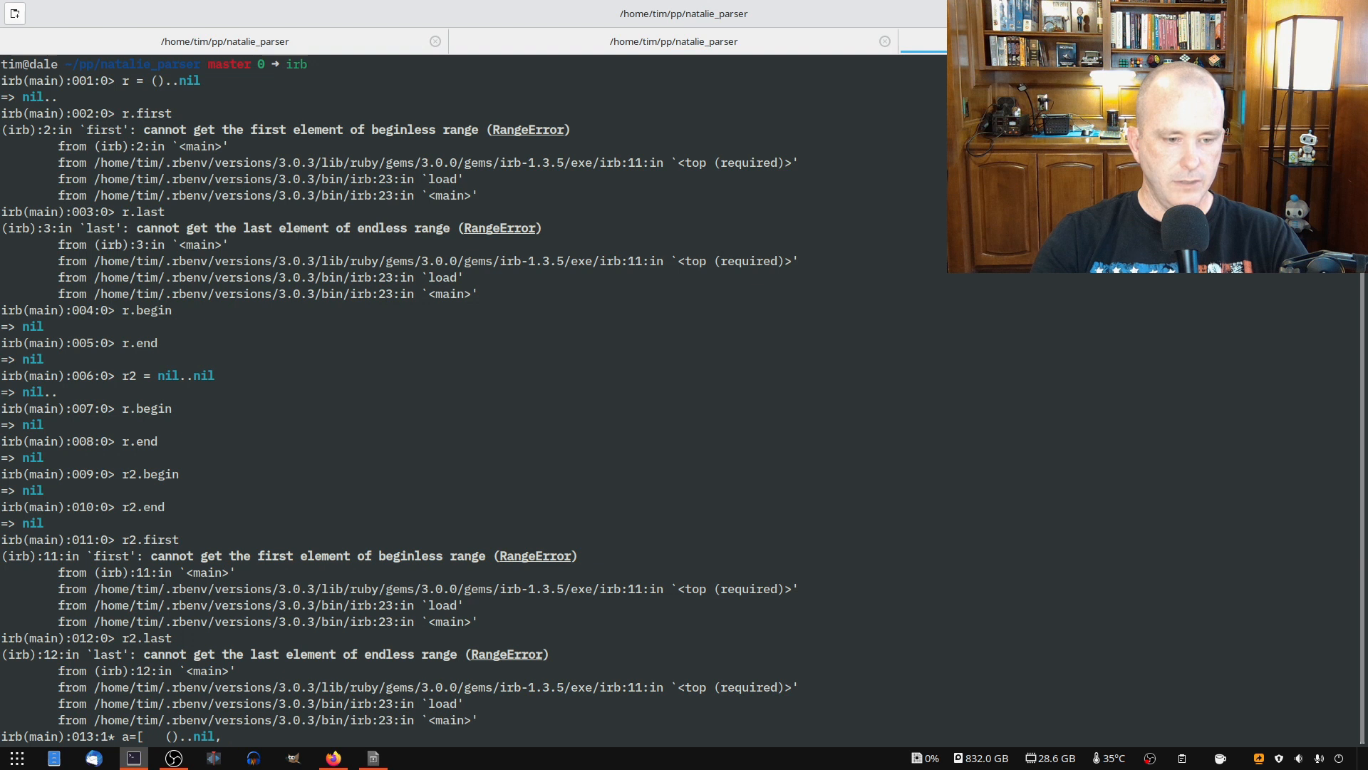
{"action": "type", "text": "nil..nil,"}
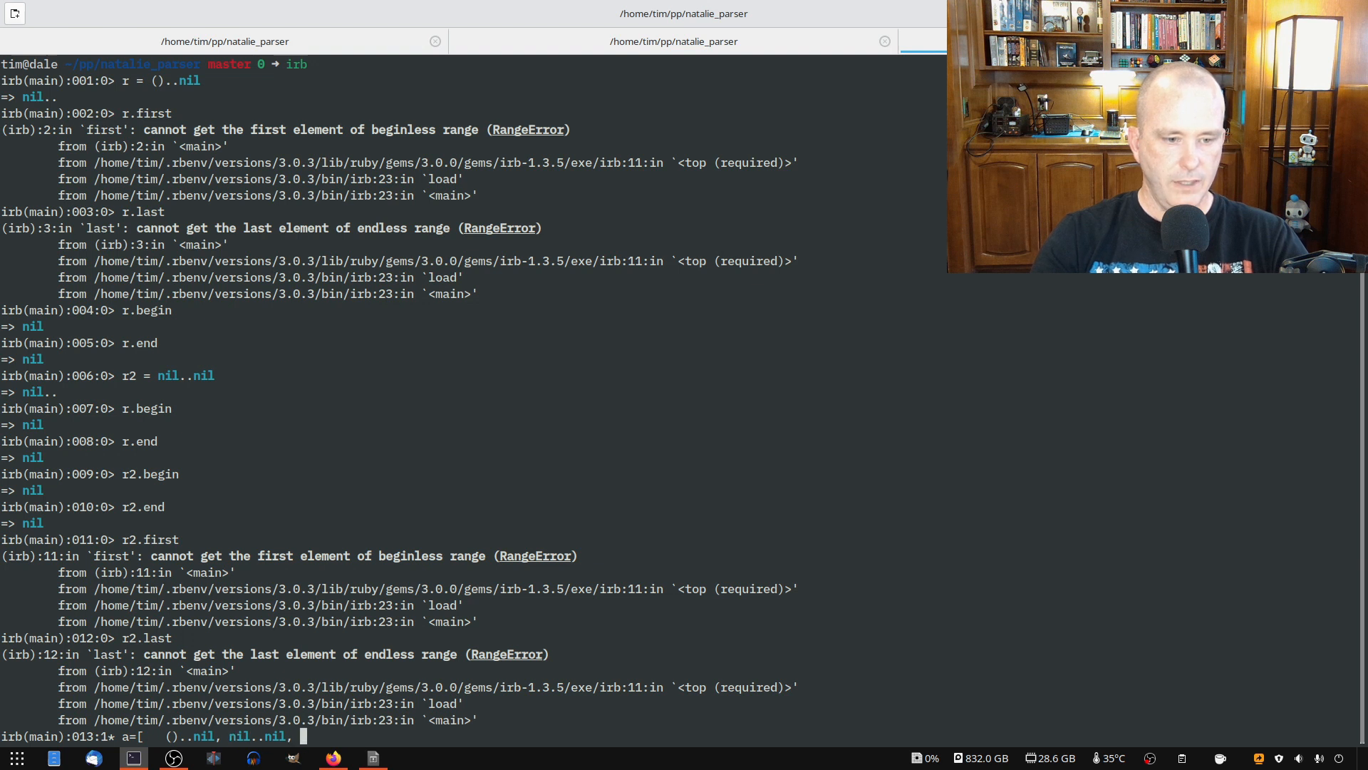
{"action": "type", "text": "nil..(), ()..()"}
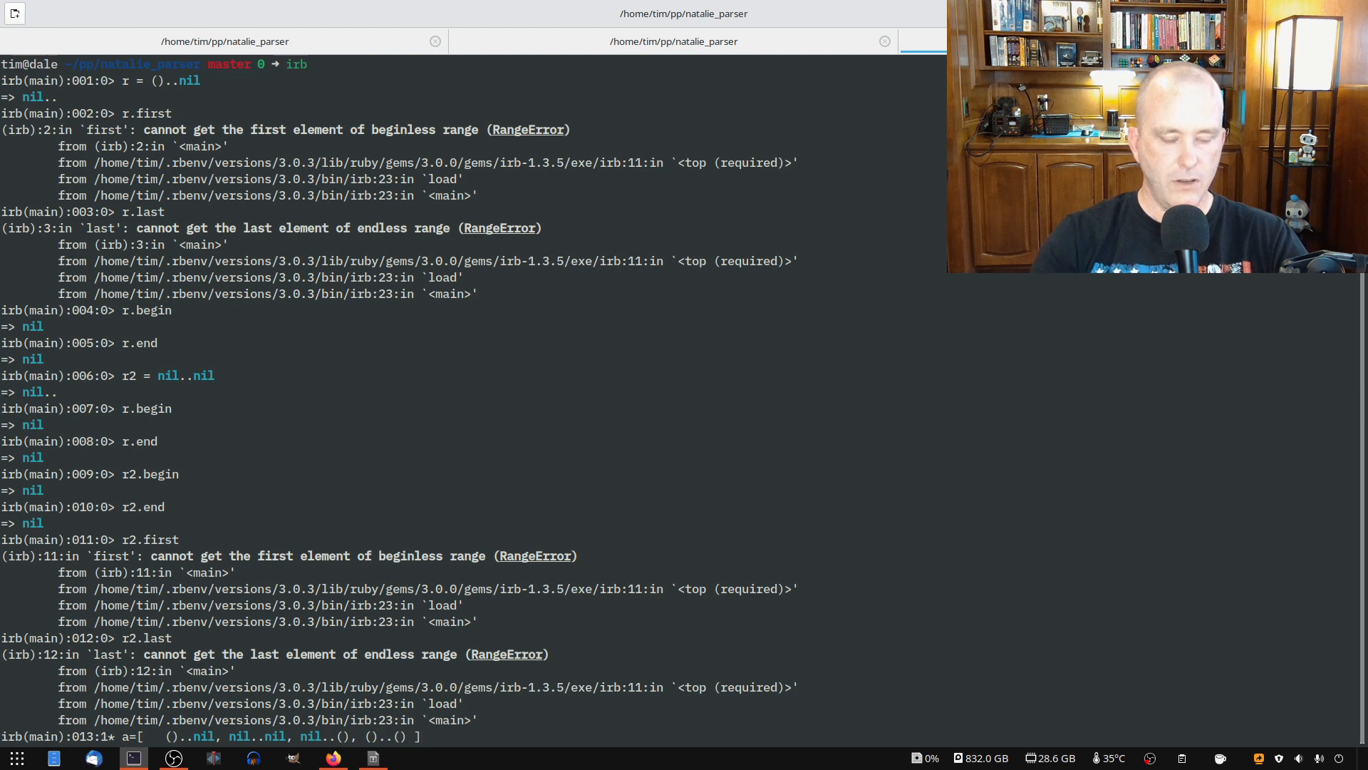
{"action": "key", "text": "Return"}
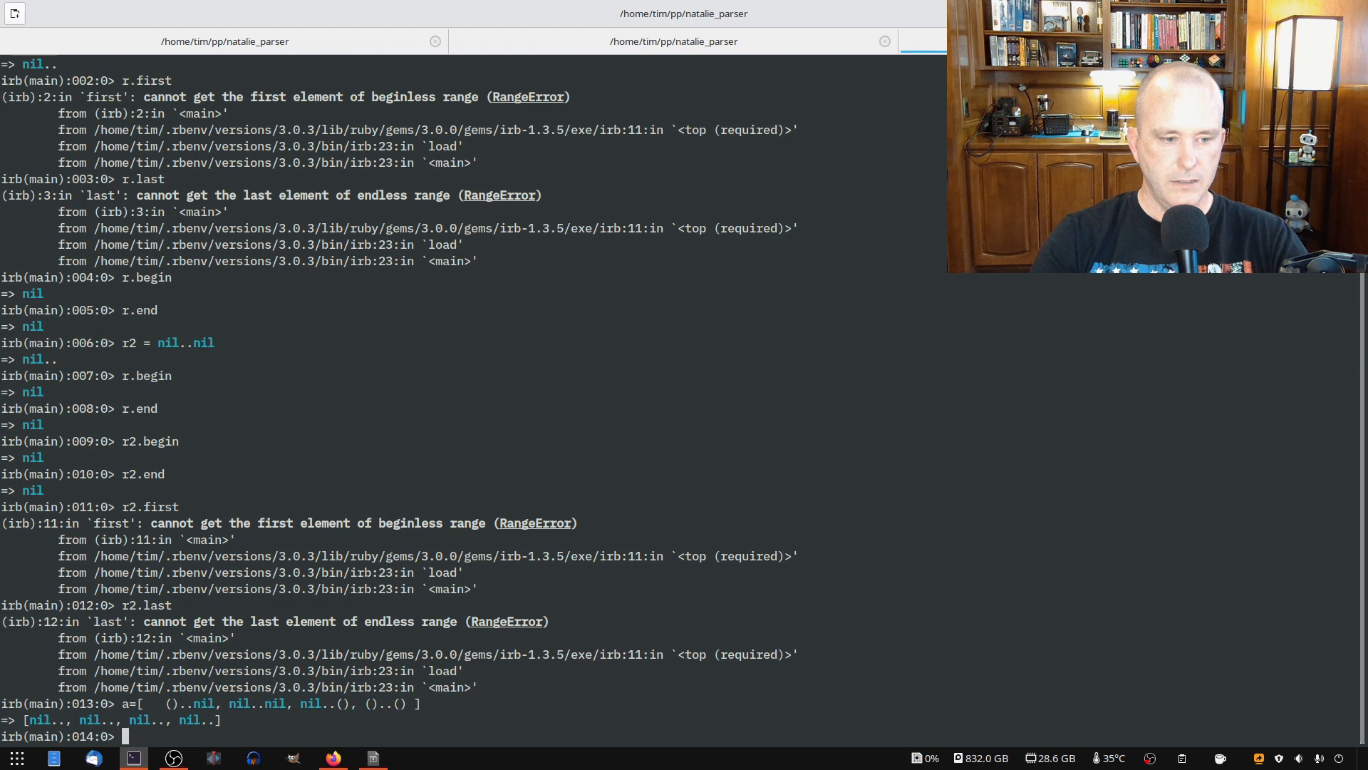
{"action": "type", "text": "a."}
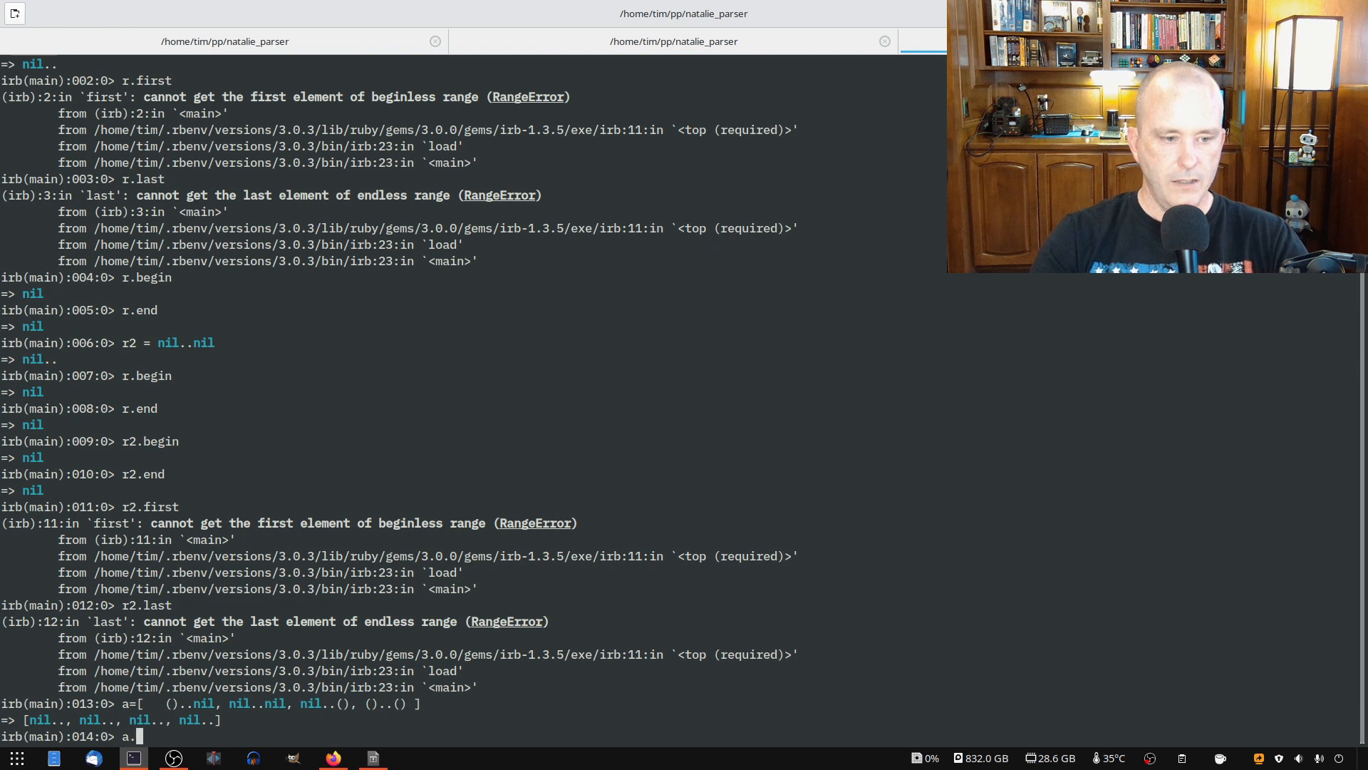
{"action": "type", "text": "["}
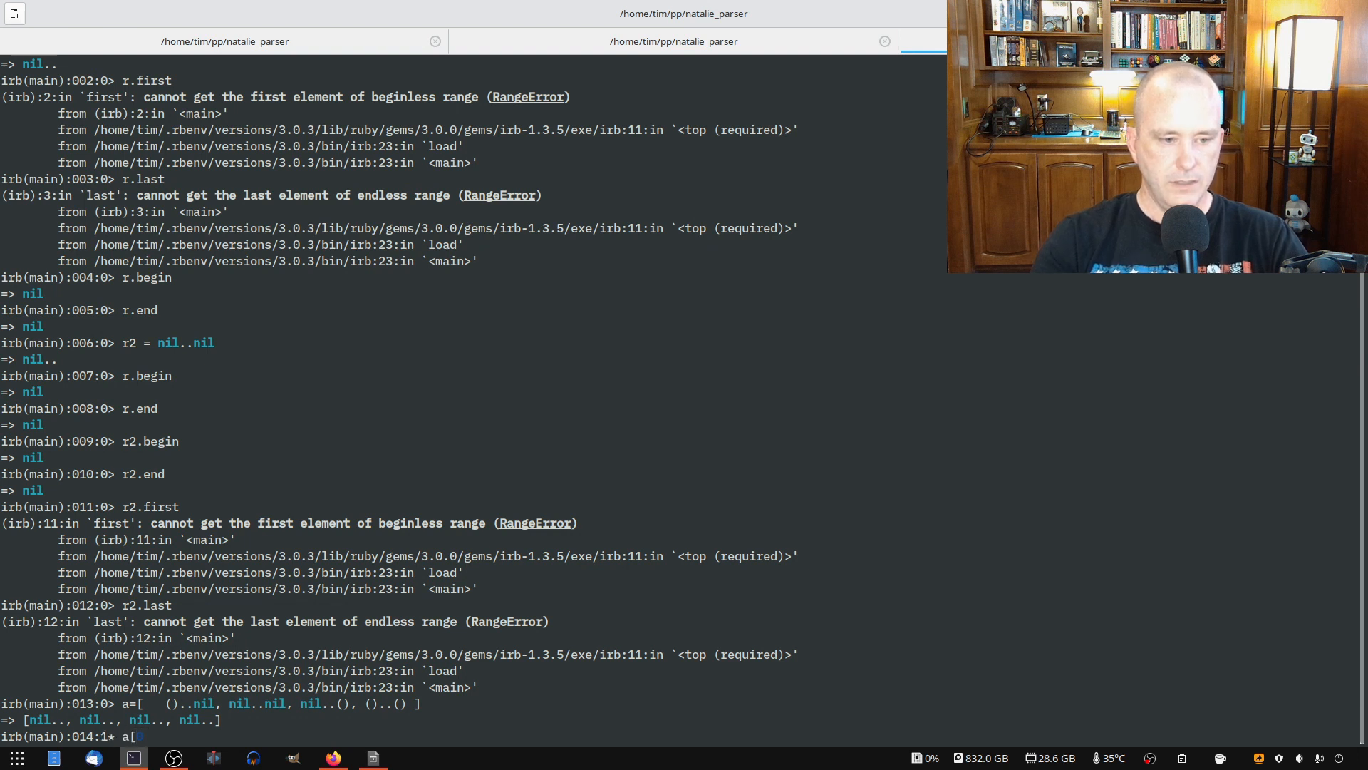
{"action": "type", "text": "0] ="}
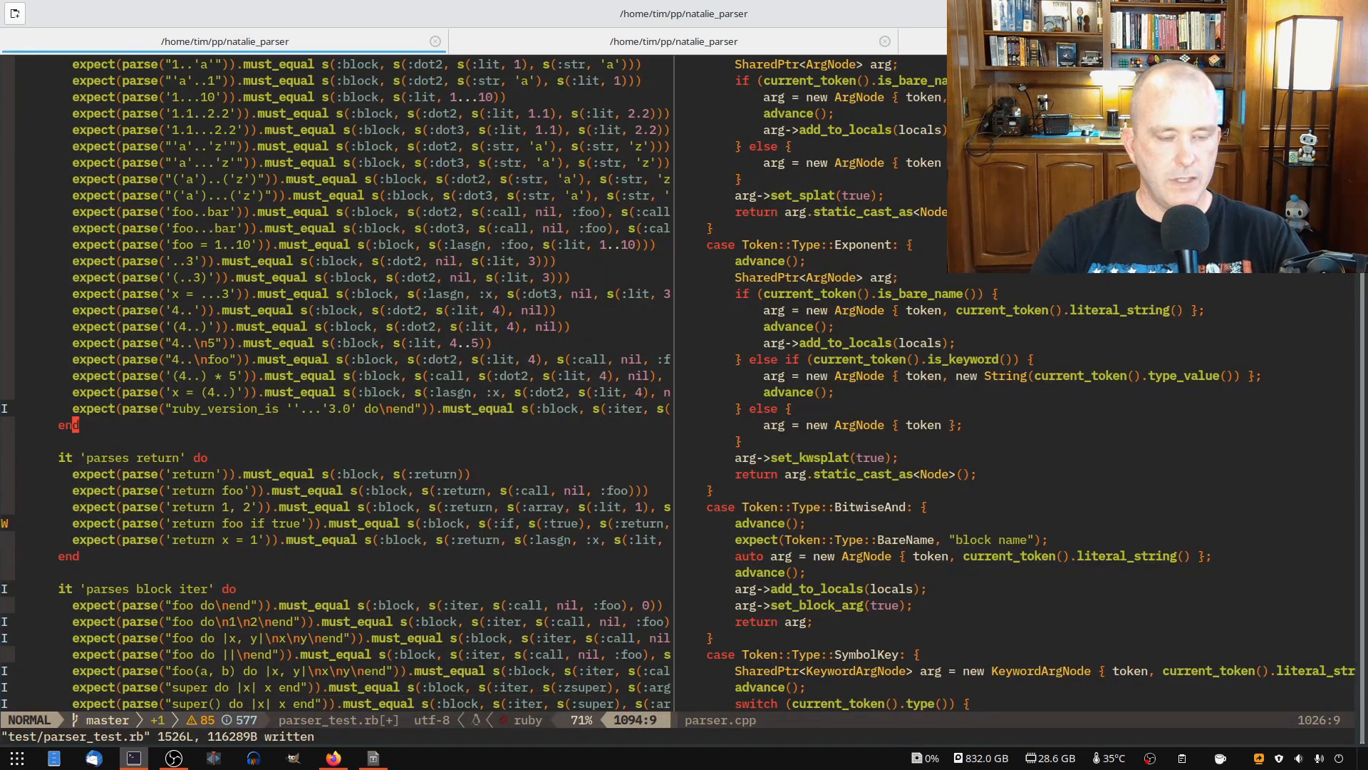
Step: Edit test_bug179 in test_ruby_parser.rb to expect s(:dot2, s(:nil), s(:nil)) and begin the commit
{"action": "key", "text": ":"}
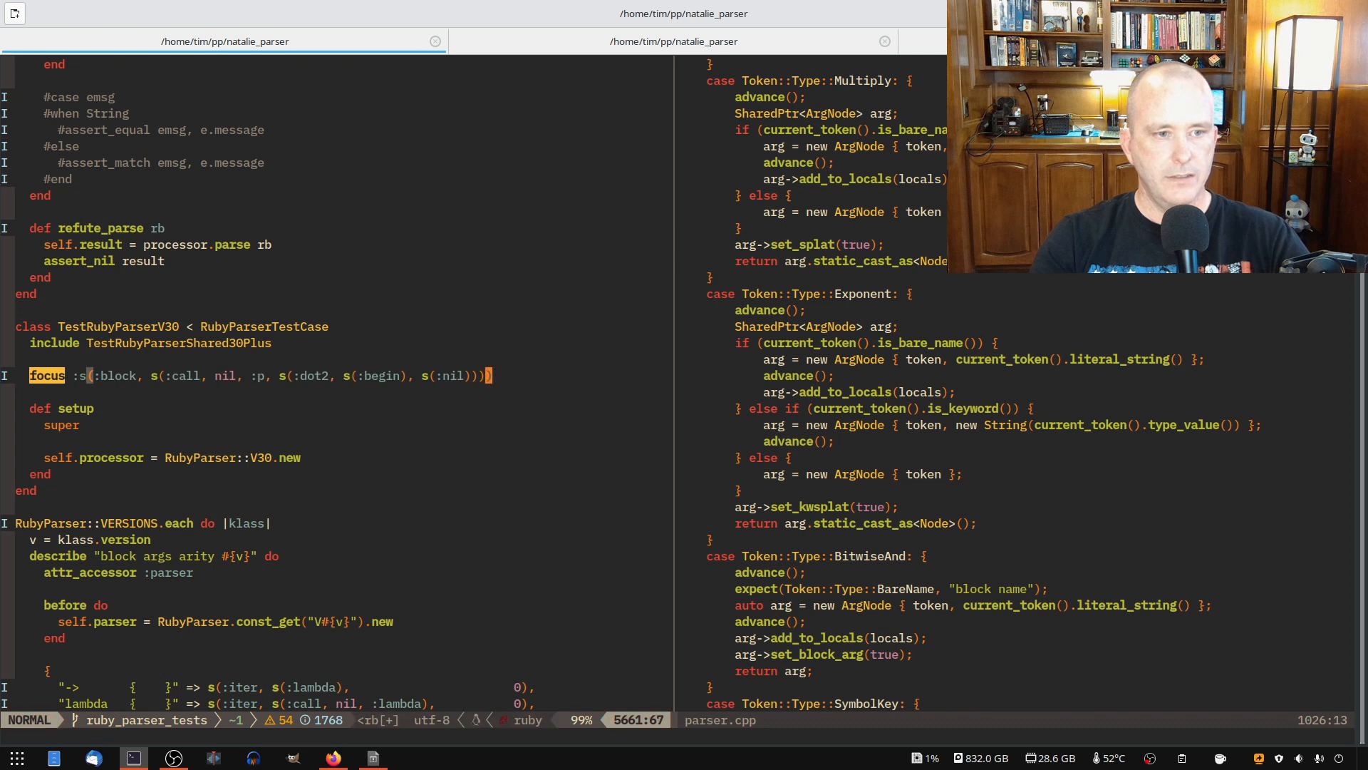
{"action": "type", "text": "test_motherflippin_leading_dots2"}
{"action": "type", "text": "We return nil for"}
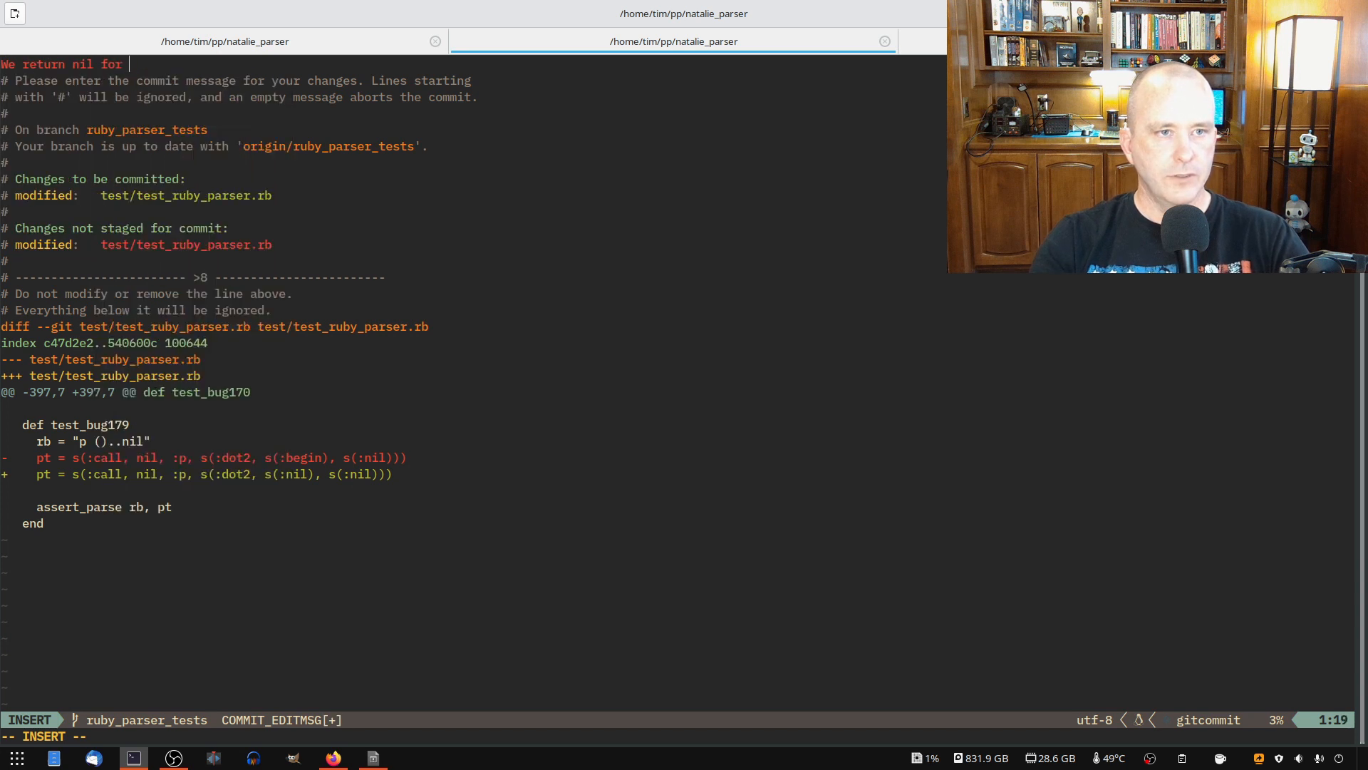
Step: Finish the commit message explaining nil is returned for () and the test now matches, then commit
{"action": "type", "text": "() and that is functionally equivalent"}
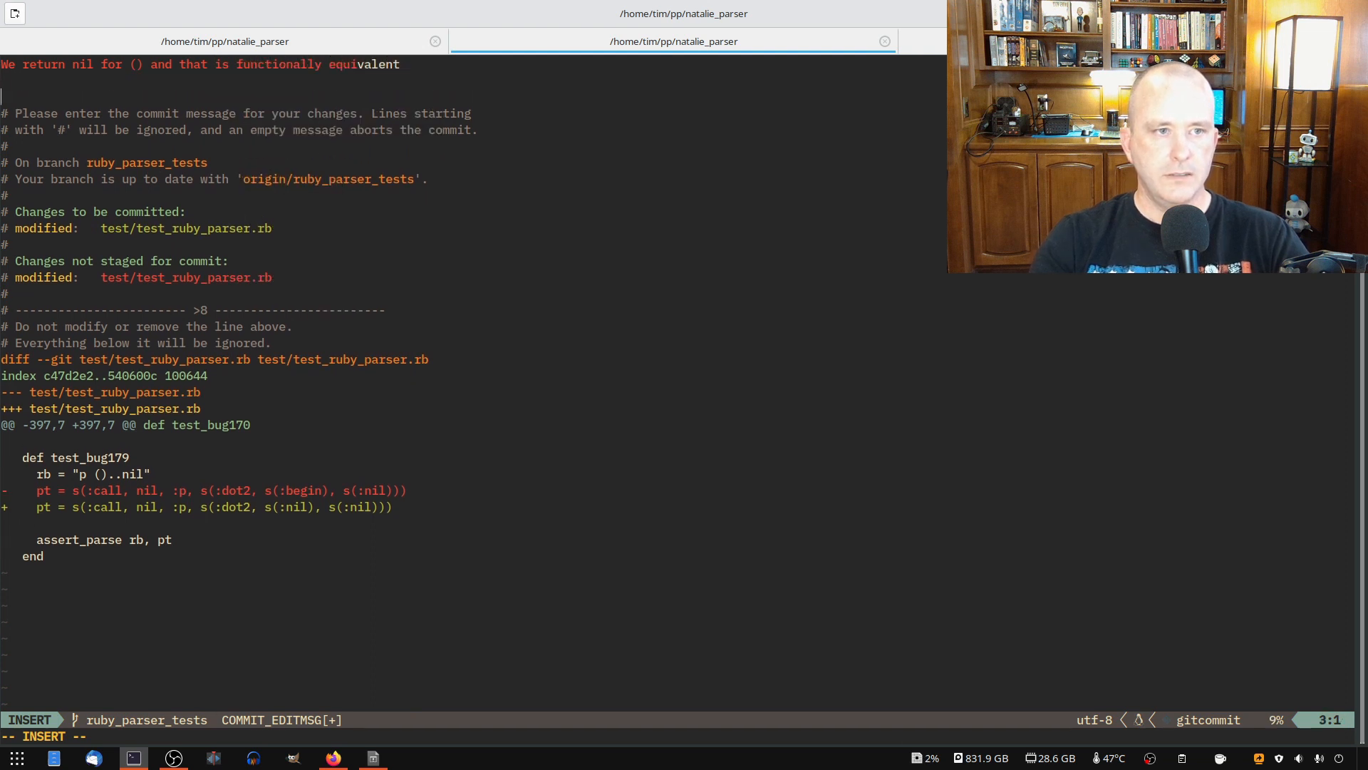
{"action": "type", "text": "...so I just mof"}
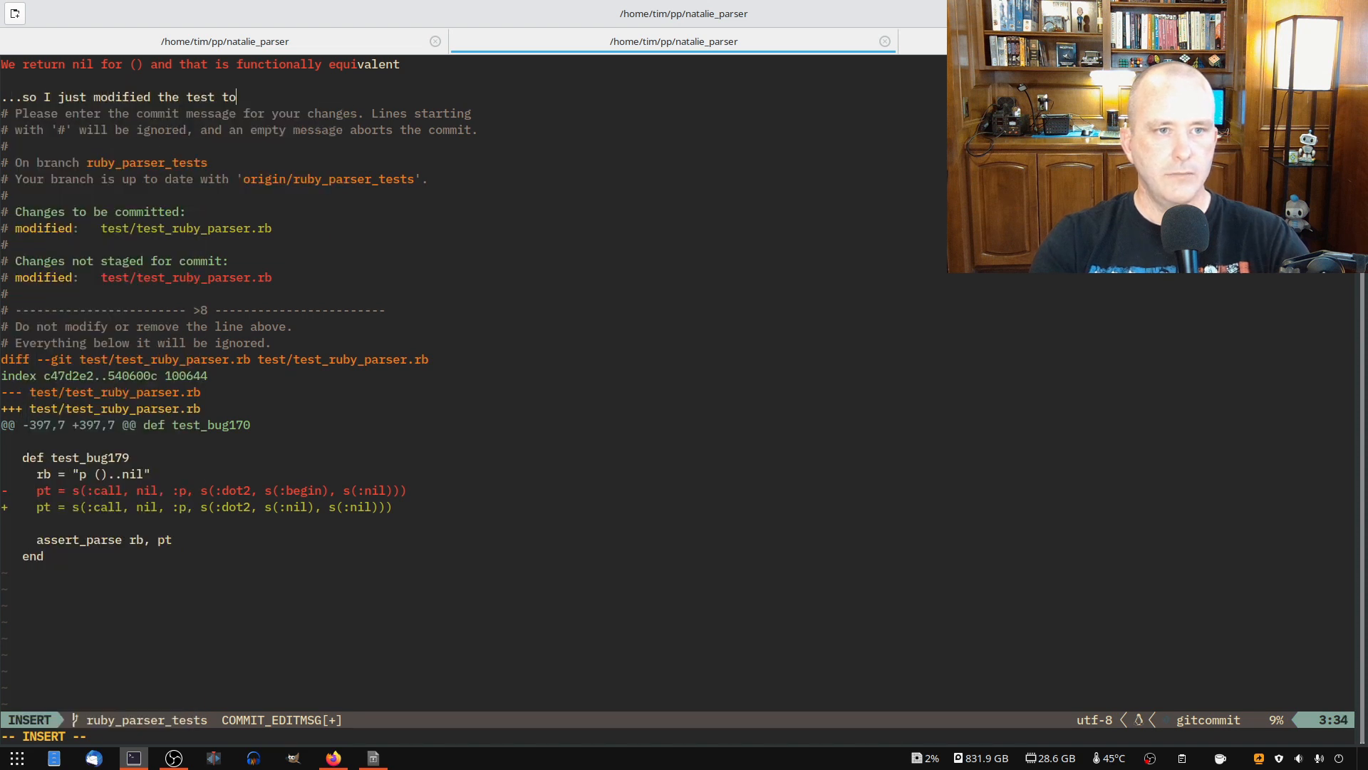
{"action": "type", "text": "match what we do"}
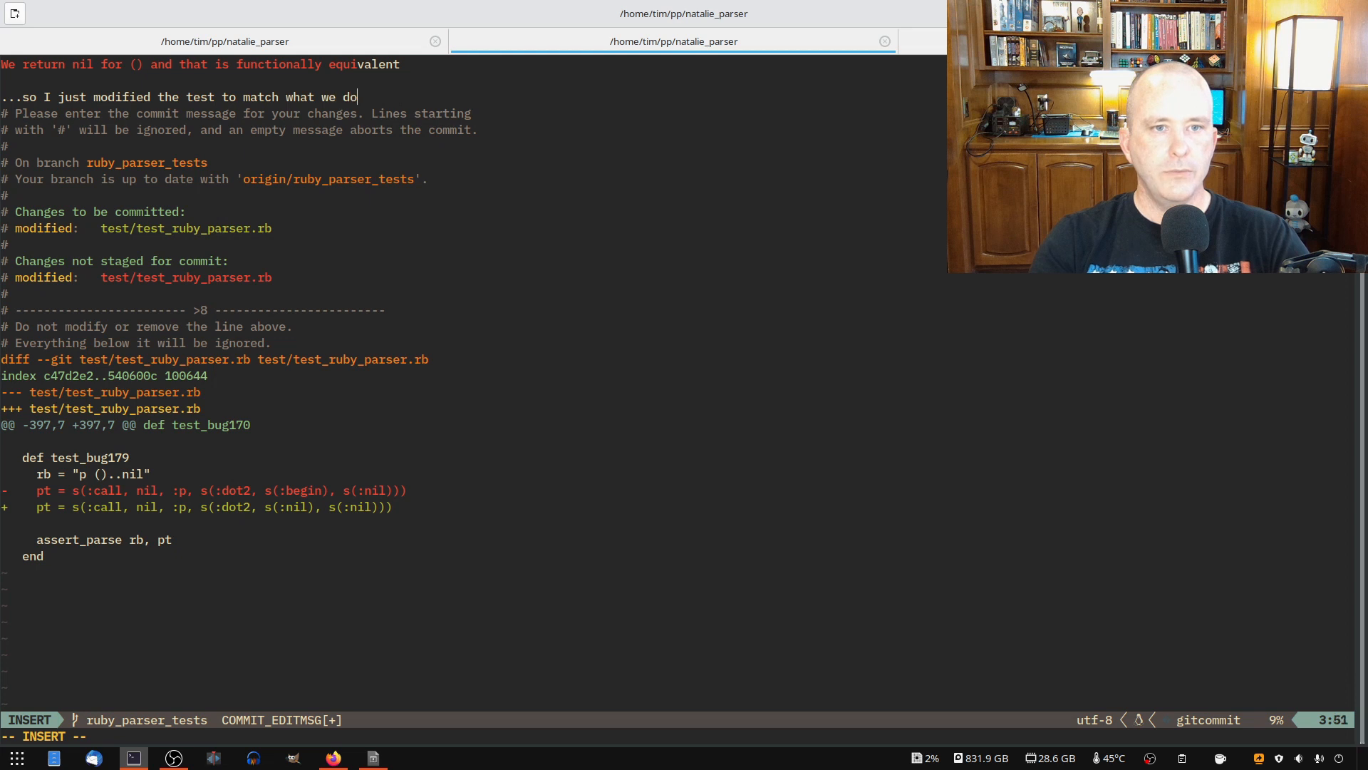
{"action": "key", "text": "Escape"}
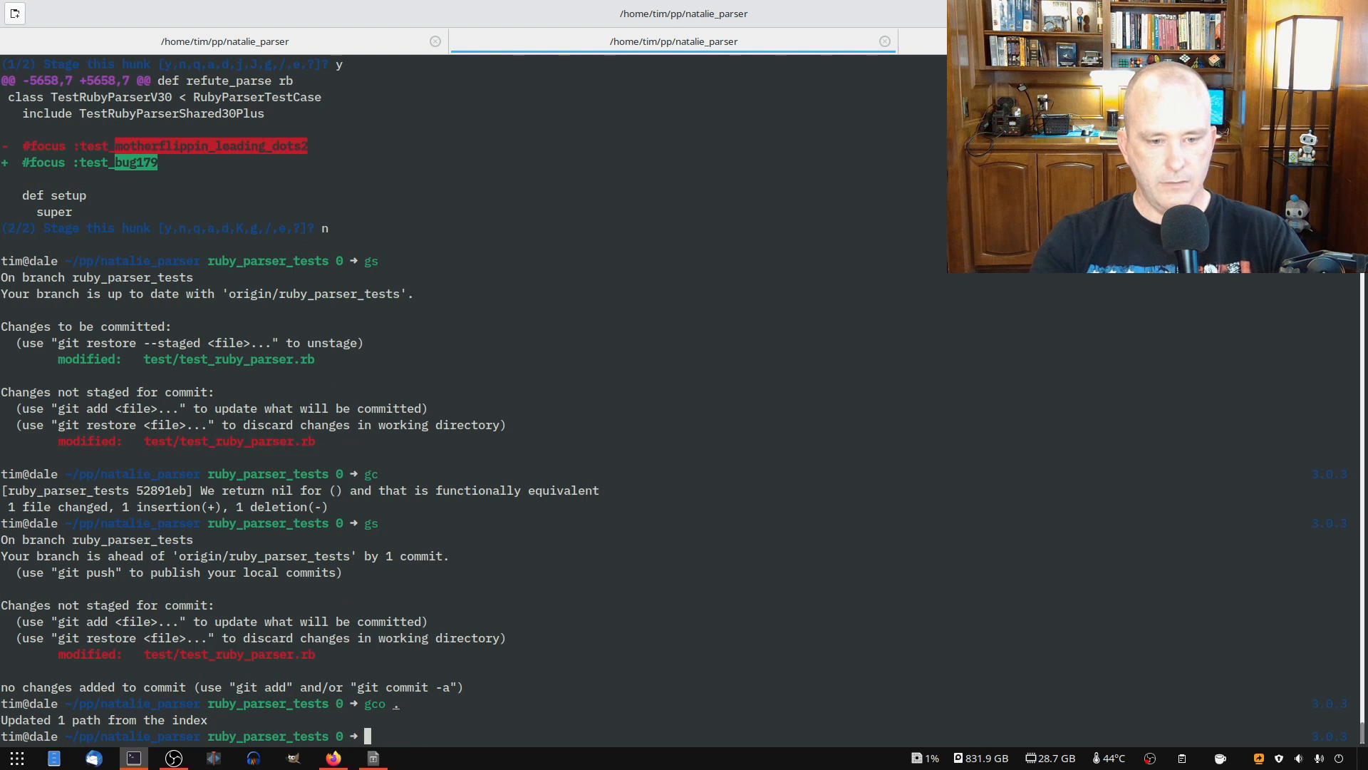
Step: Rerun rake test on the suite and check test_bug179's failure in the GitHub Actions log
{"action": "type", "text": "ru"}
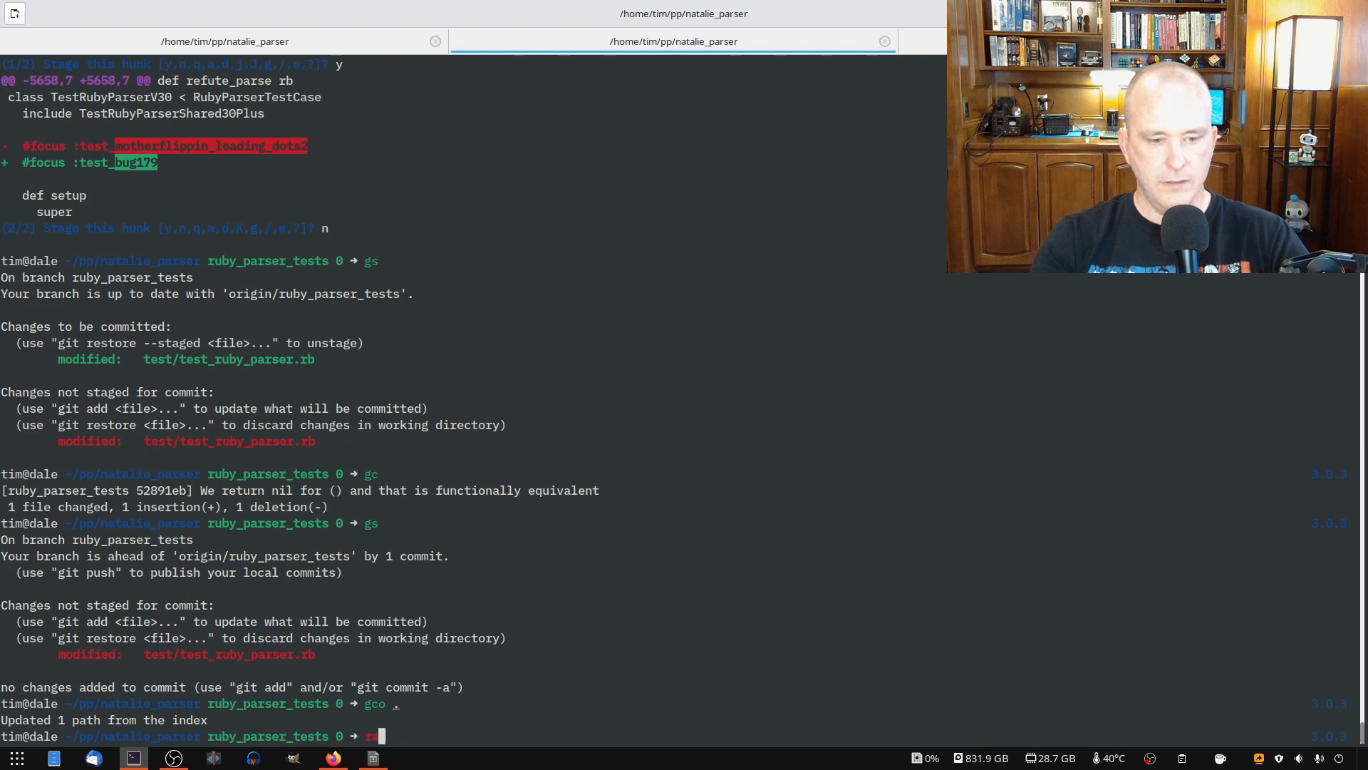
{"action": "type", "text": "rake test"}
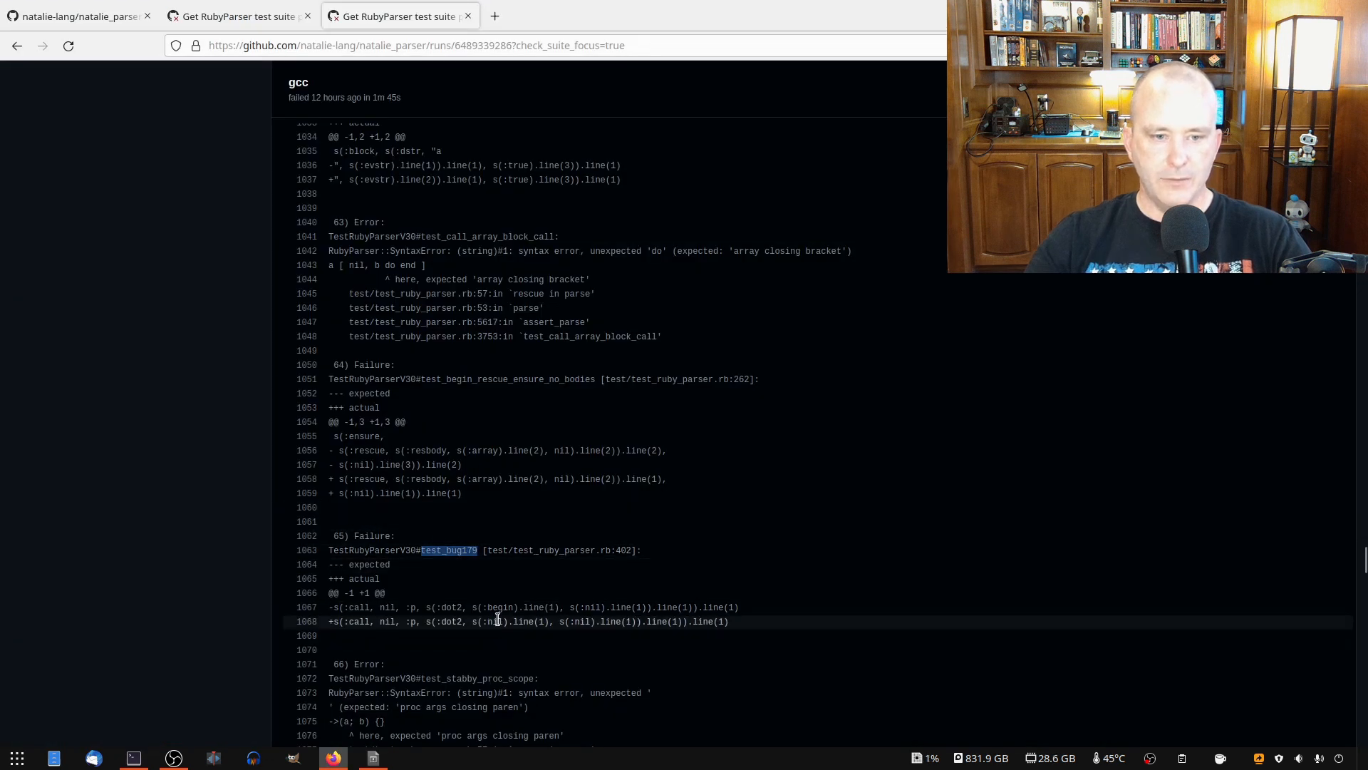
{"action": "scroll", "scroll_direction": "down", "scroll_amount": 3}
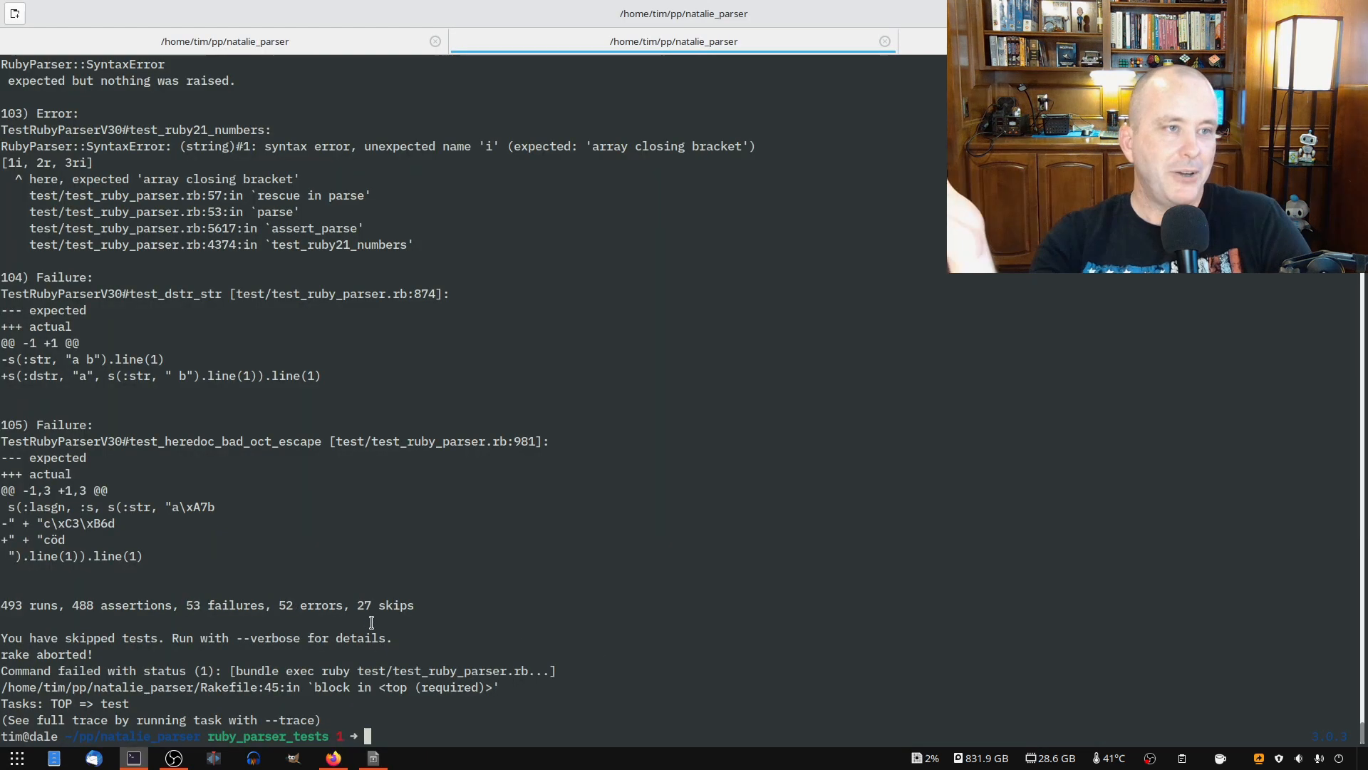
Step: Check git status shows a clean tree on ruby_parser_tests, one commit ahead of origin
{"action": "type", "text": "gs"}
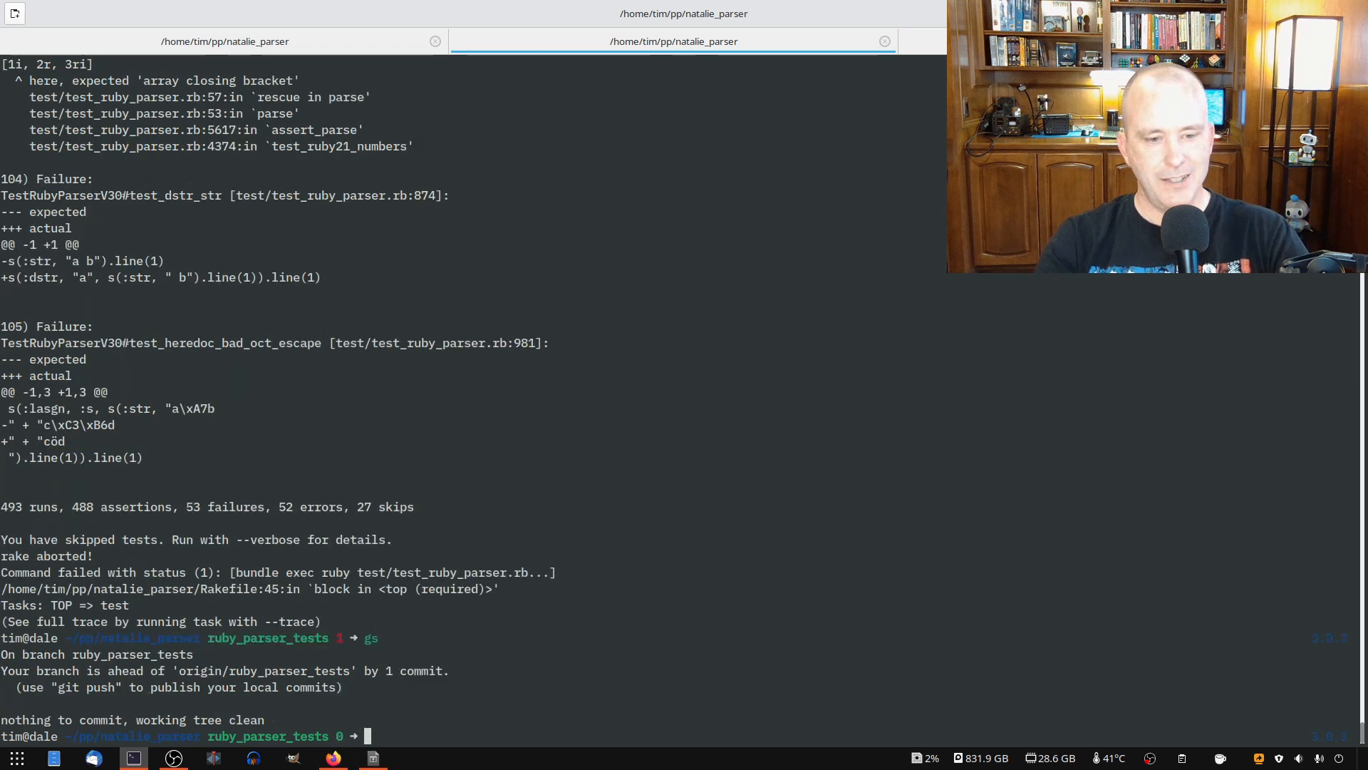